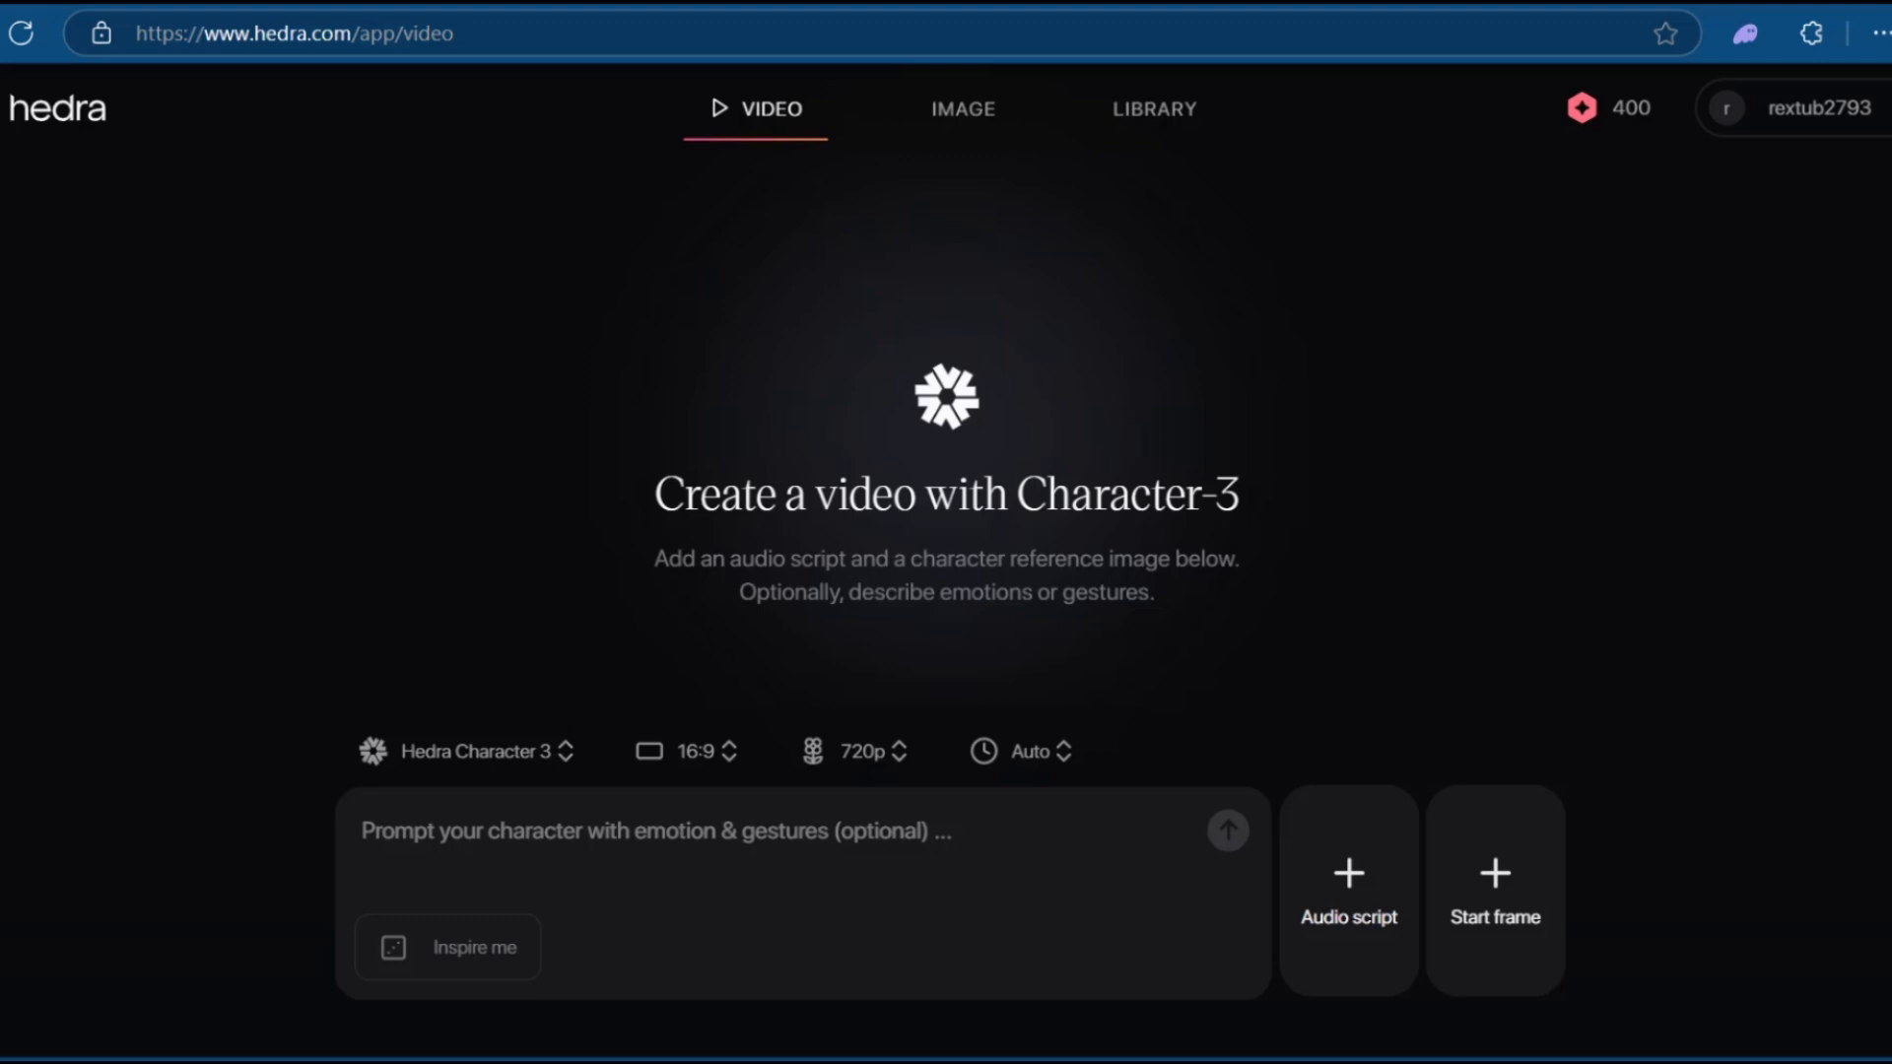
{"action": "mouse_move", "coordinate": [781, 377]}
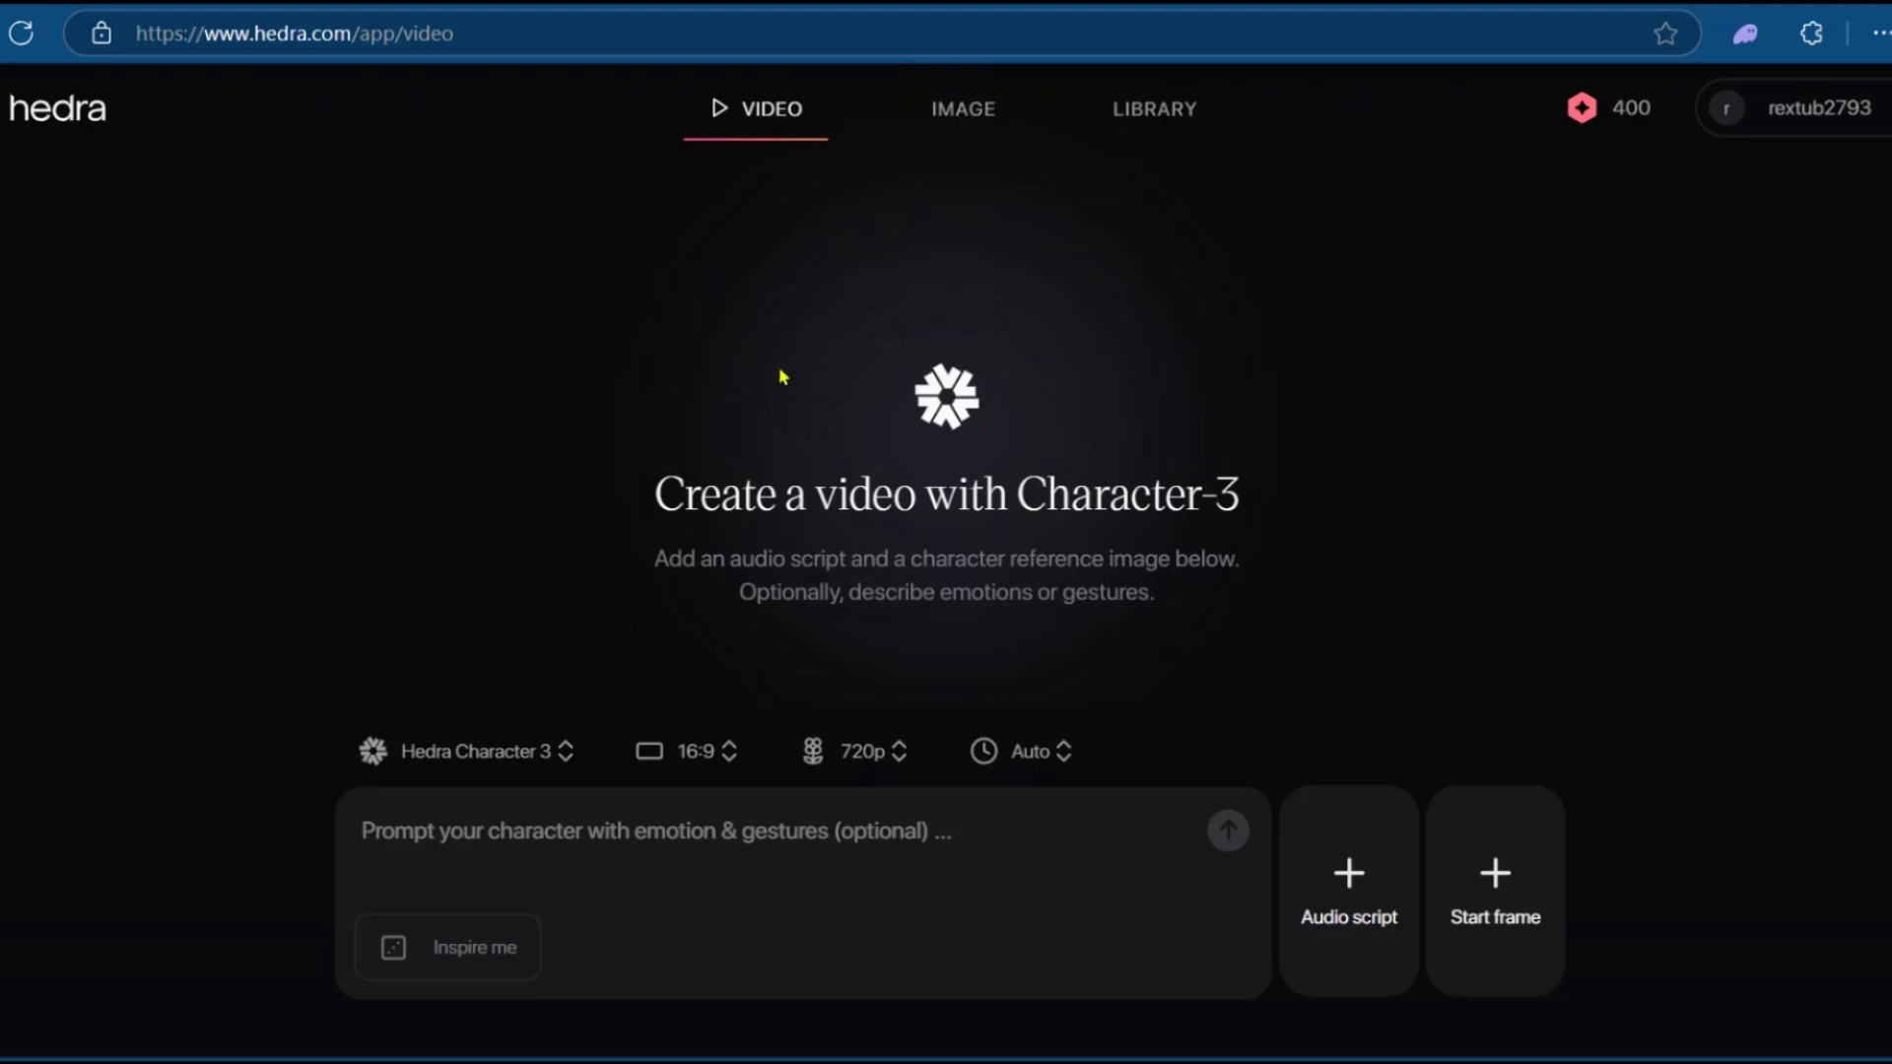
{"action": "mouse_move", "coordinate": [464, 751]}
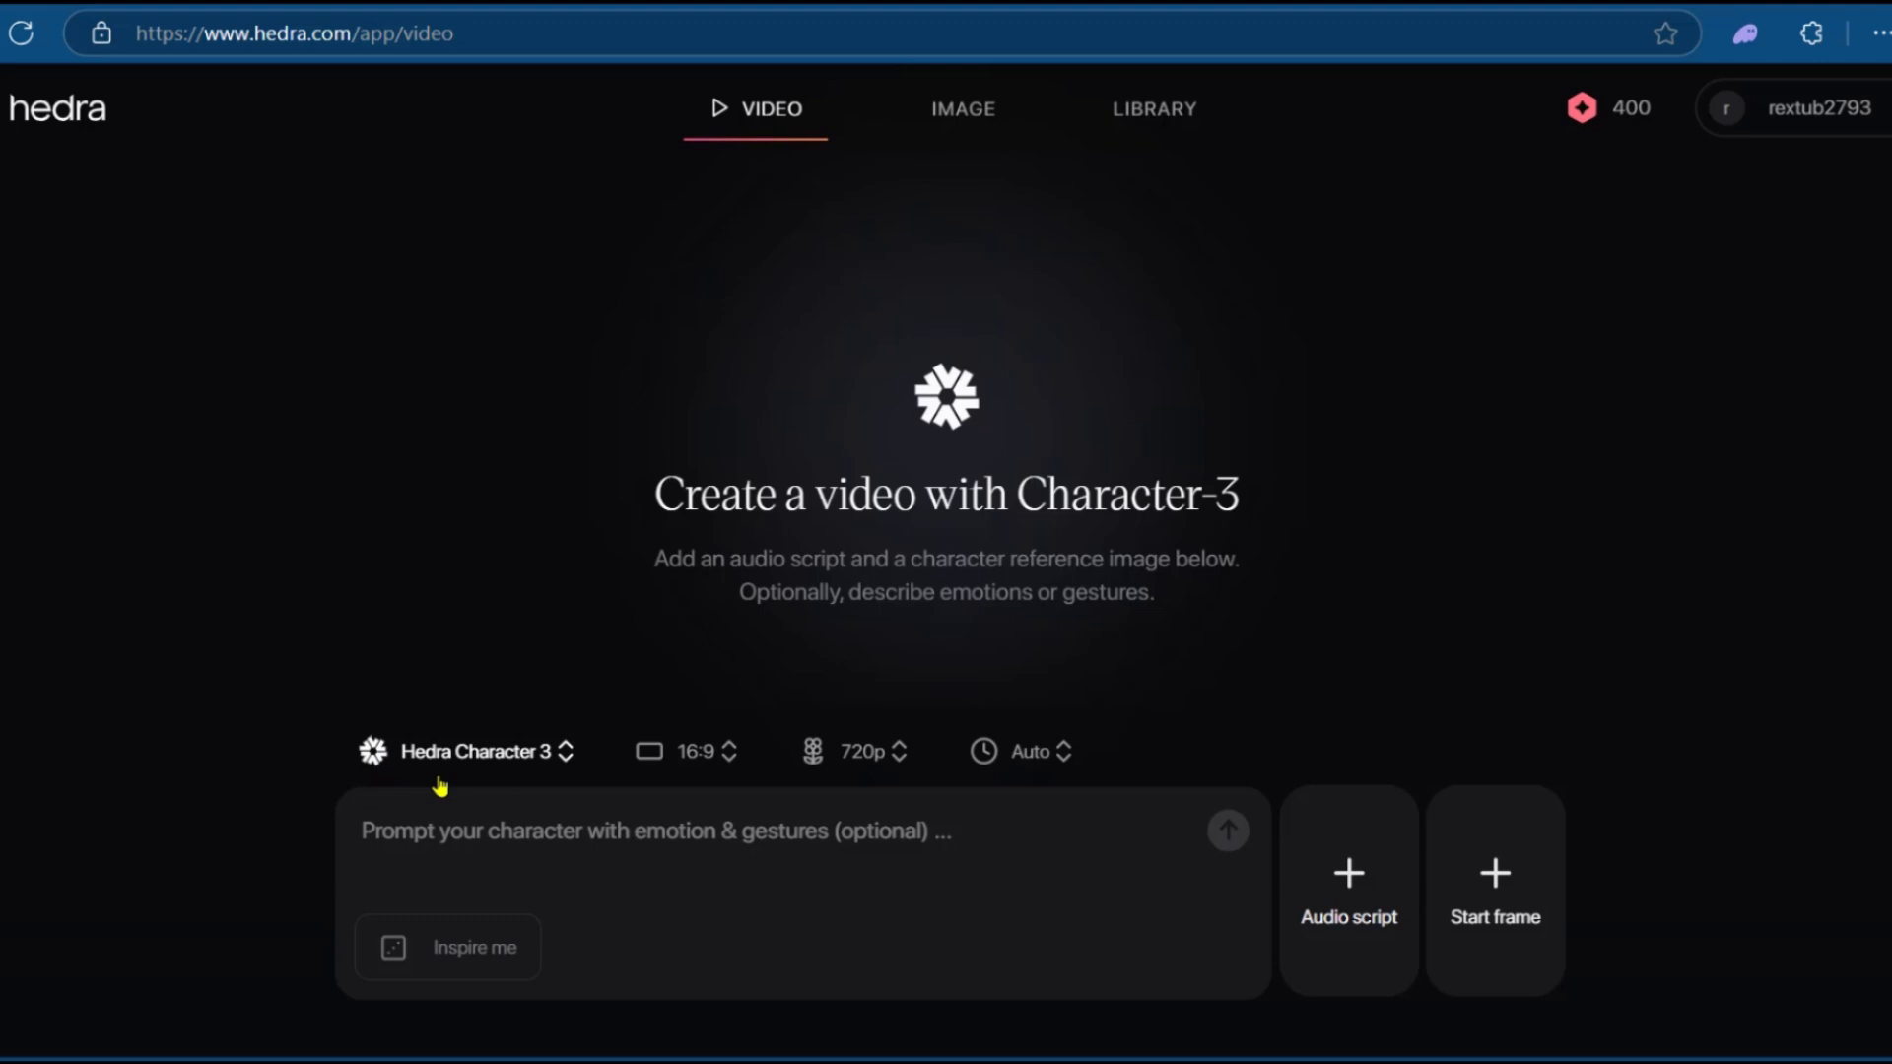
{"action": "mouse_move", "coordinate": [496, 757]}
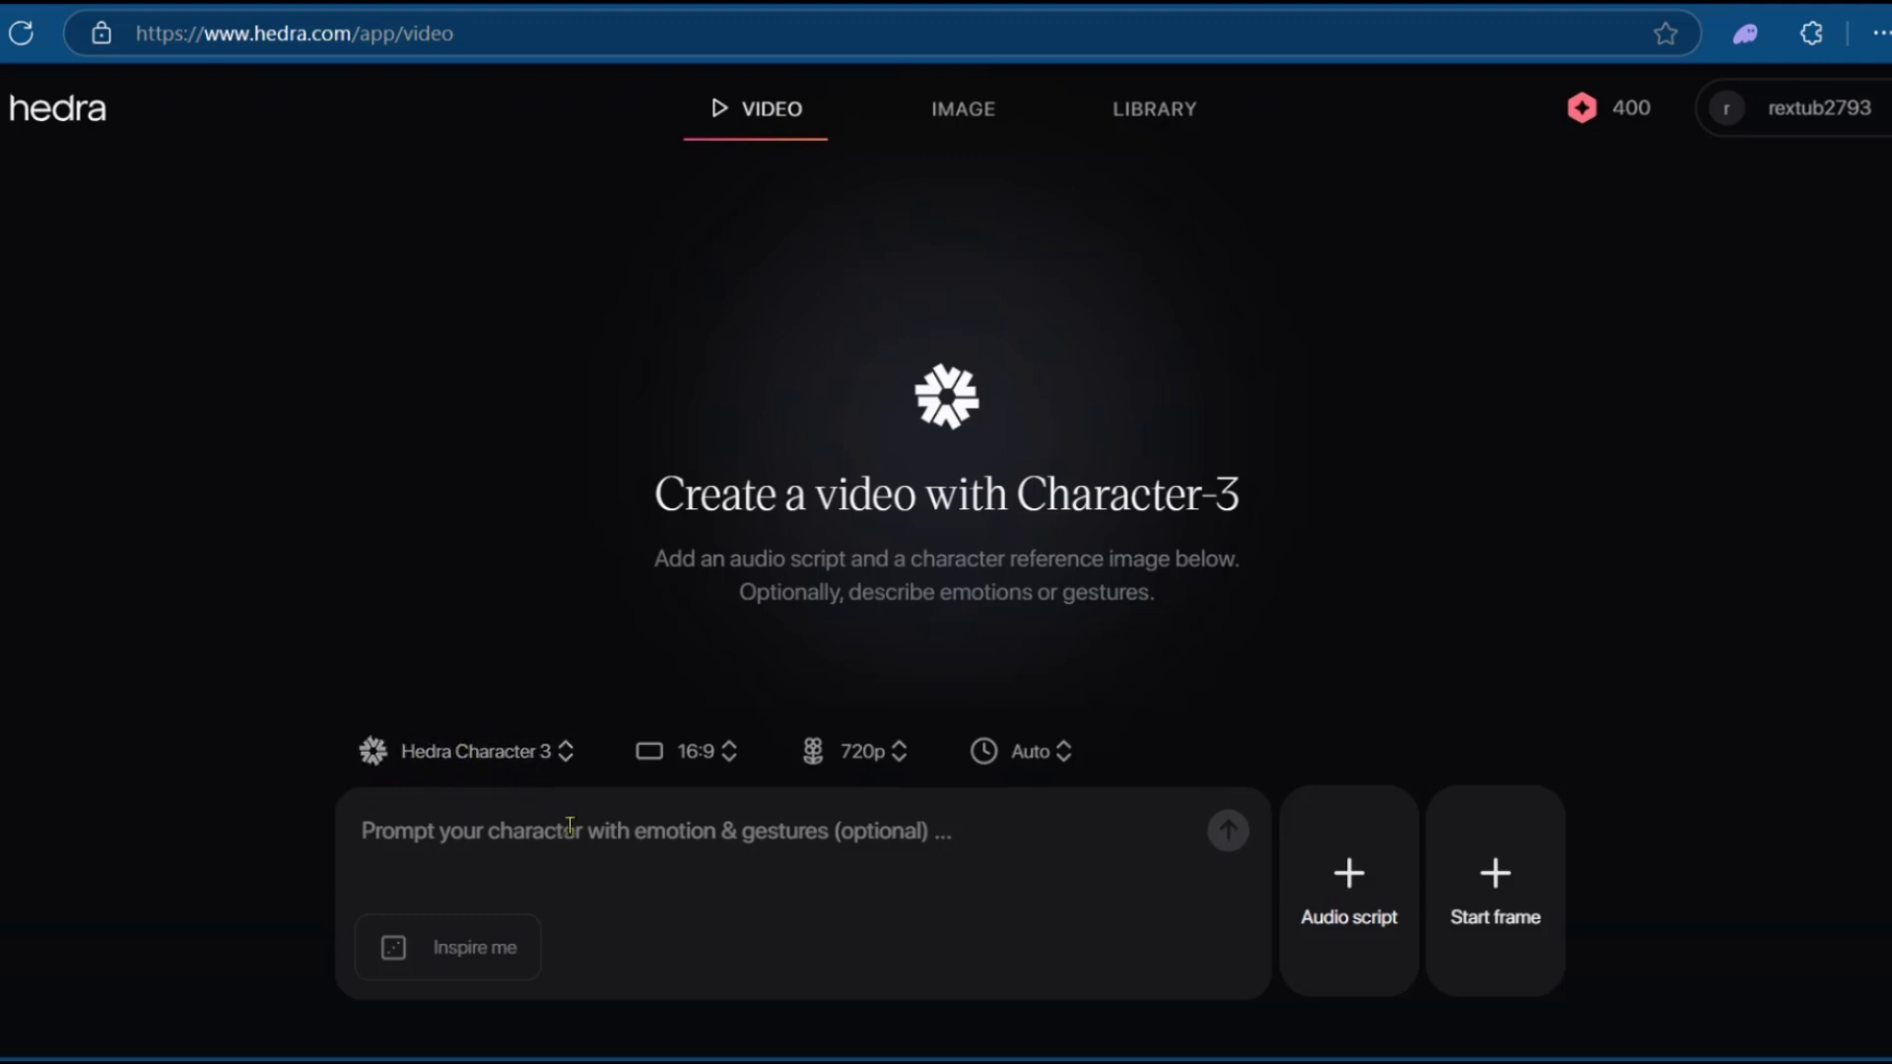
{"action": "mouse_move", "coordinate": [567, 383]}
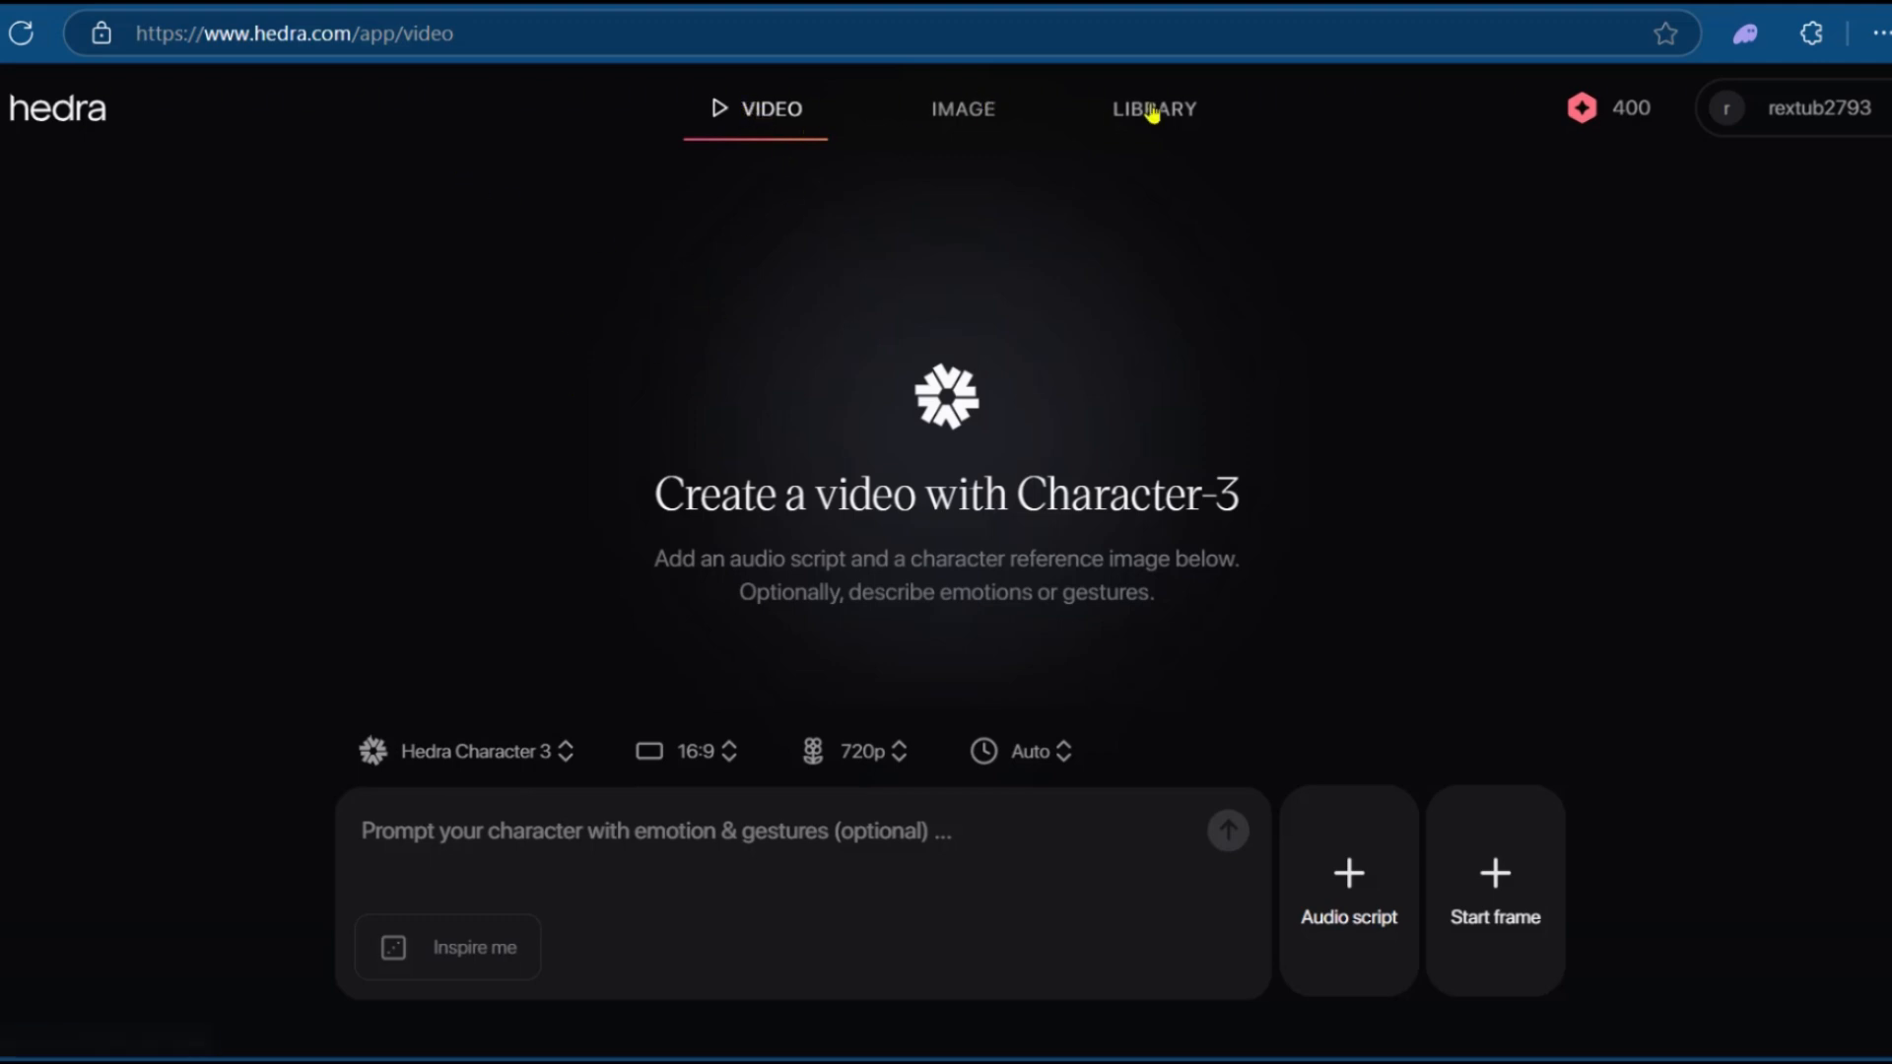
{"action": "mouse_move", "coordinate": [914, 474]}
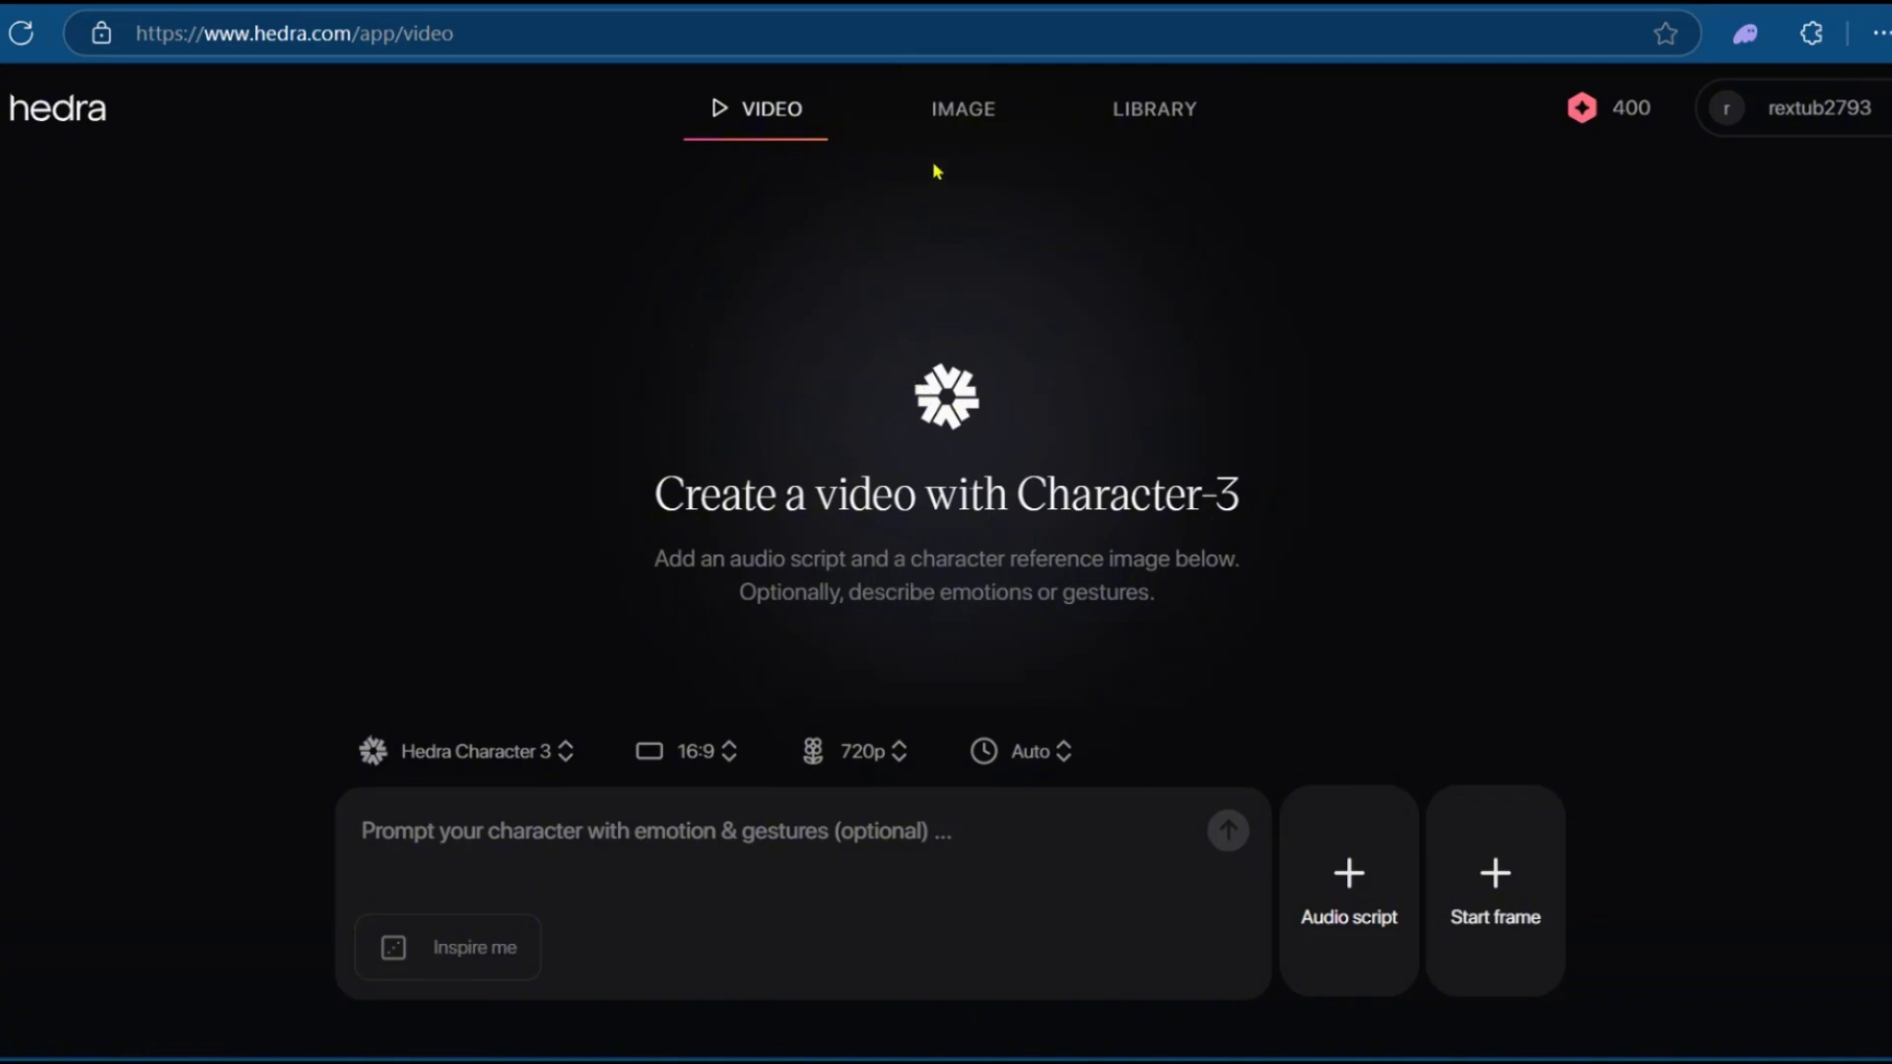
{"action": "mouse_move", "coordinate": [792, 236]}
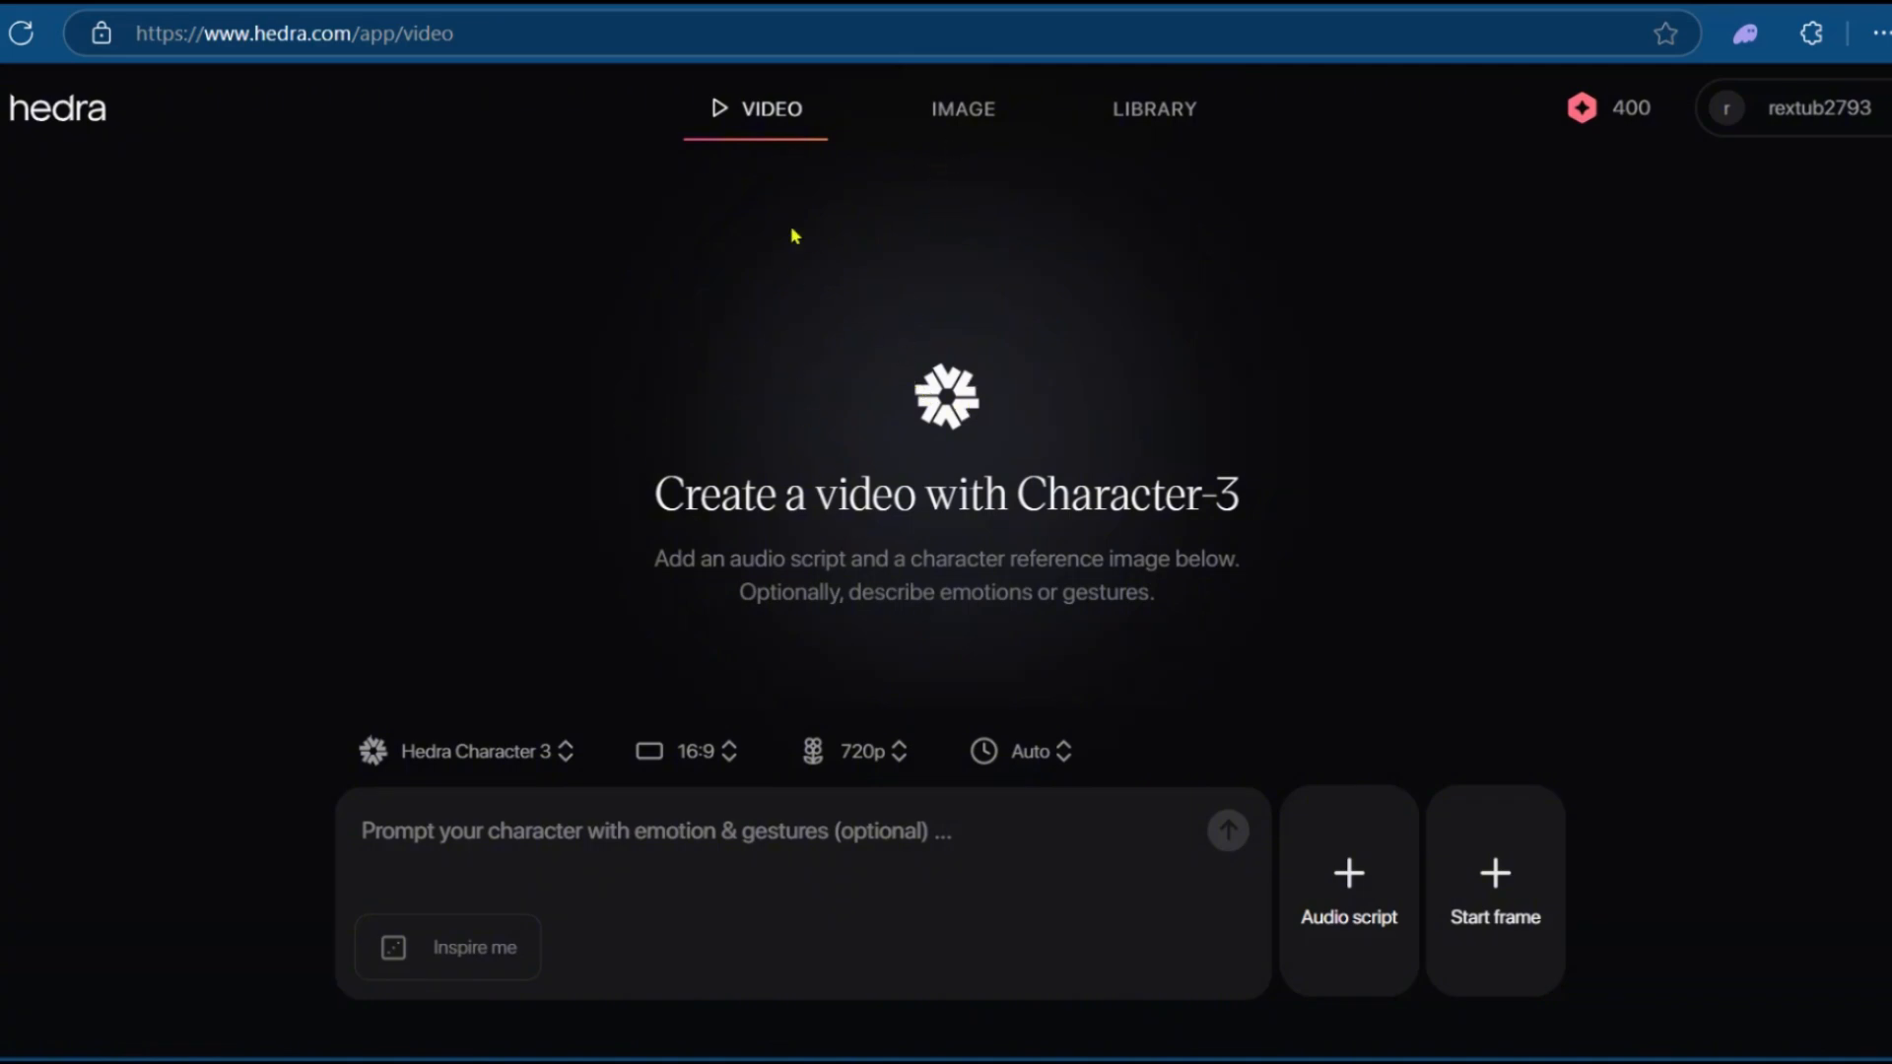
{"action": "mouse_move", "coordinate": [962, 110]}
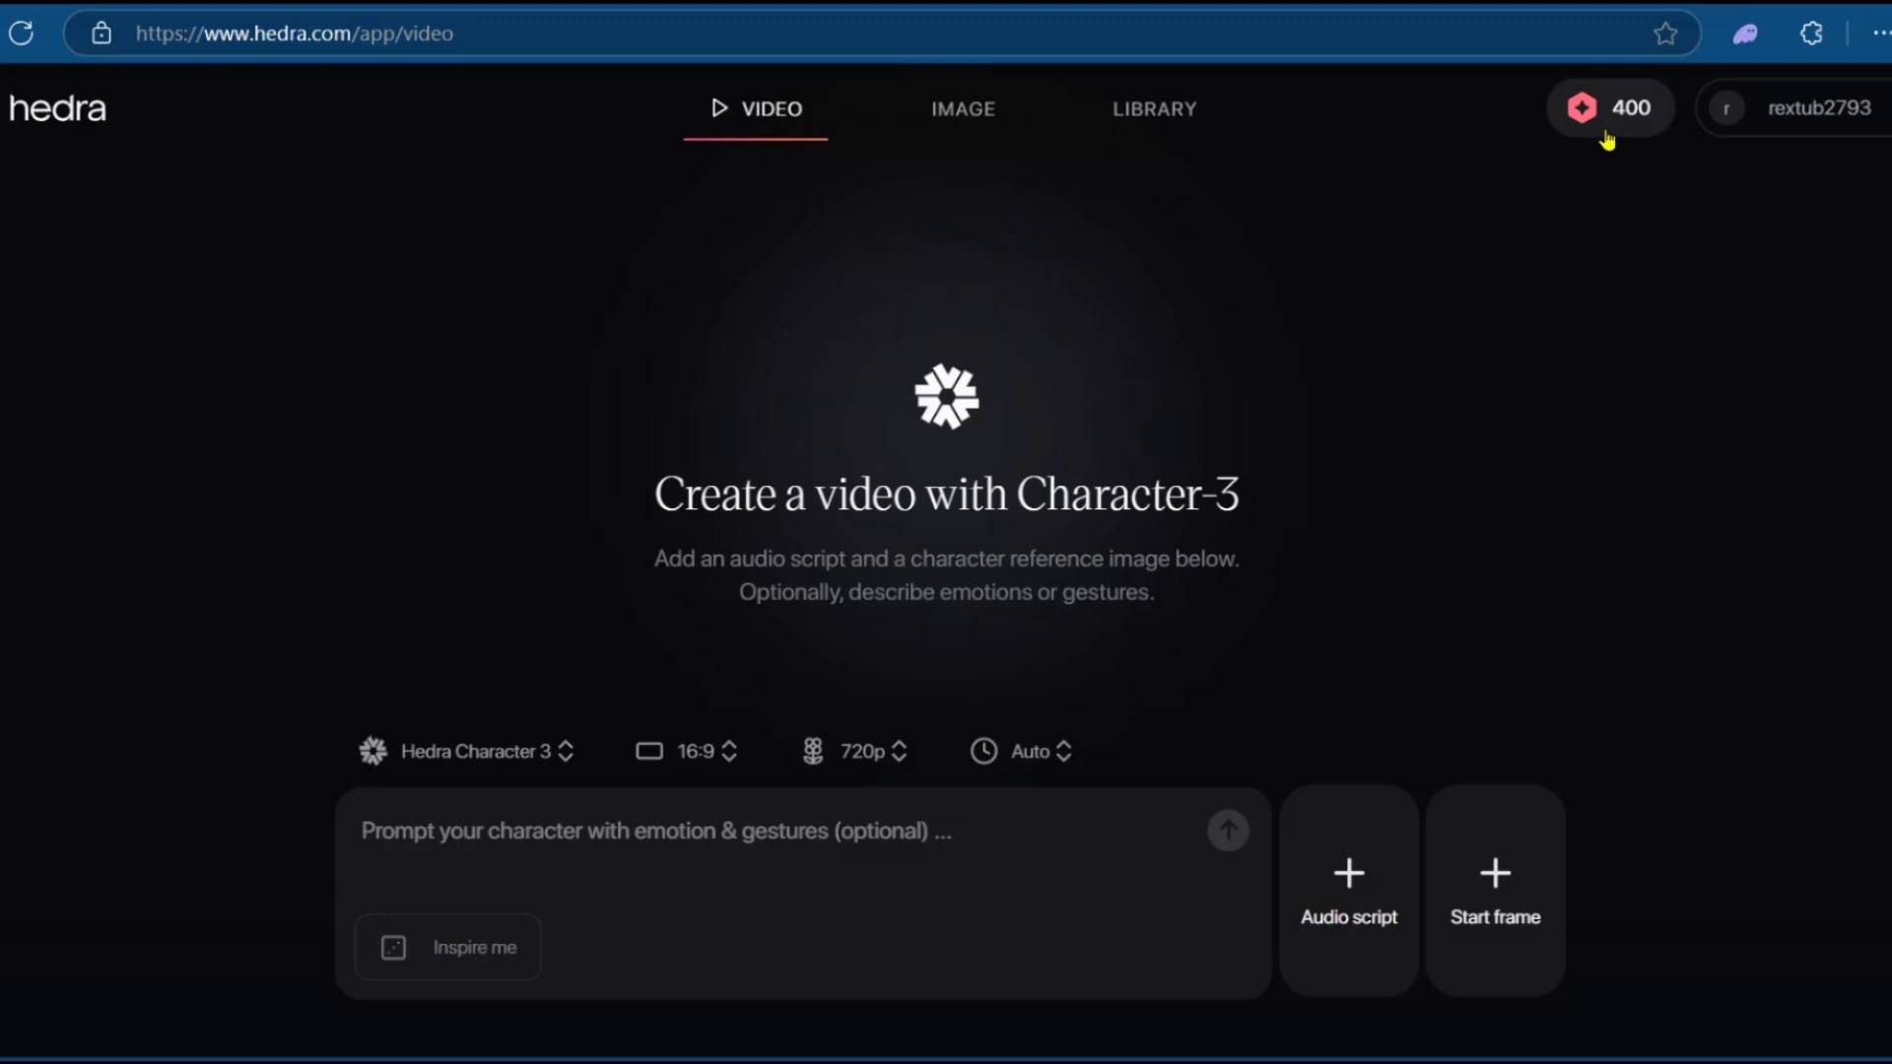
{"action": "mouse_move", "coordinate": [476, 750]}
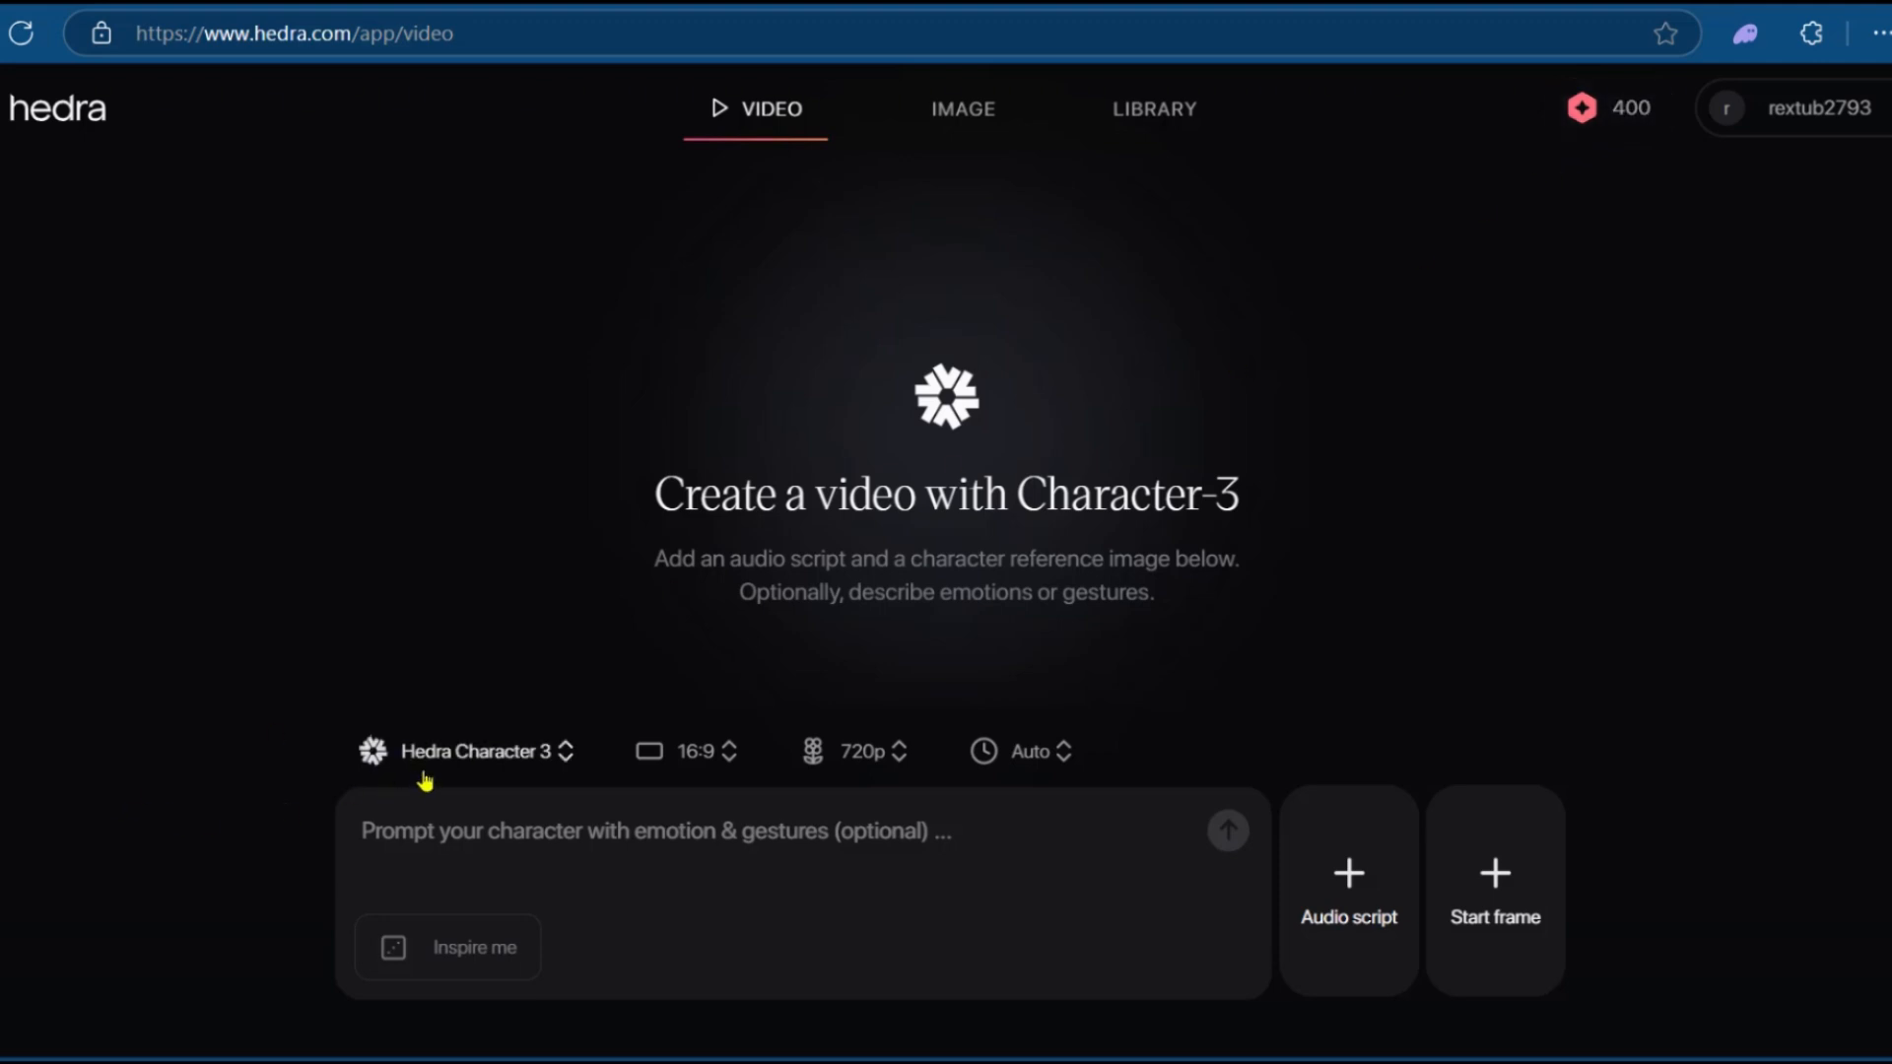
Check model and aspect ratio options, then prompt 'Person jumps up and down with concern.'.
{"action": "left_click", "coordinate": [471, 751]}
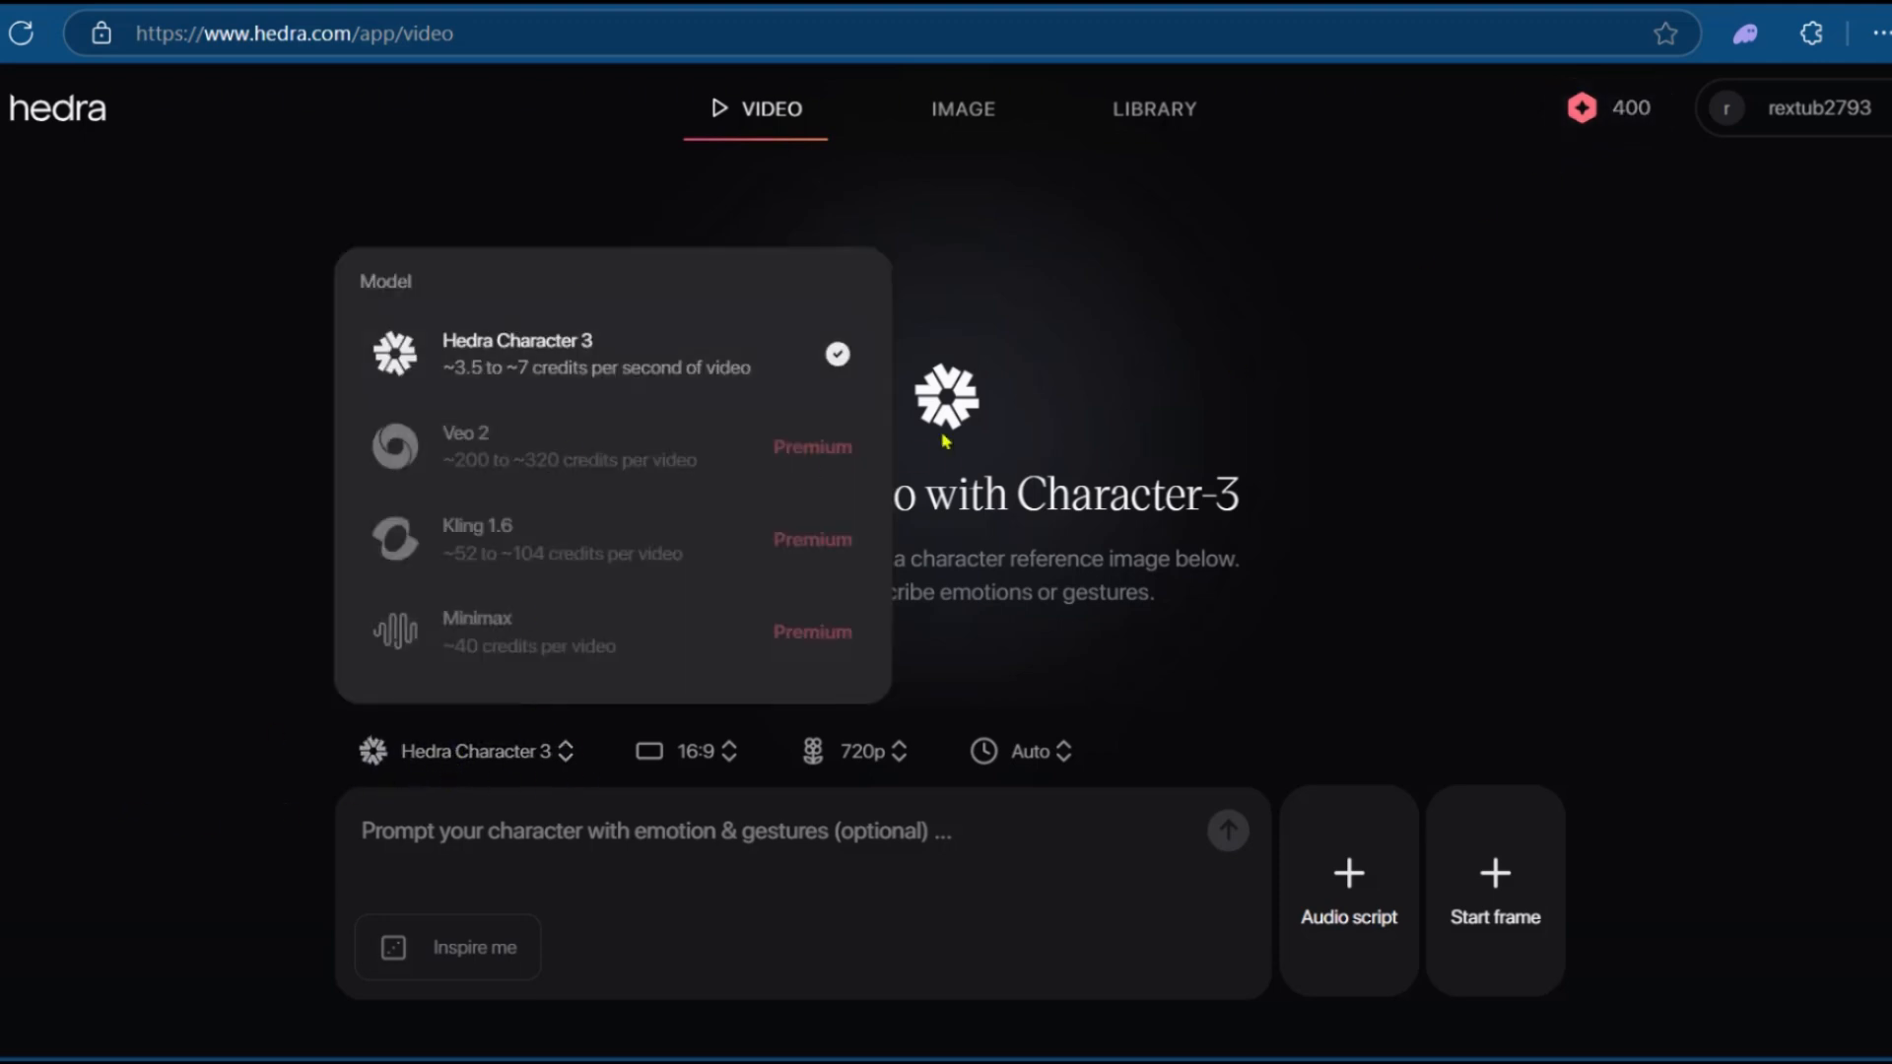
{"action": "mouse_move", "coordinate": [636, 361]}
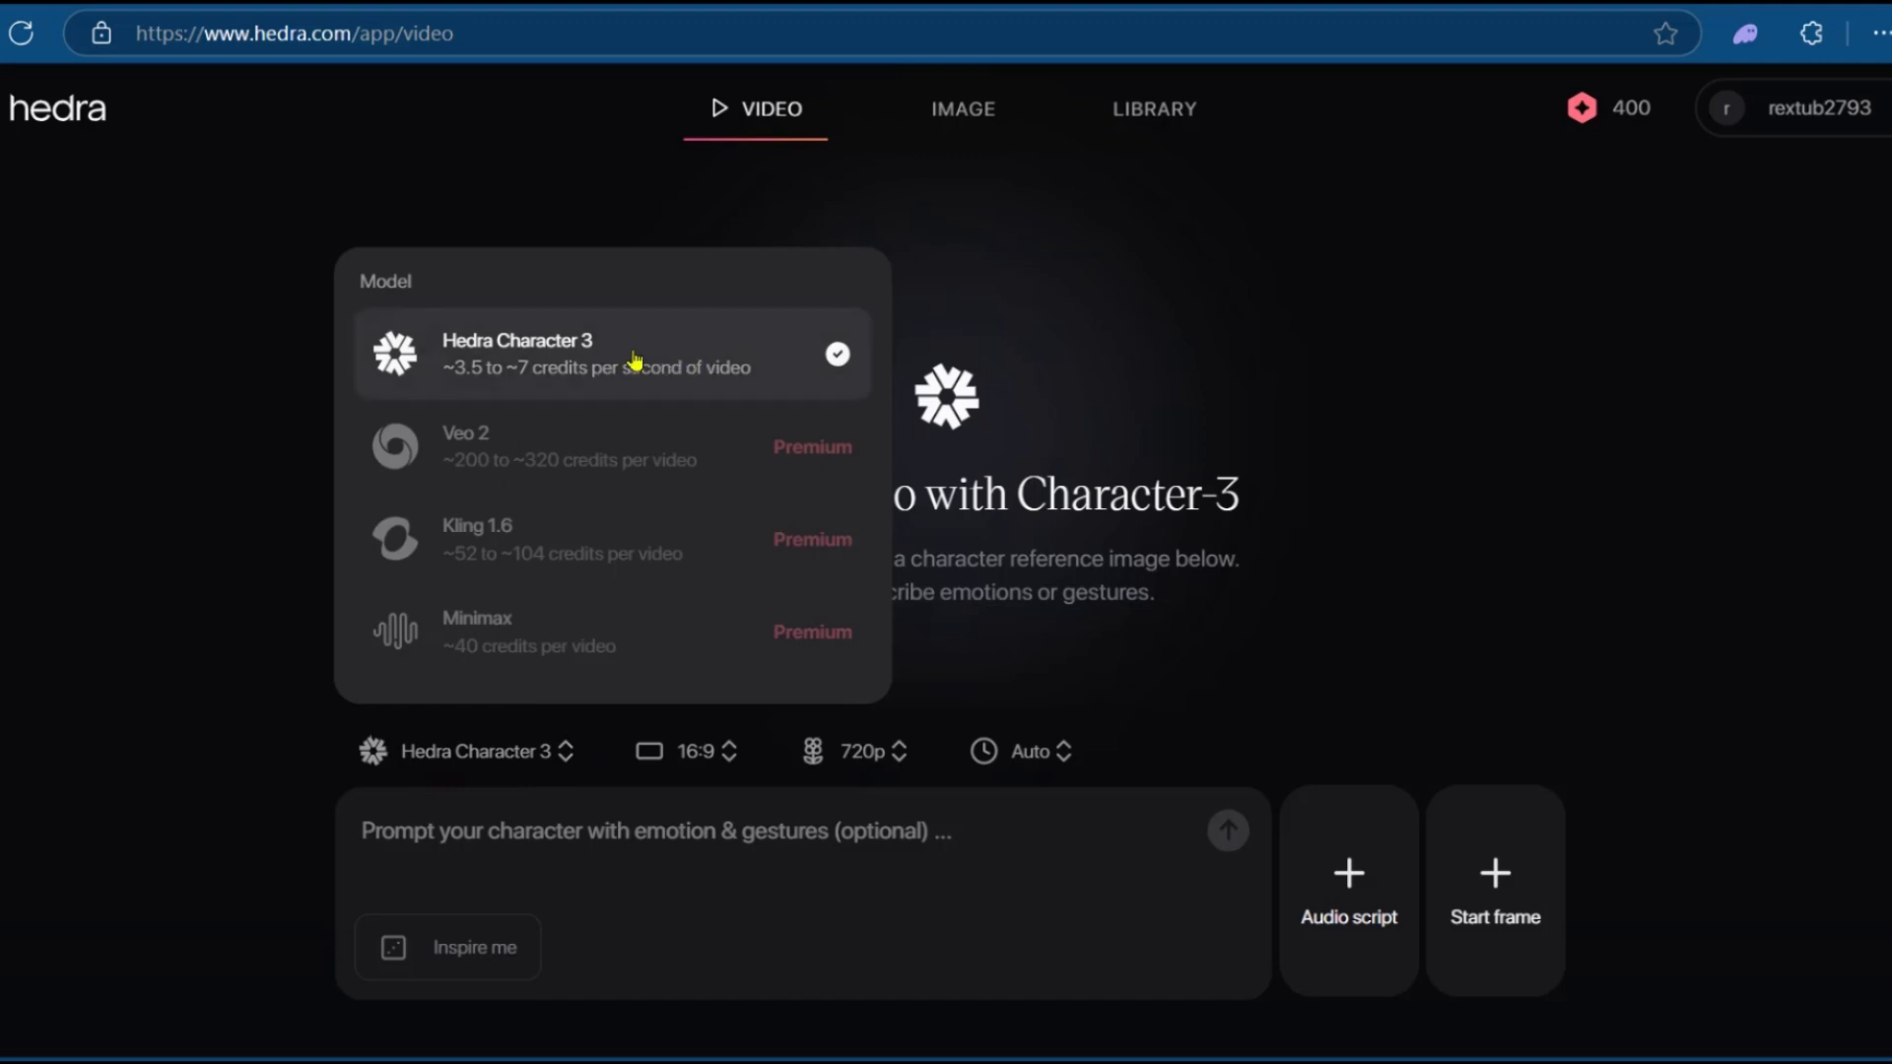
{"action": "left_click", "coordinate": [686, 751]}
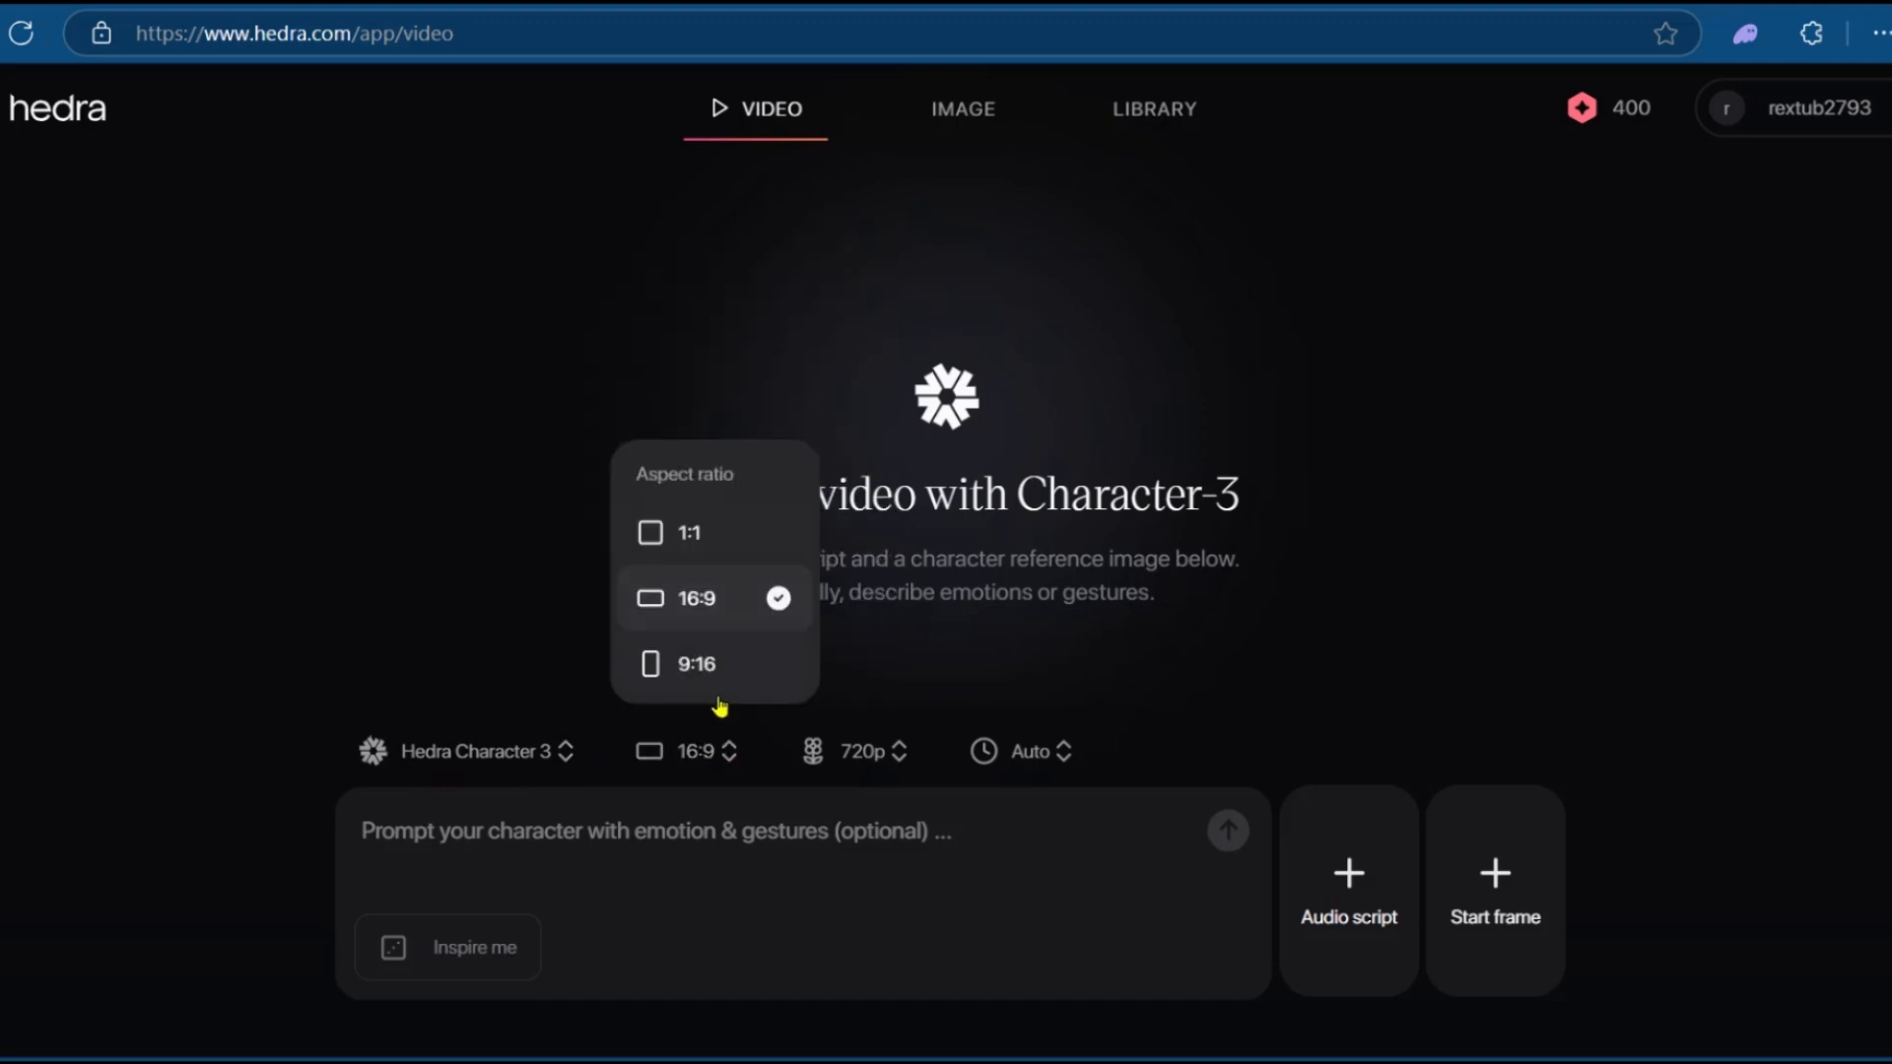
{"action": "mouse_move", "coordinate": [966, 692]}
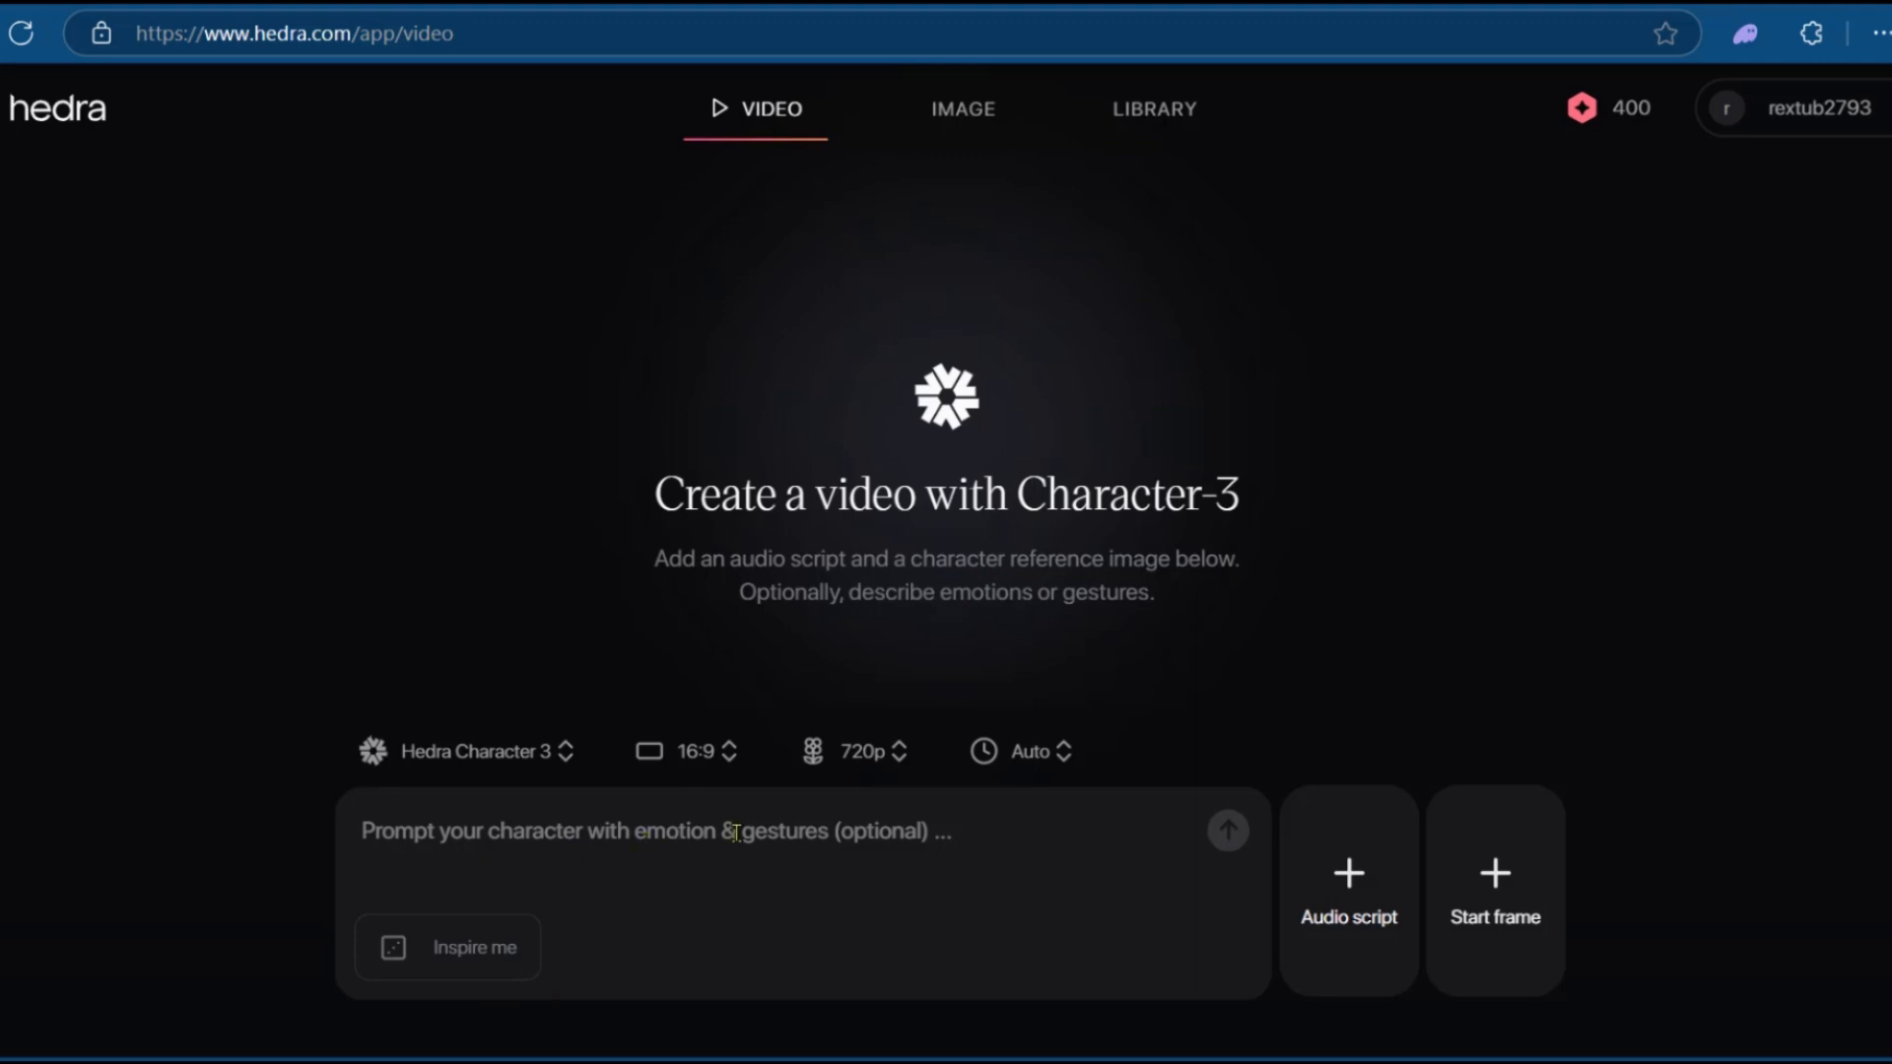
{"action": "mouse_move", "coordinate": [1079, 942]}
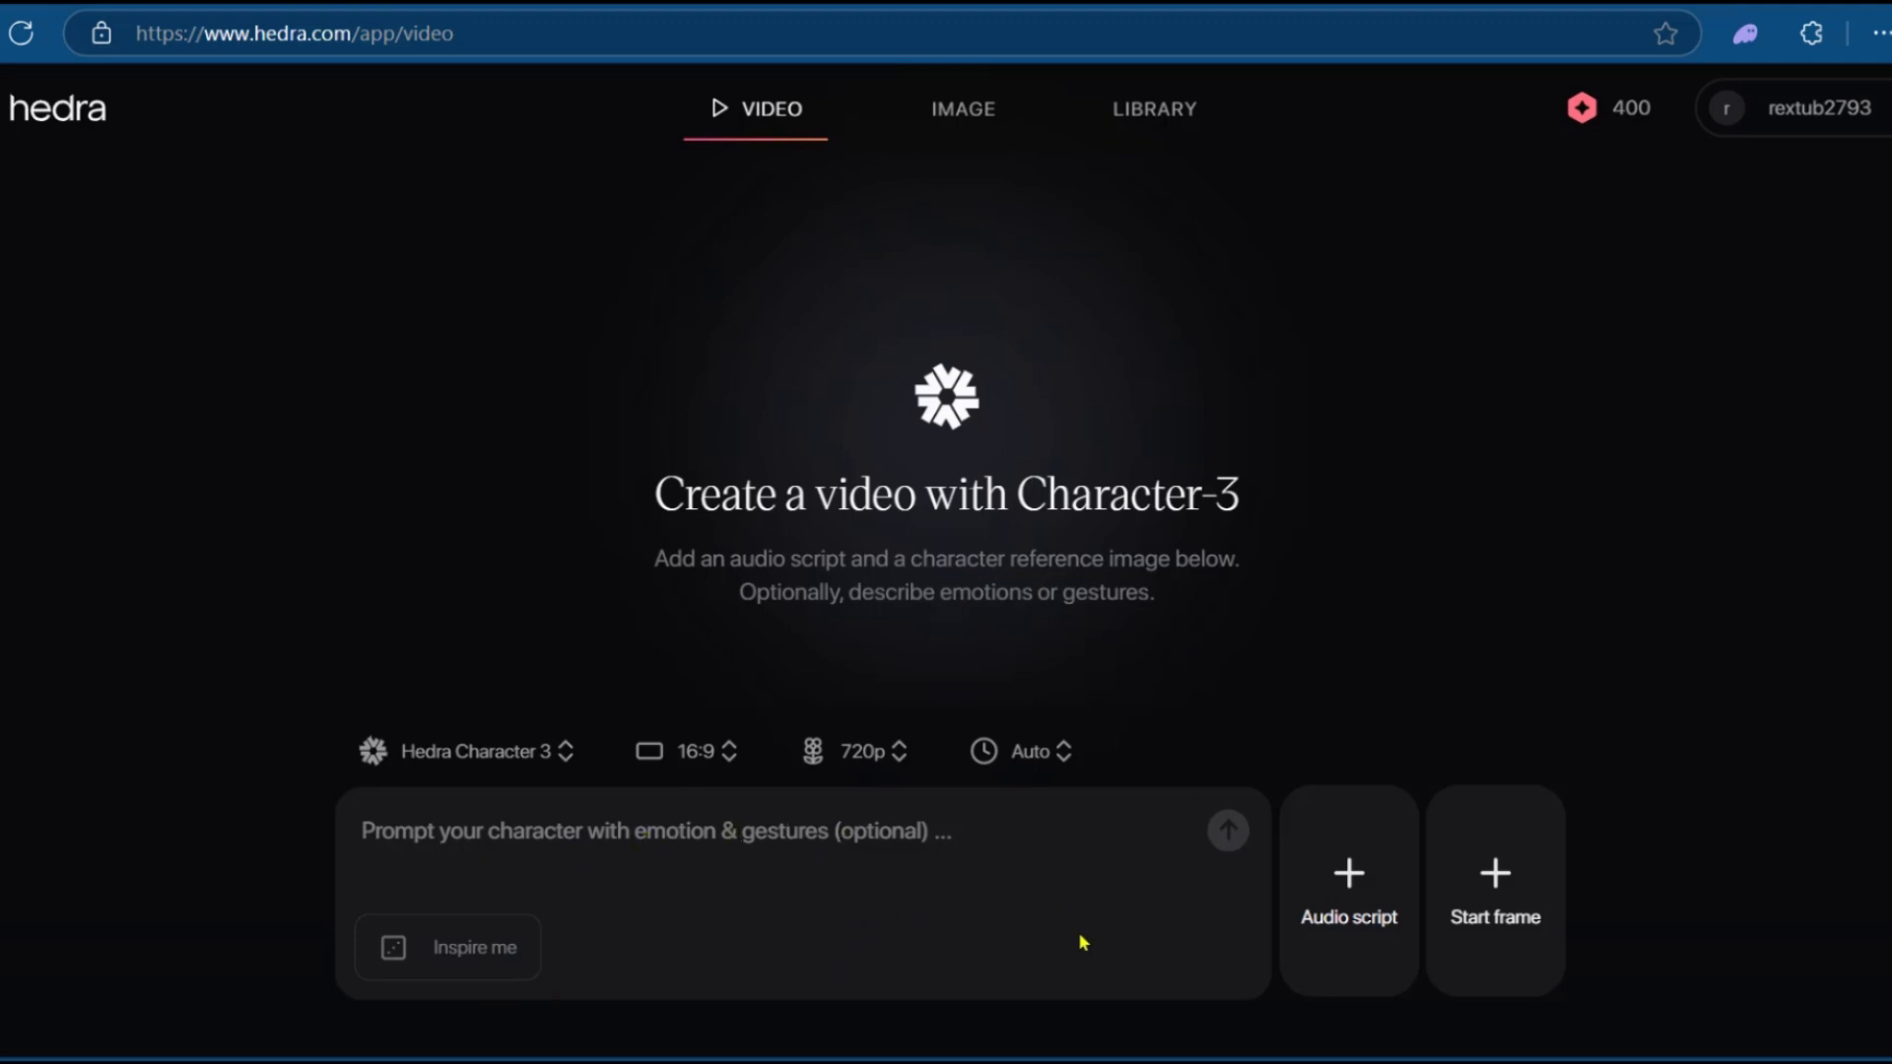
{"action": "mouse_move", "coordinate": [1348, 910]}
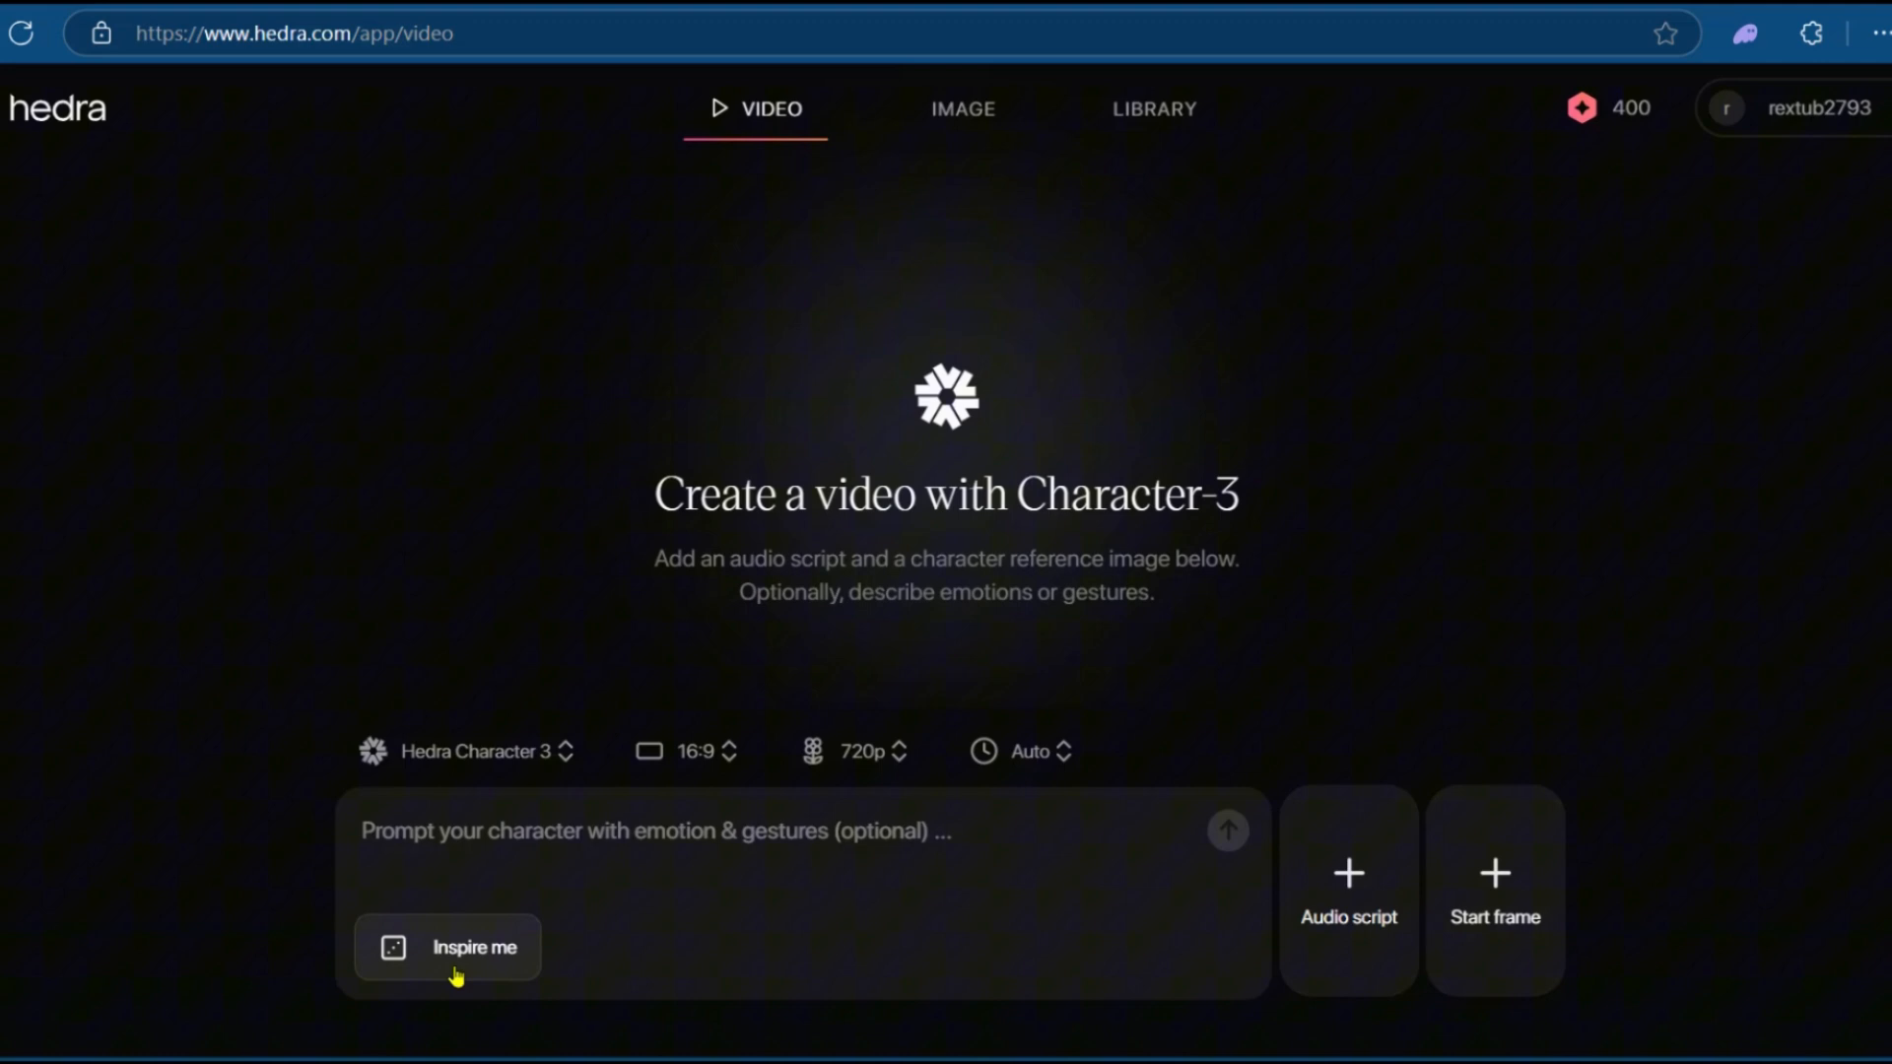
{"action": "type", "text": "Person smiles."}
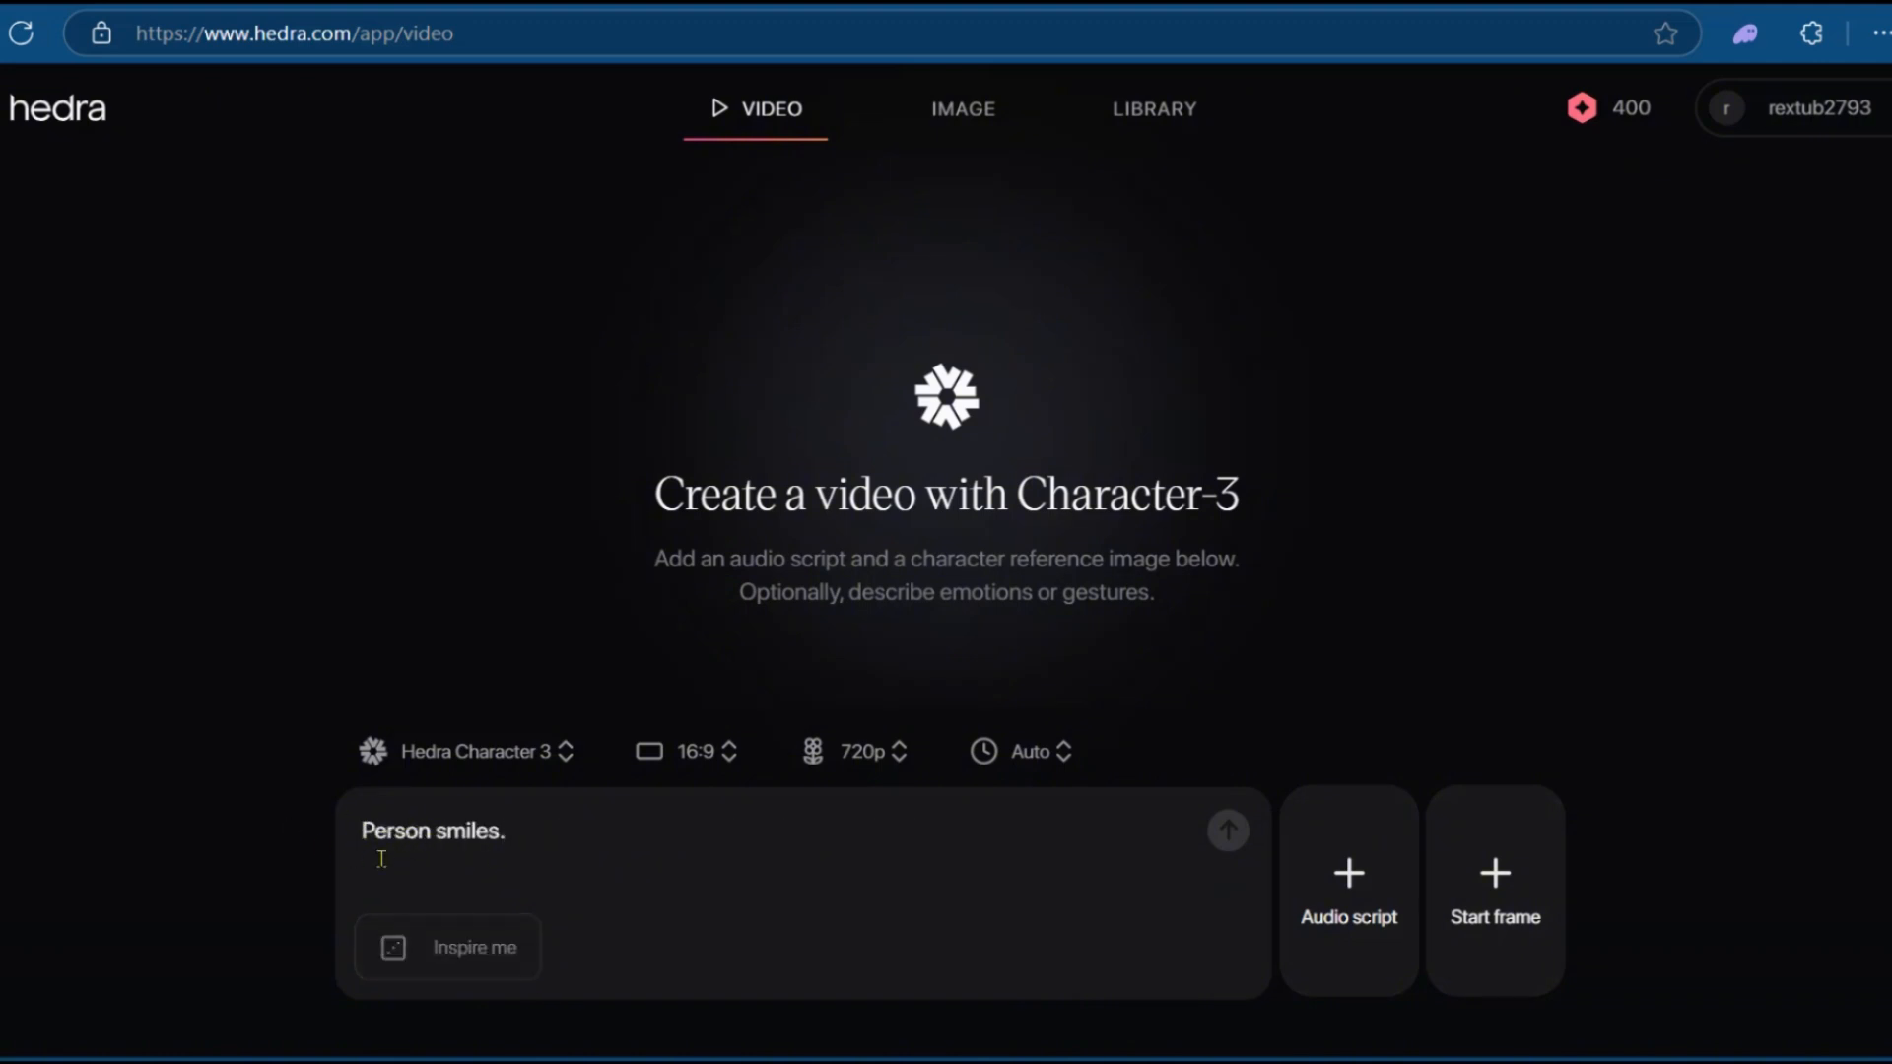
{"action": "mouse_move", "coordinate": [449, 960]}
{"action": "type", "text": "jumps up and down with concern"}
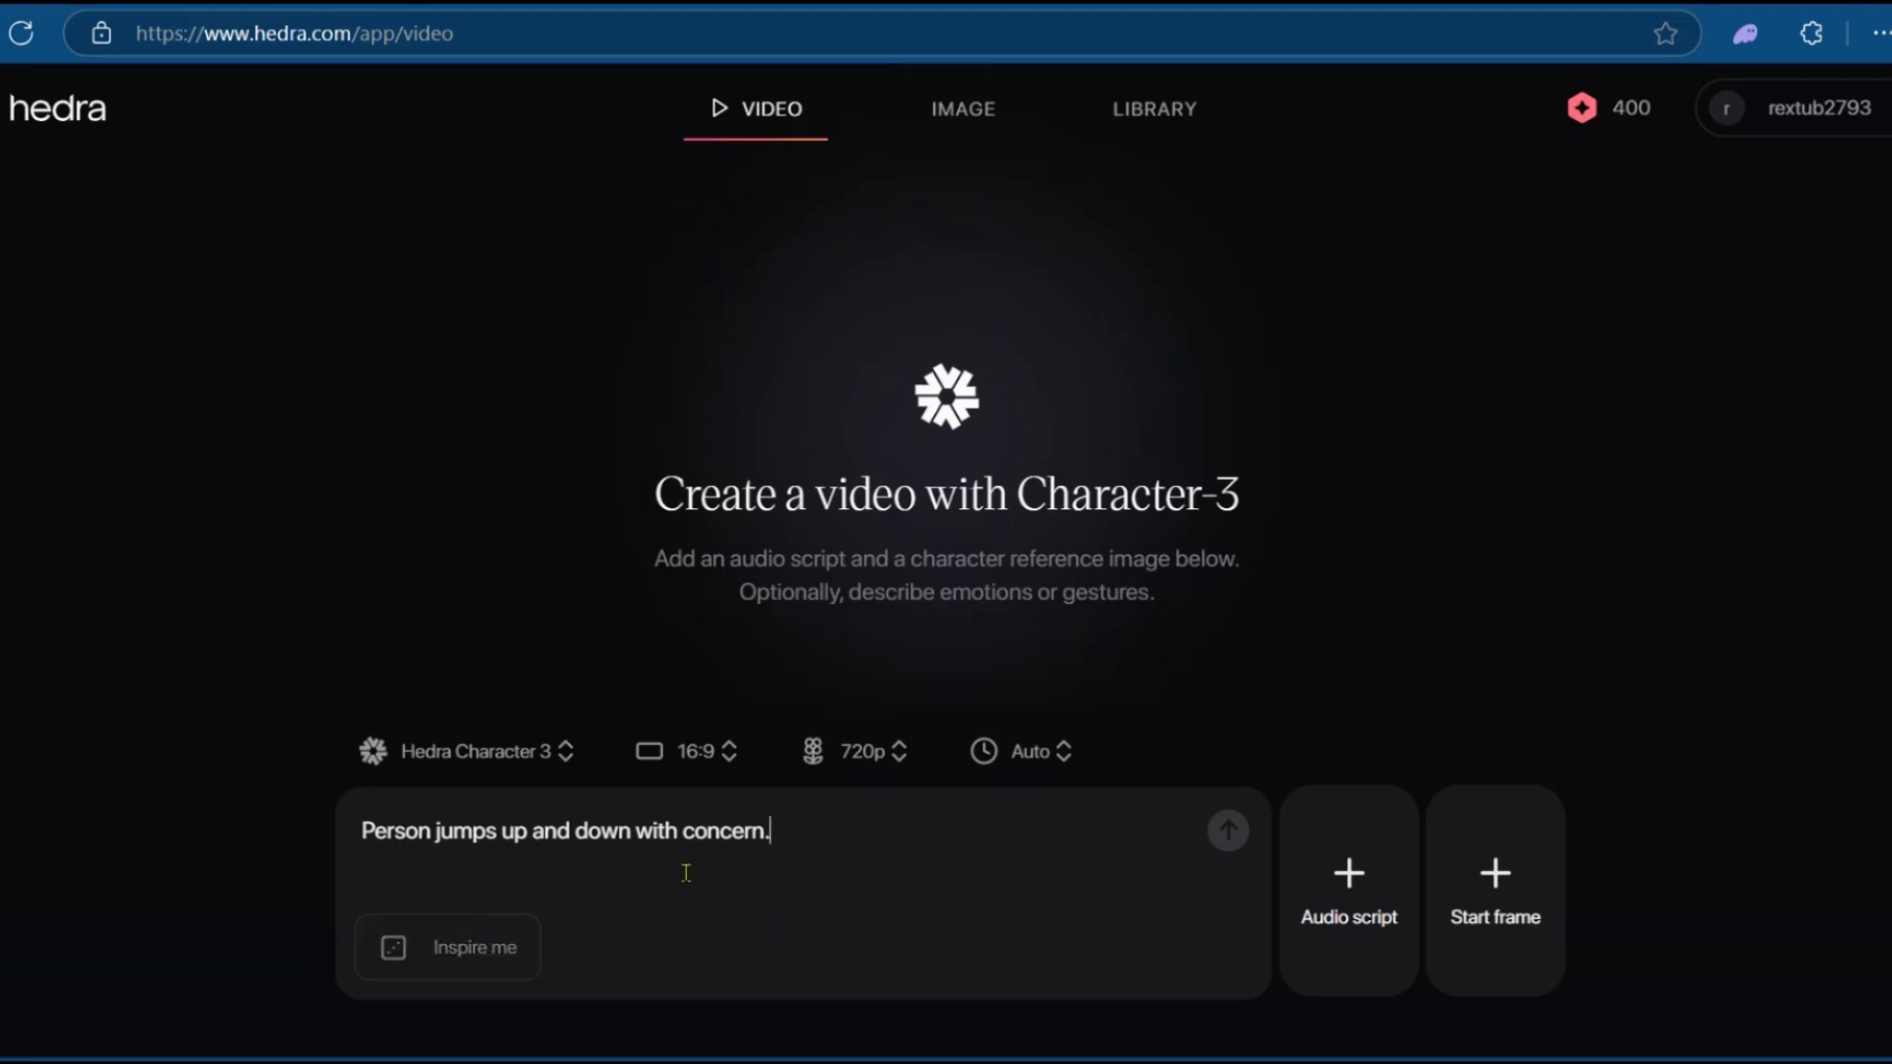
{"action": "left_click", "coordinate": [1227, 832]}
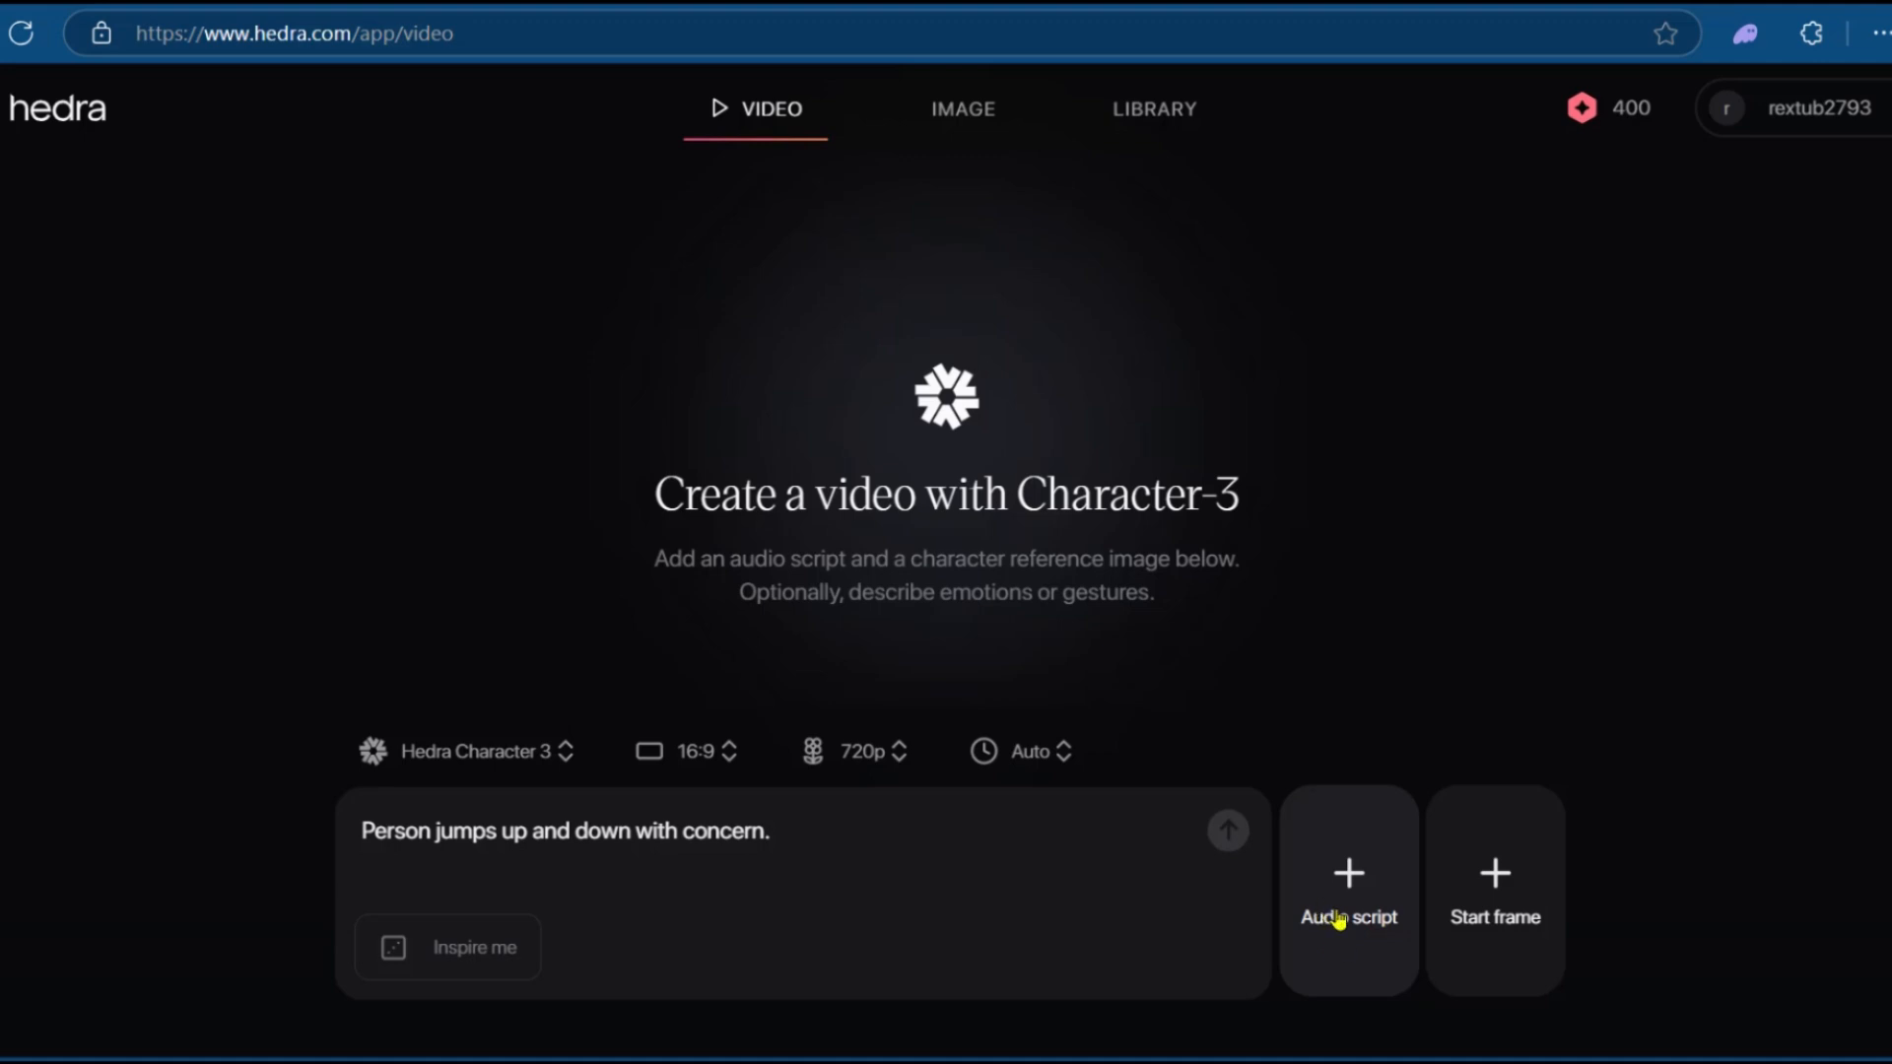
Start a Generate speech script using the British voice Daniel with language Auto.
{"action": "left_click", "coordinate": [1346, 888]}
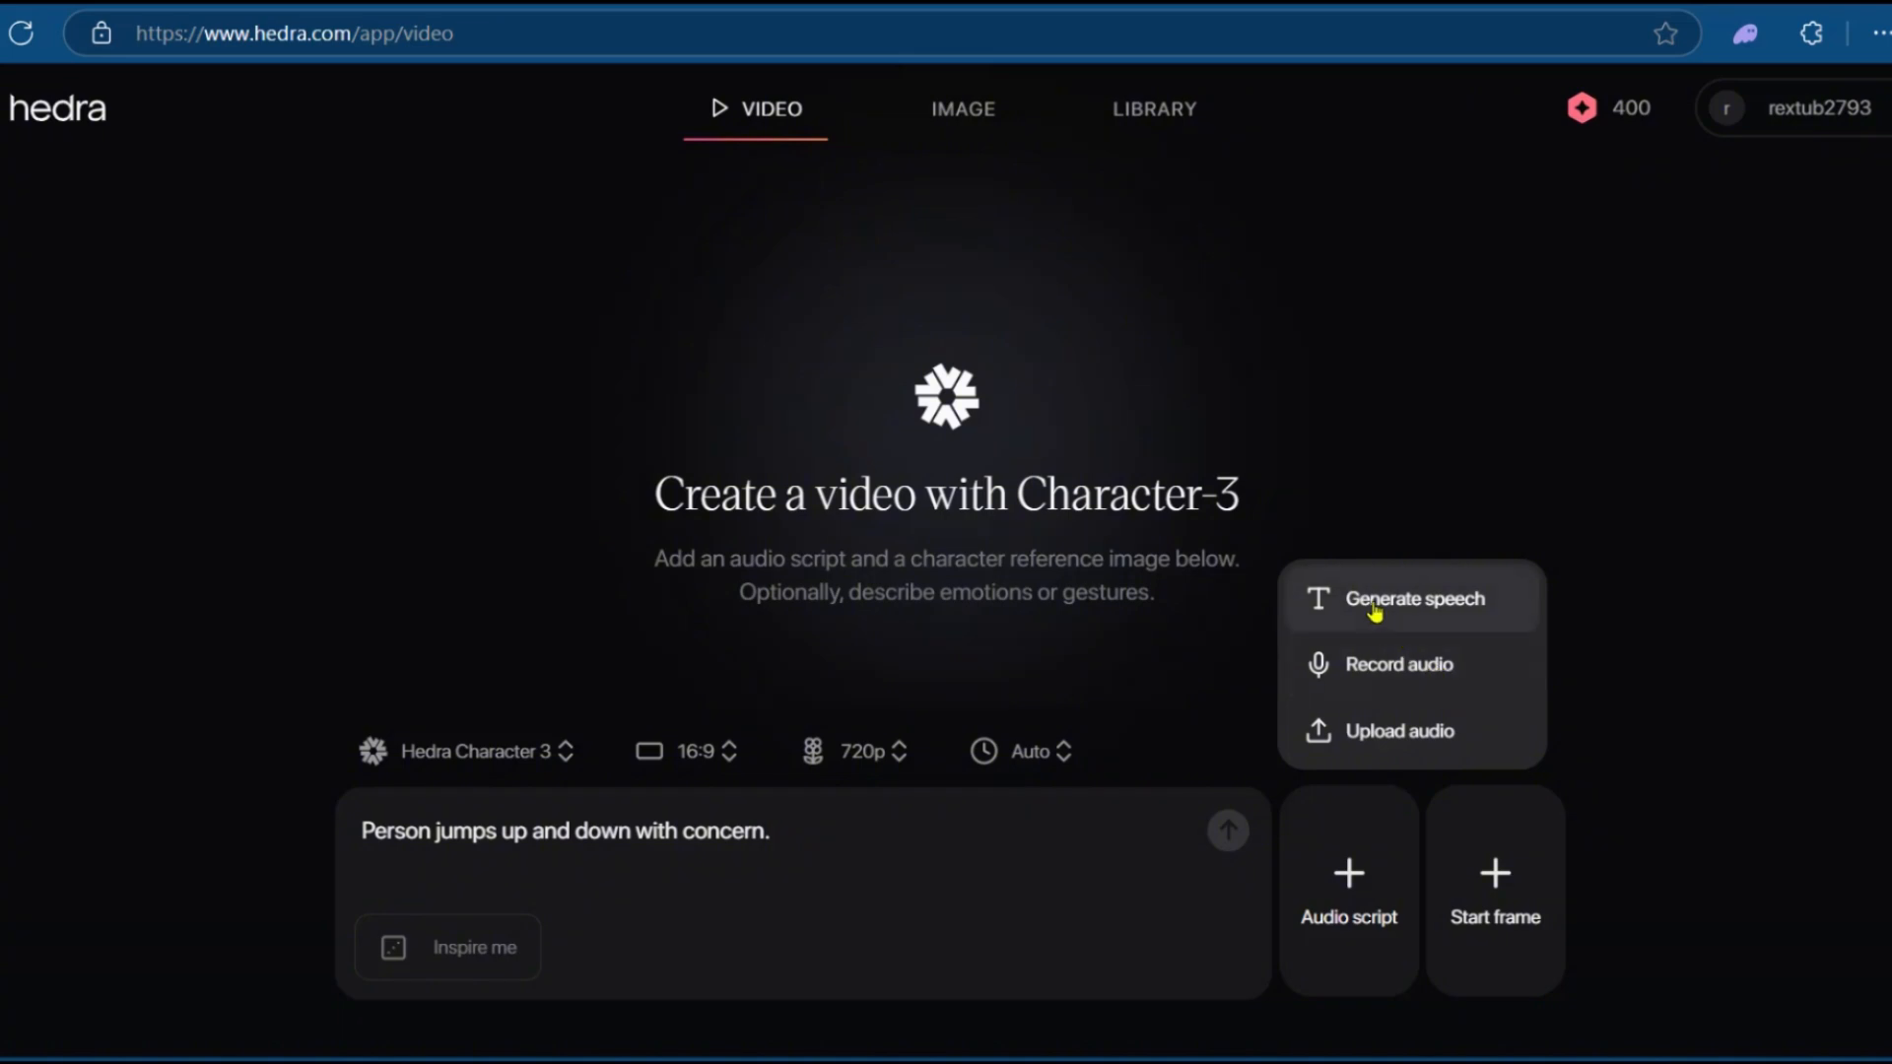
{"action": "left_click", "coordinate": [1409, 598]}
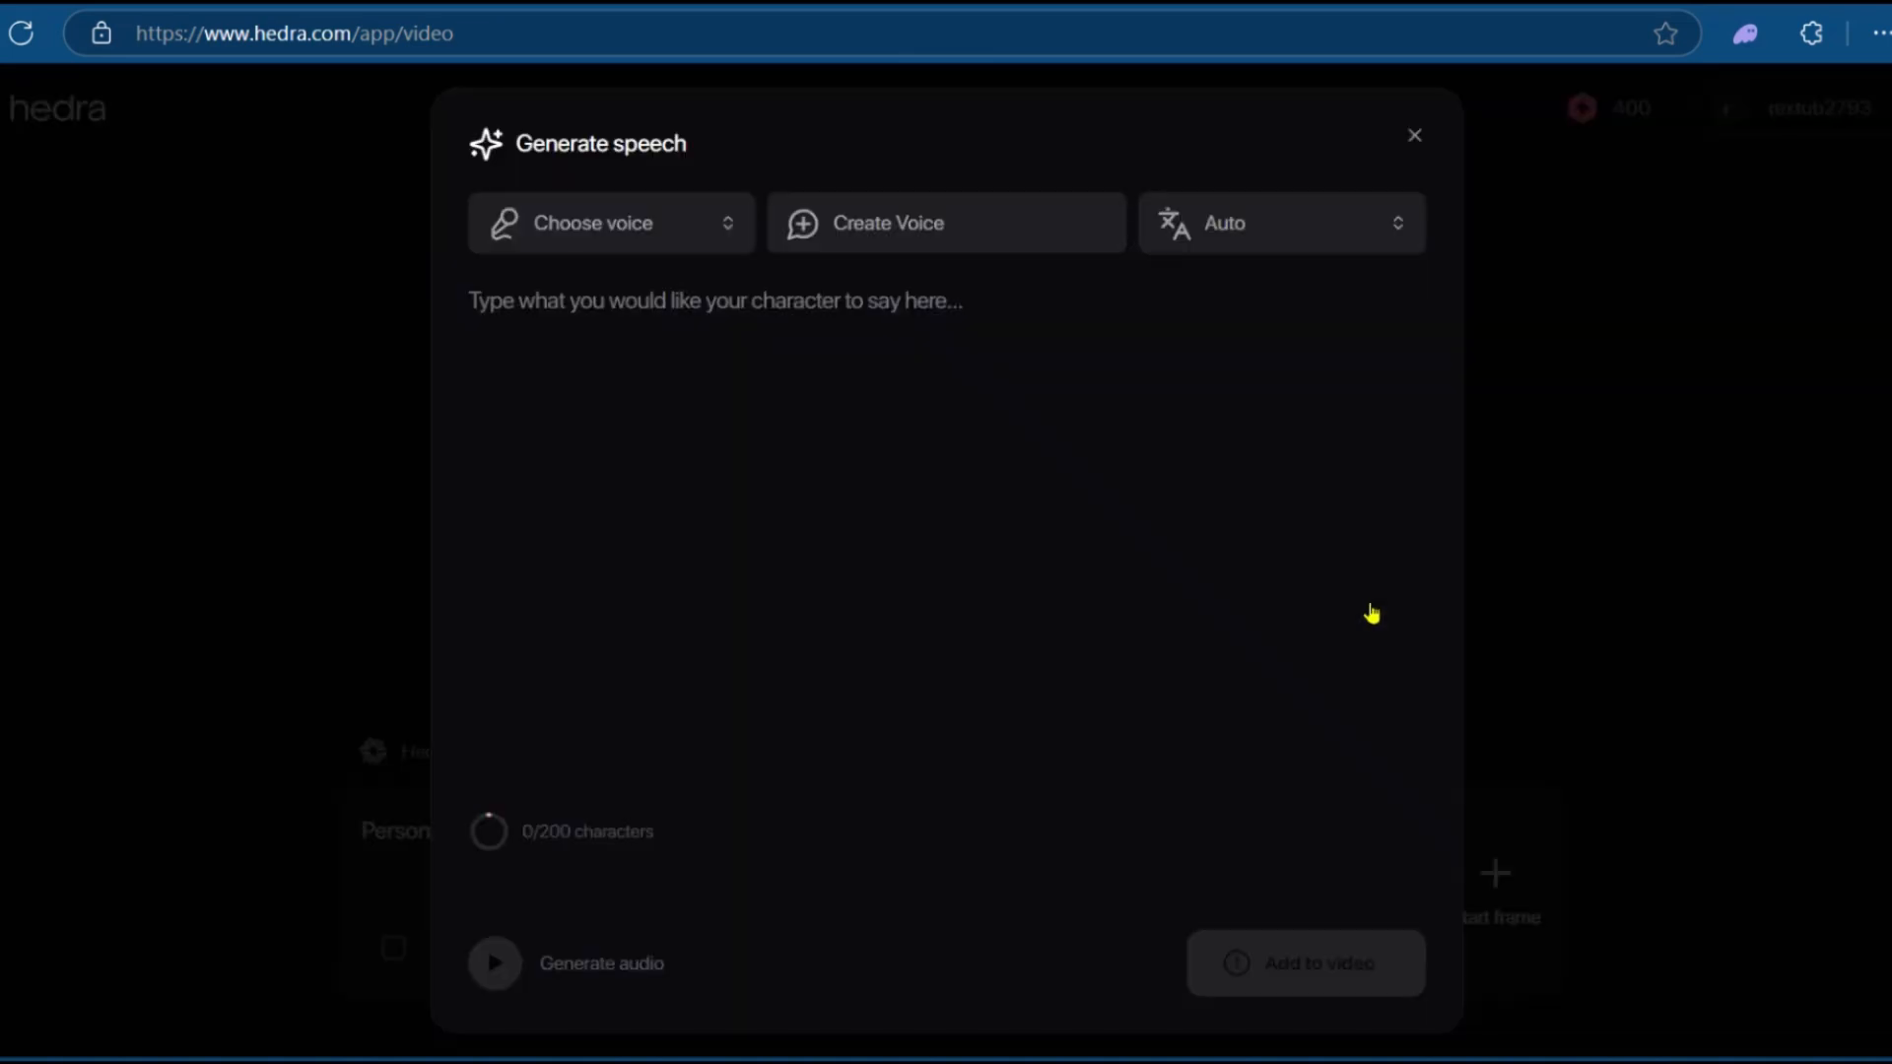
{"action": "left_click", "coordinate": [600, 221]}
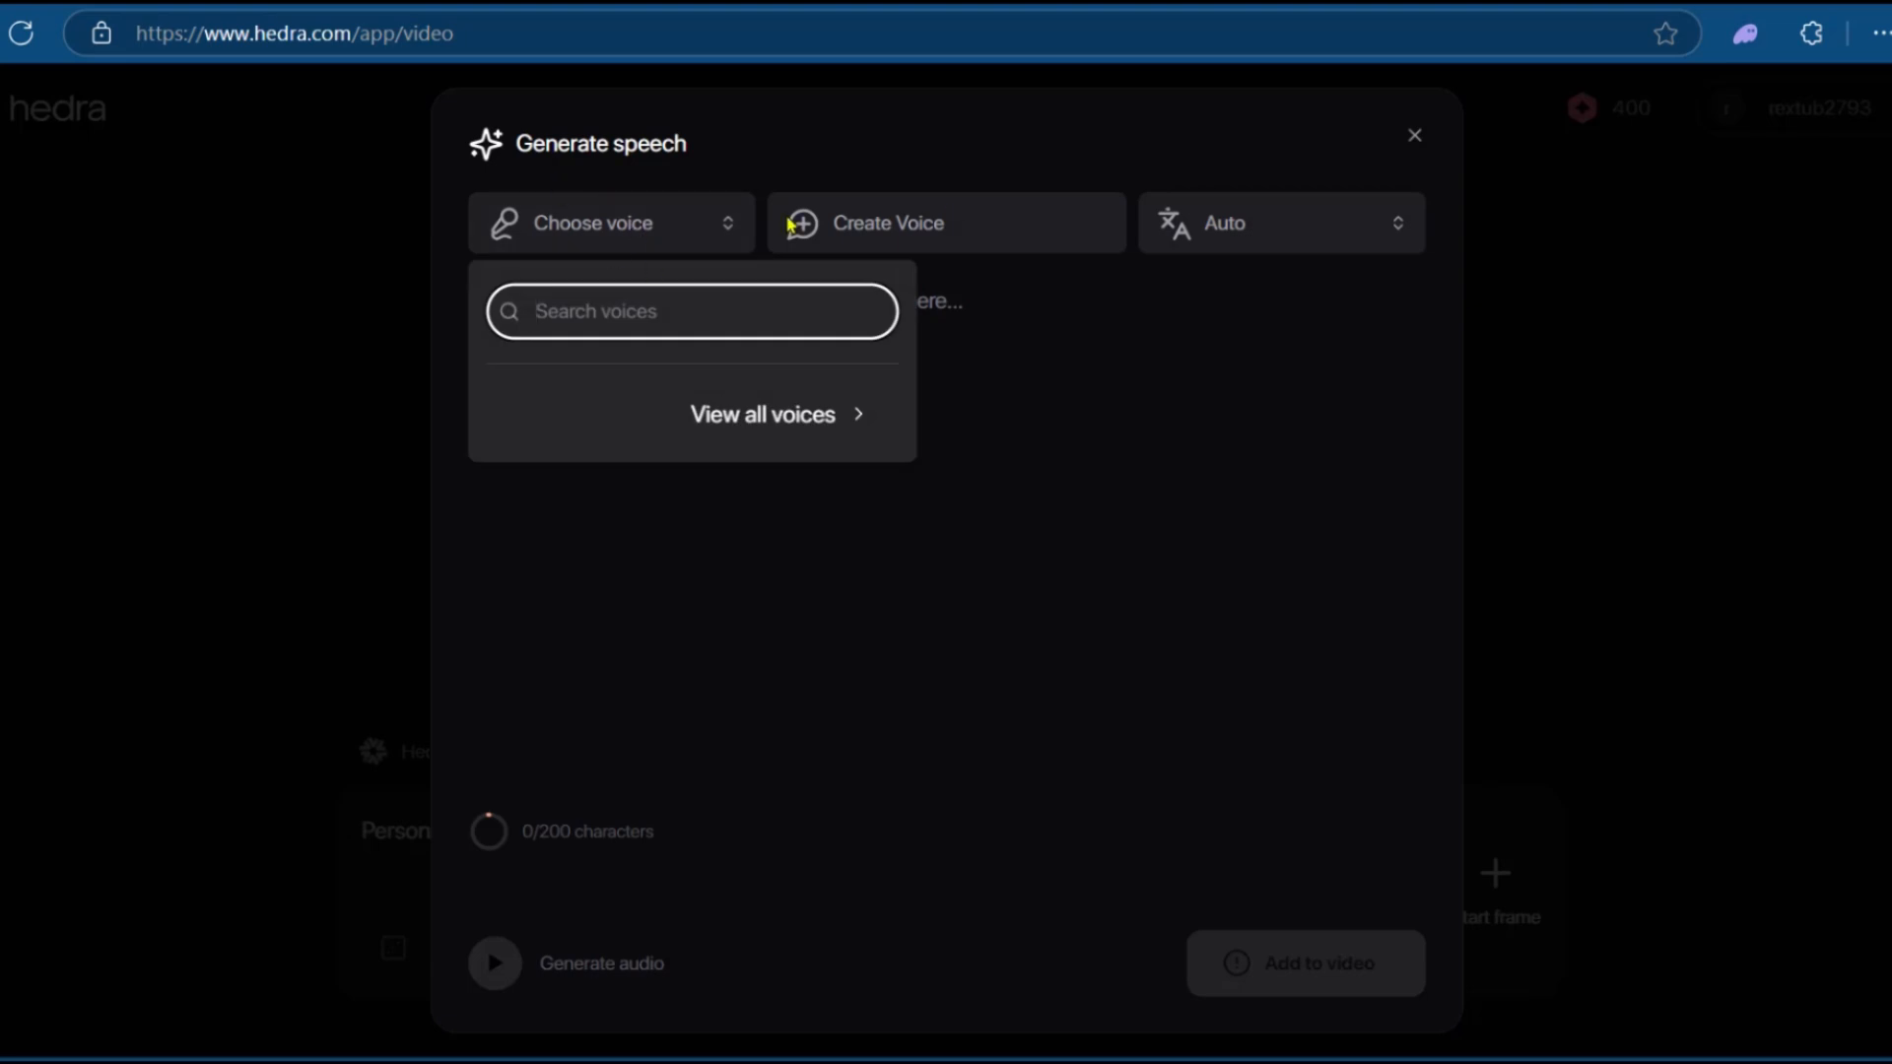
{"action": "mouse_move", "coordinate": [1246, 227]}
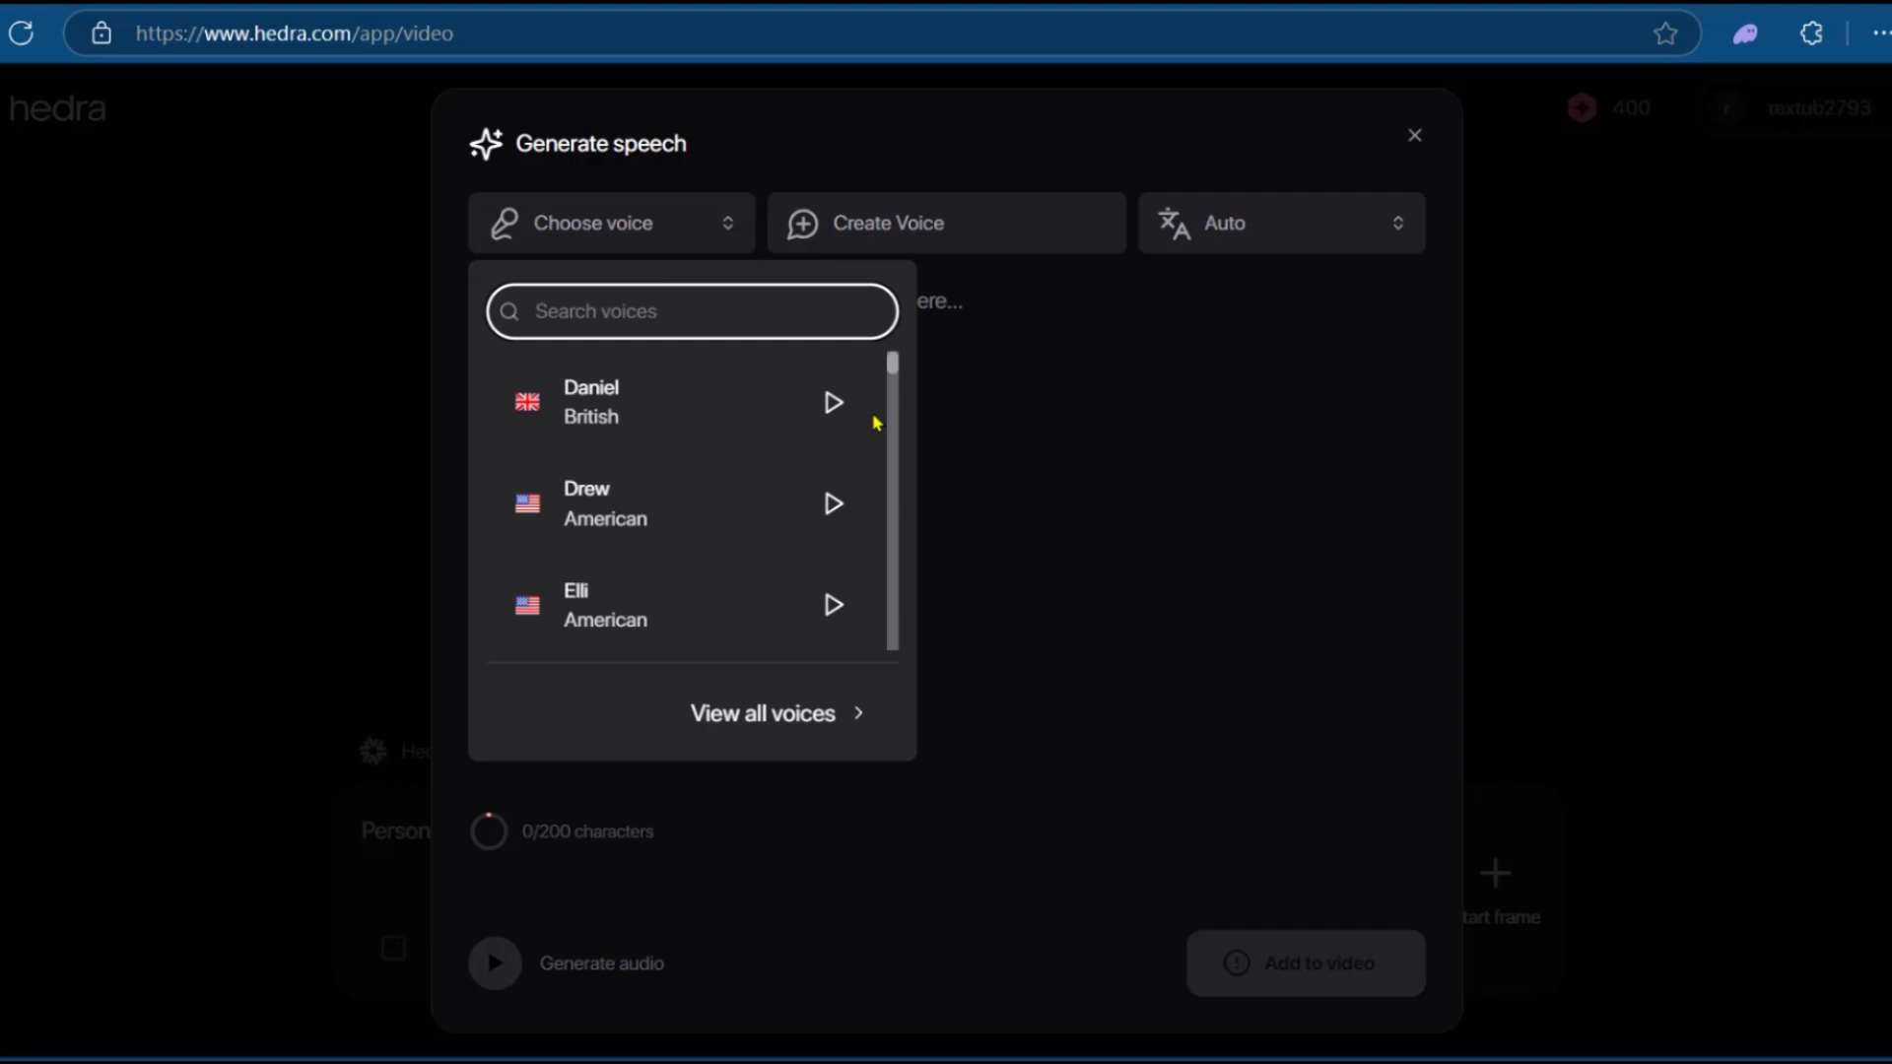
{"action": "scroll", "scroll_direction": "down", "scroll_amount": 3}
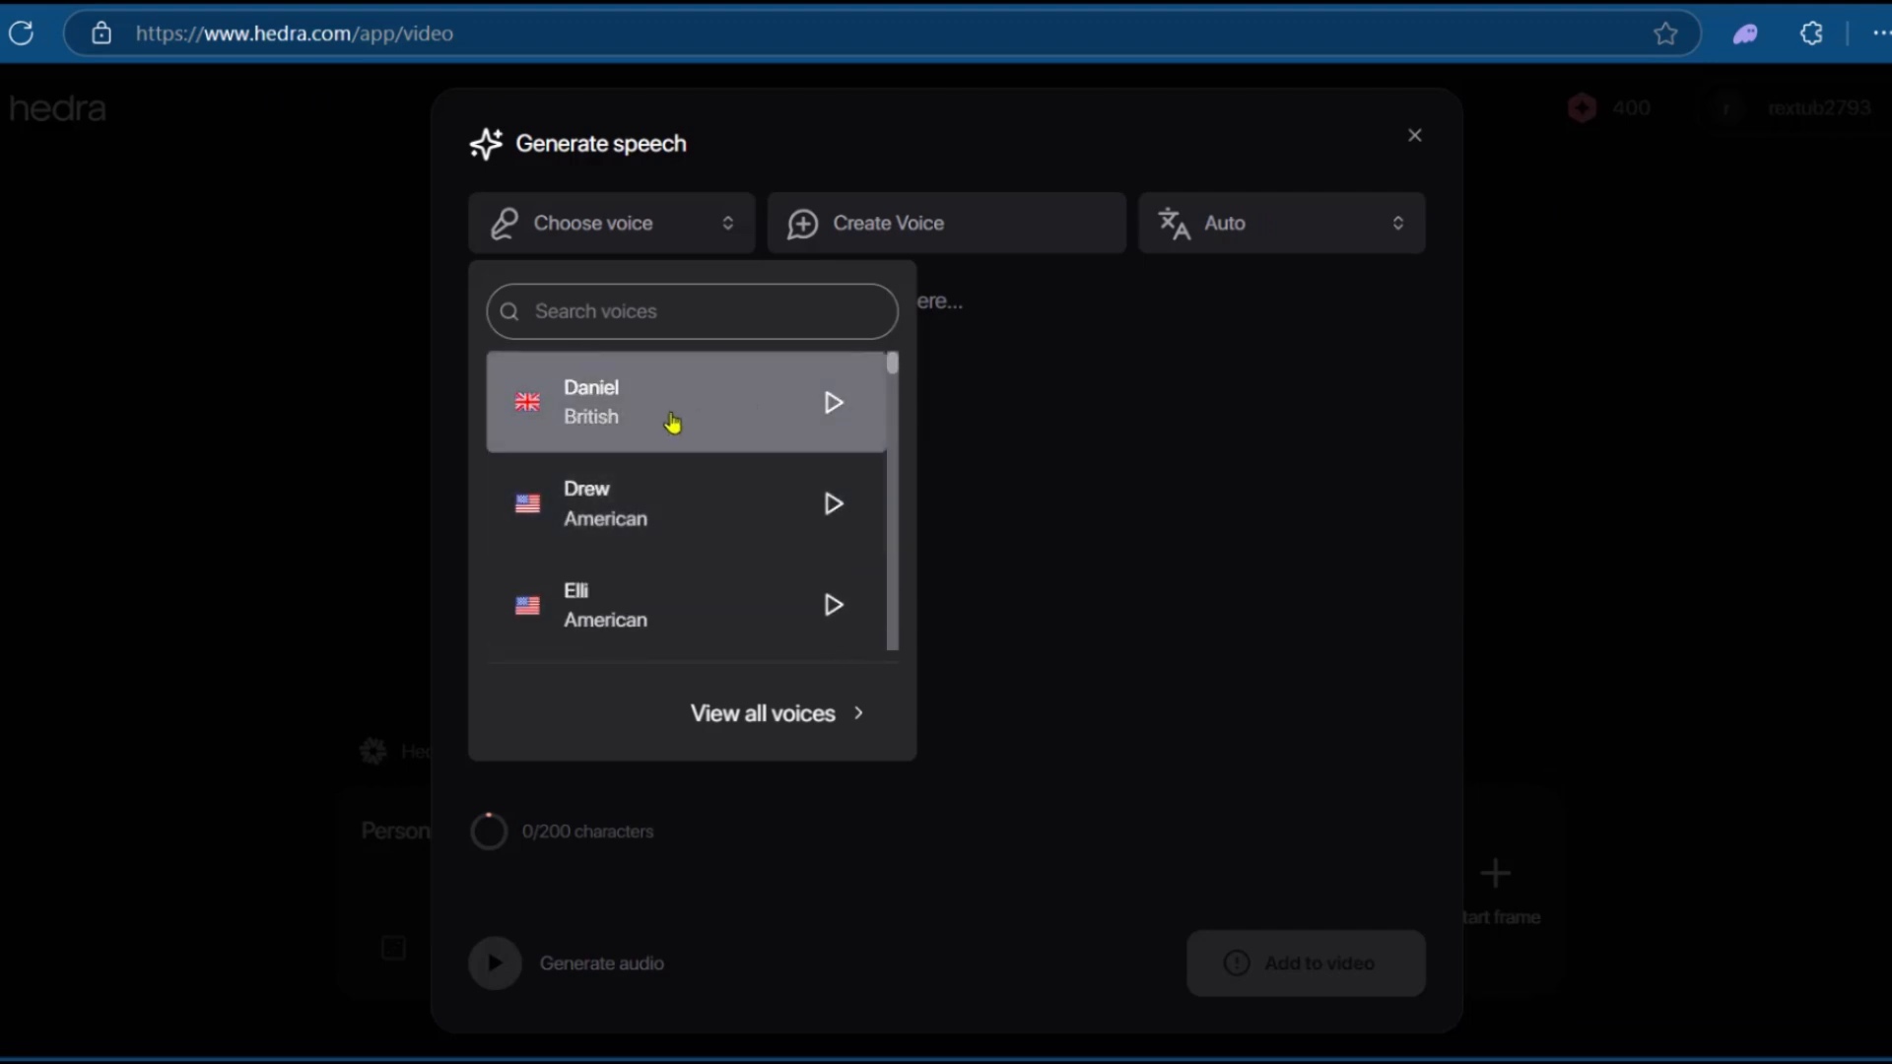
{"action": "left_click", "coordinate": [672, 402]}
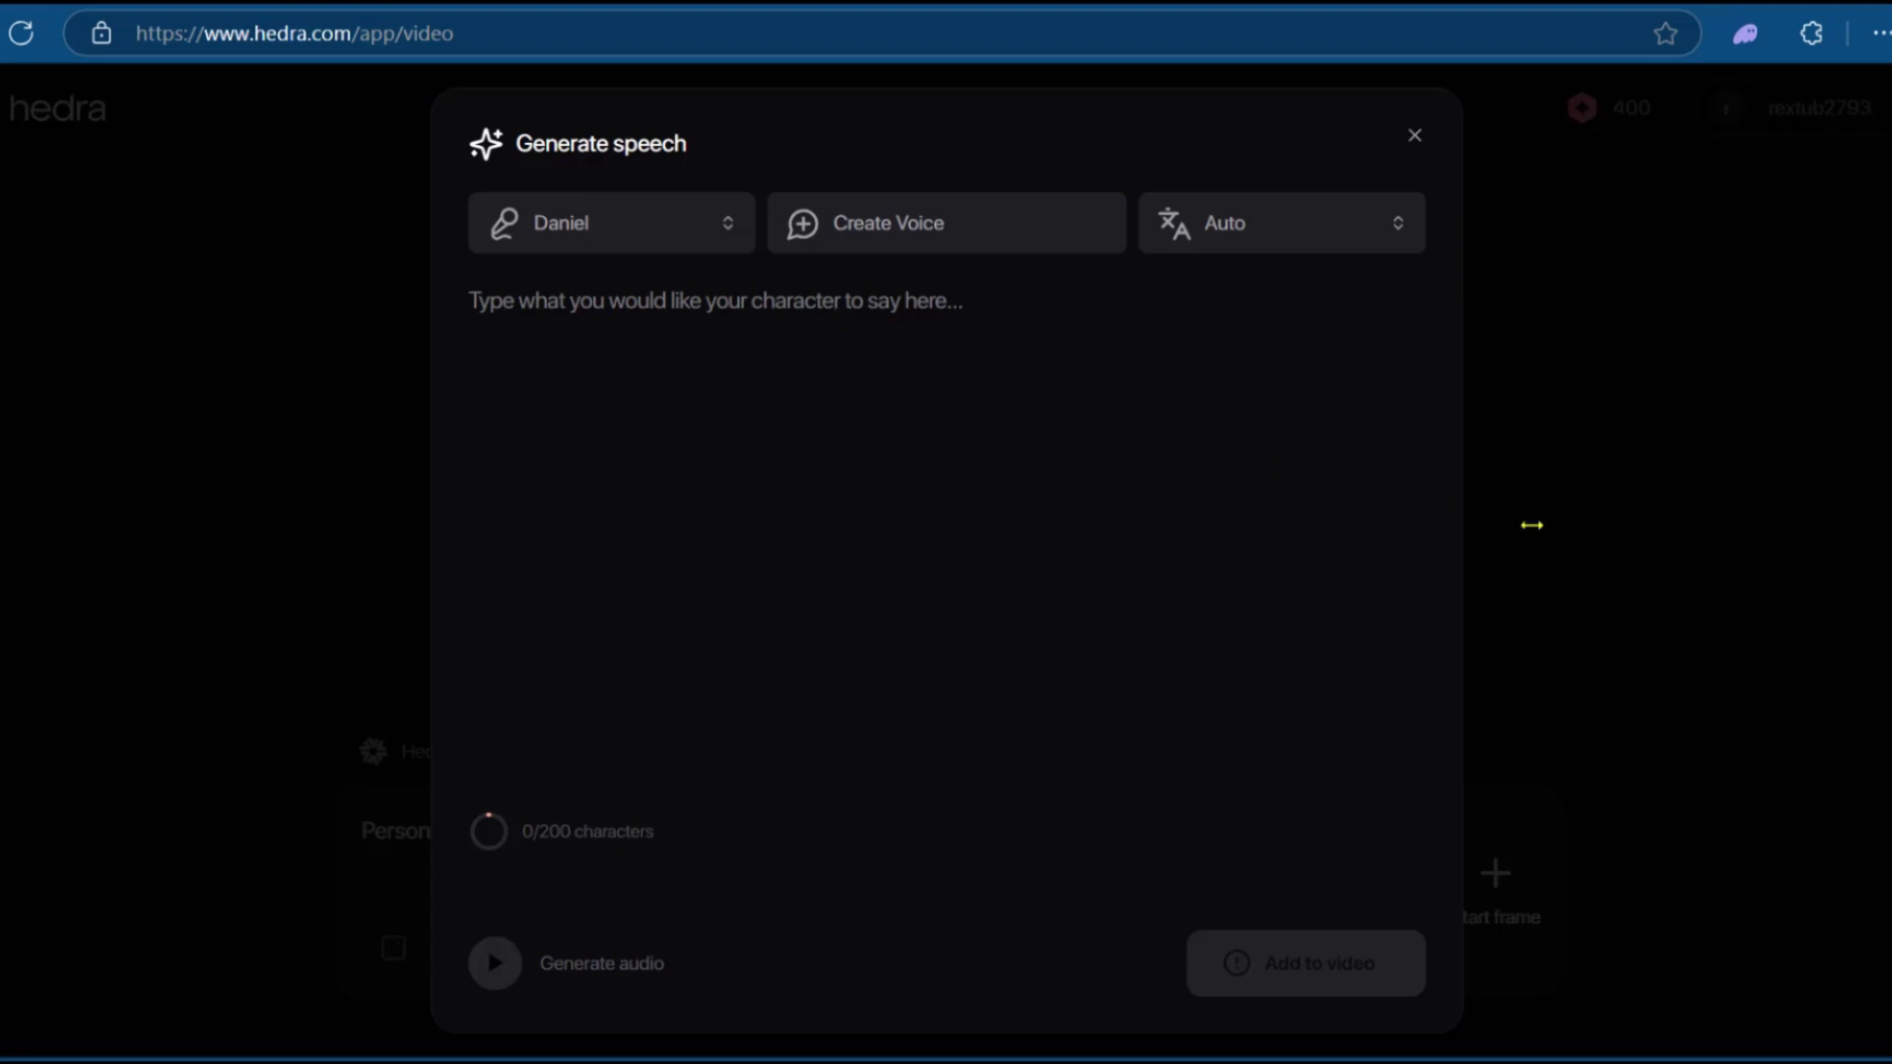
{"action": "mouse_move", "coordinate": [822, 773]}
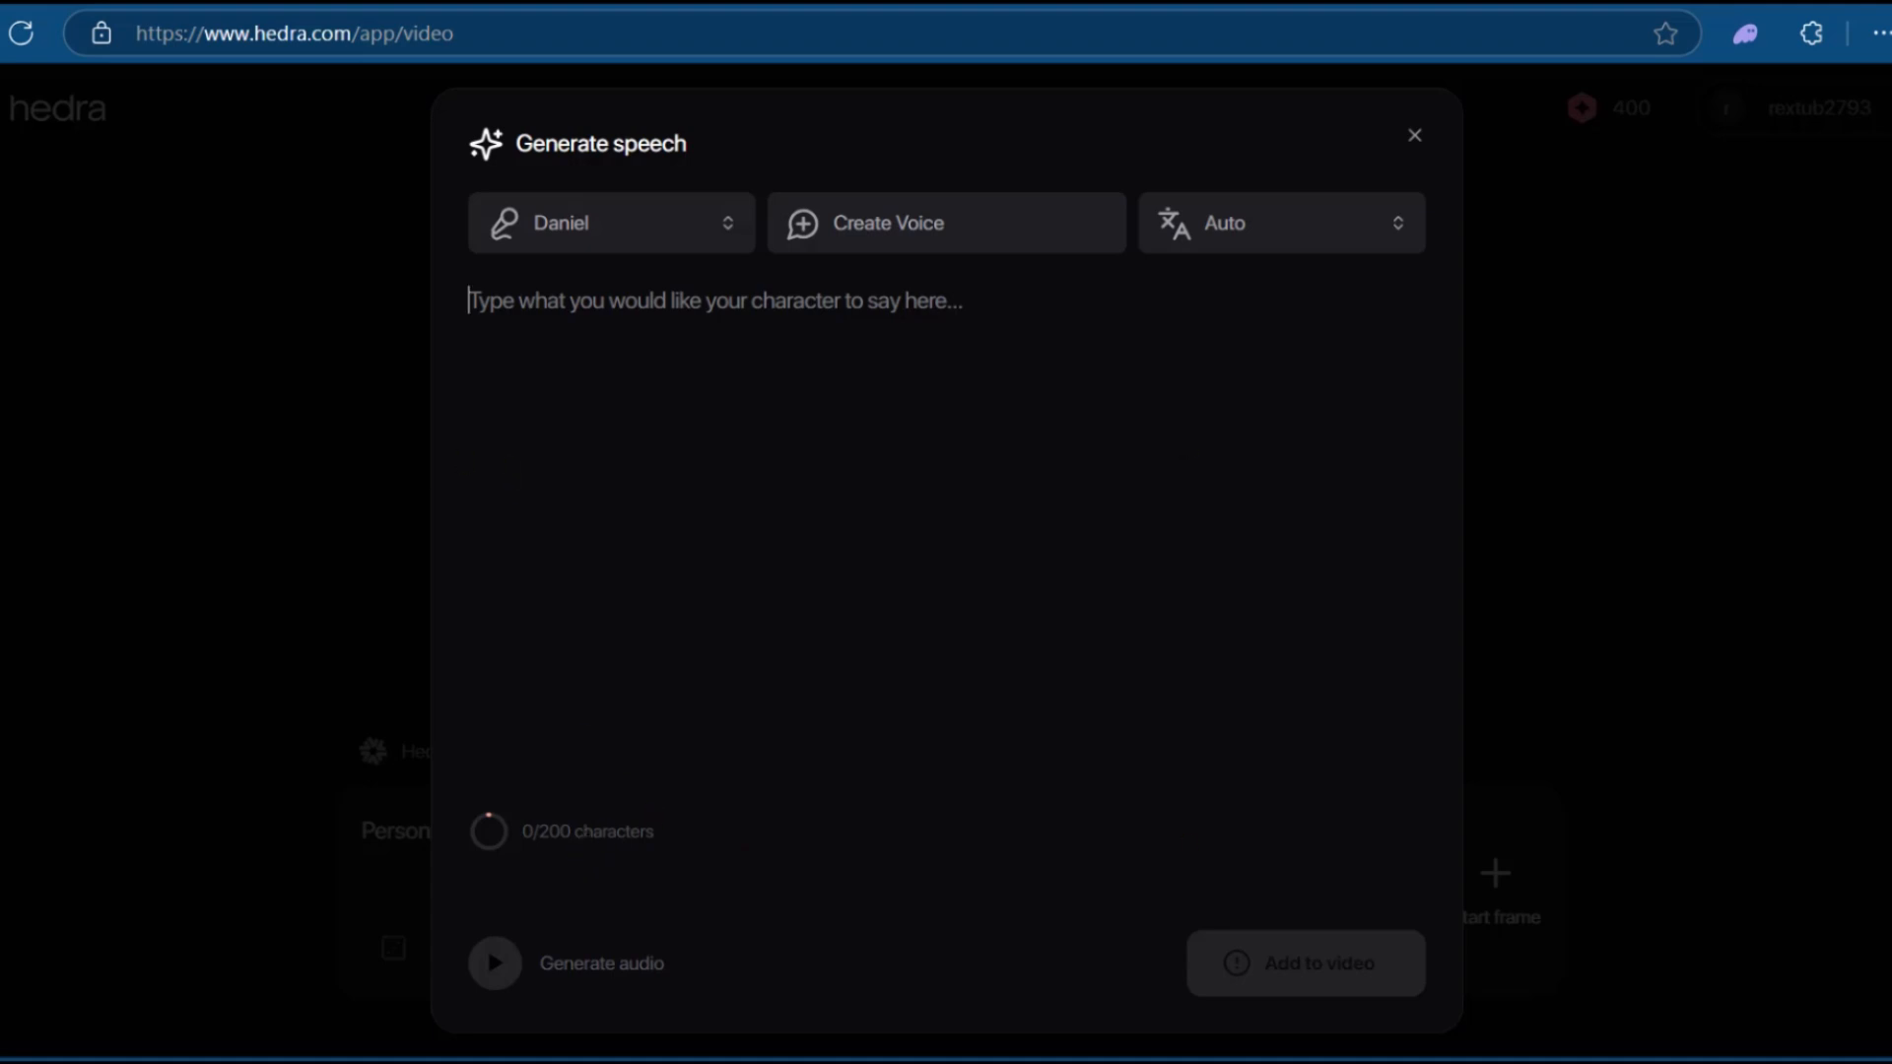
Generate and preview Daniel saying 'I'm jumping but i'm slightly confused', then add it to the video.
{"action": "type", "text": "I'm jumping but i'm slightly confused"}
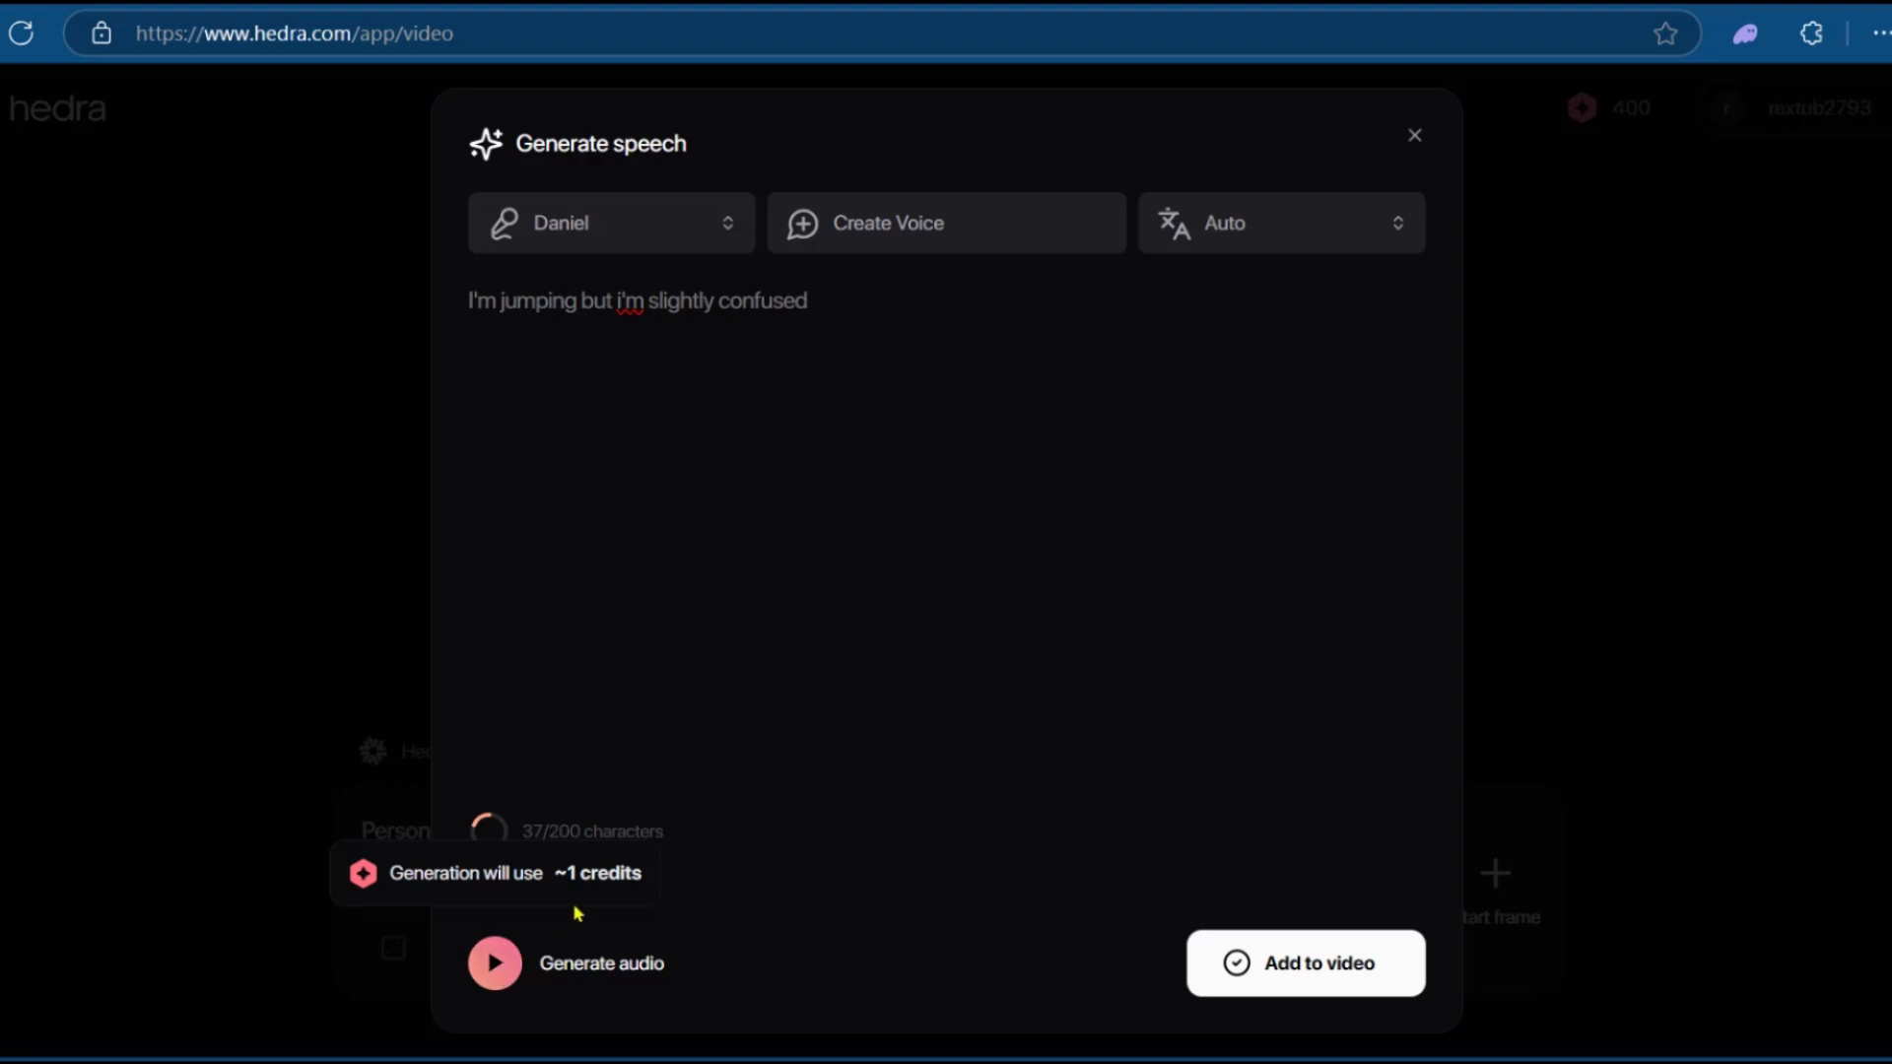
{"action": "left_click", "coordinate": [494, 962]}
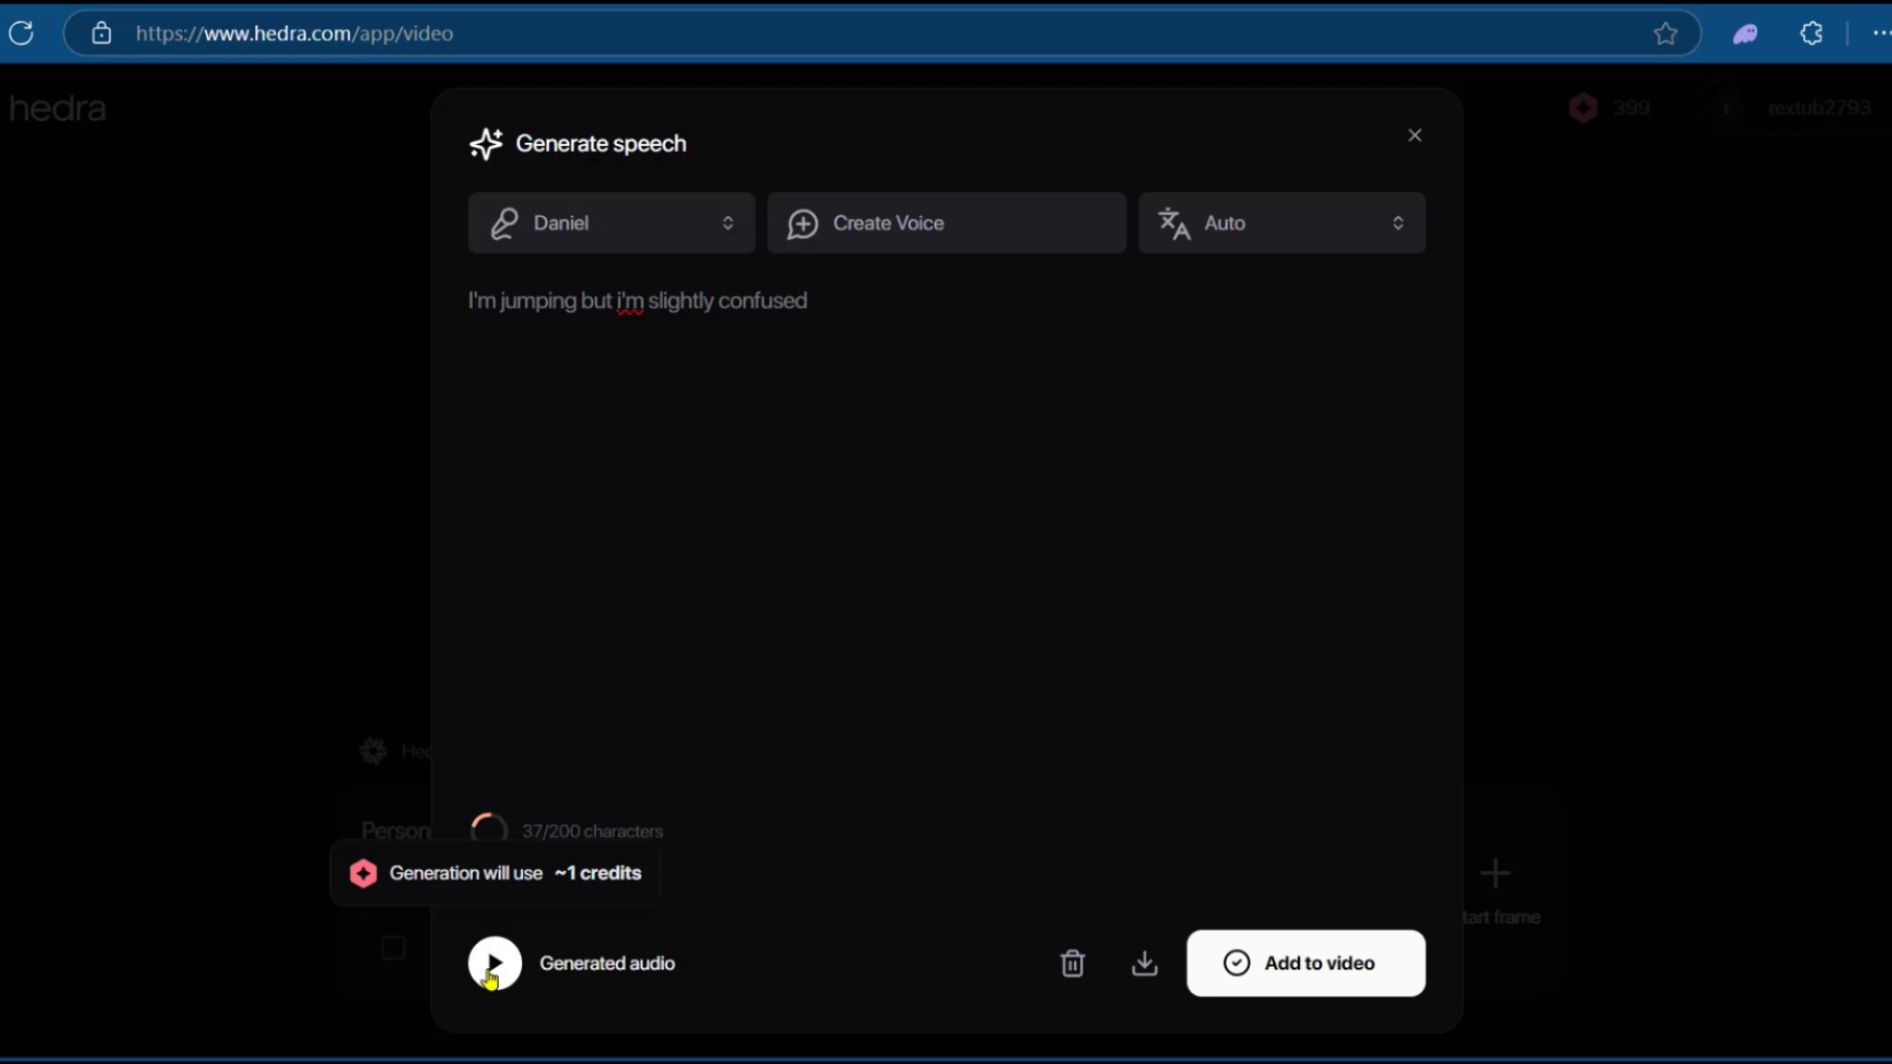
{"action": "left_click", "coordinate": [493, 963]}
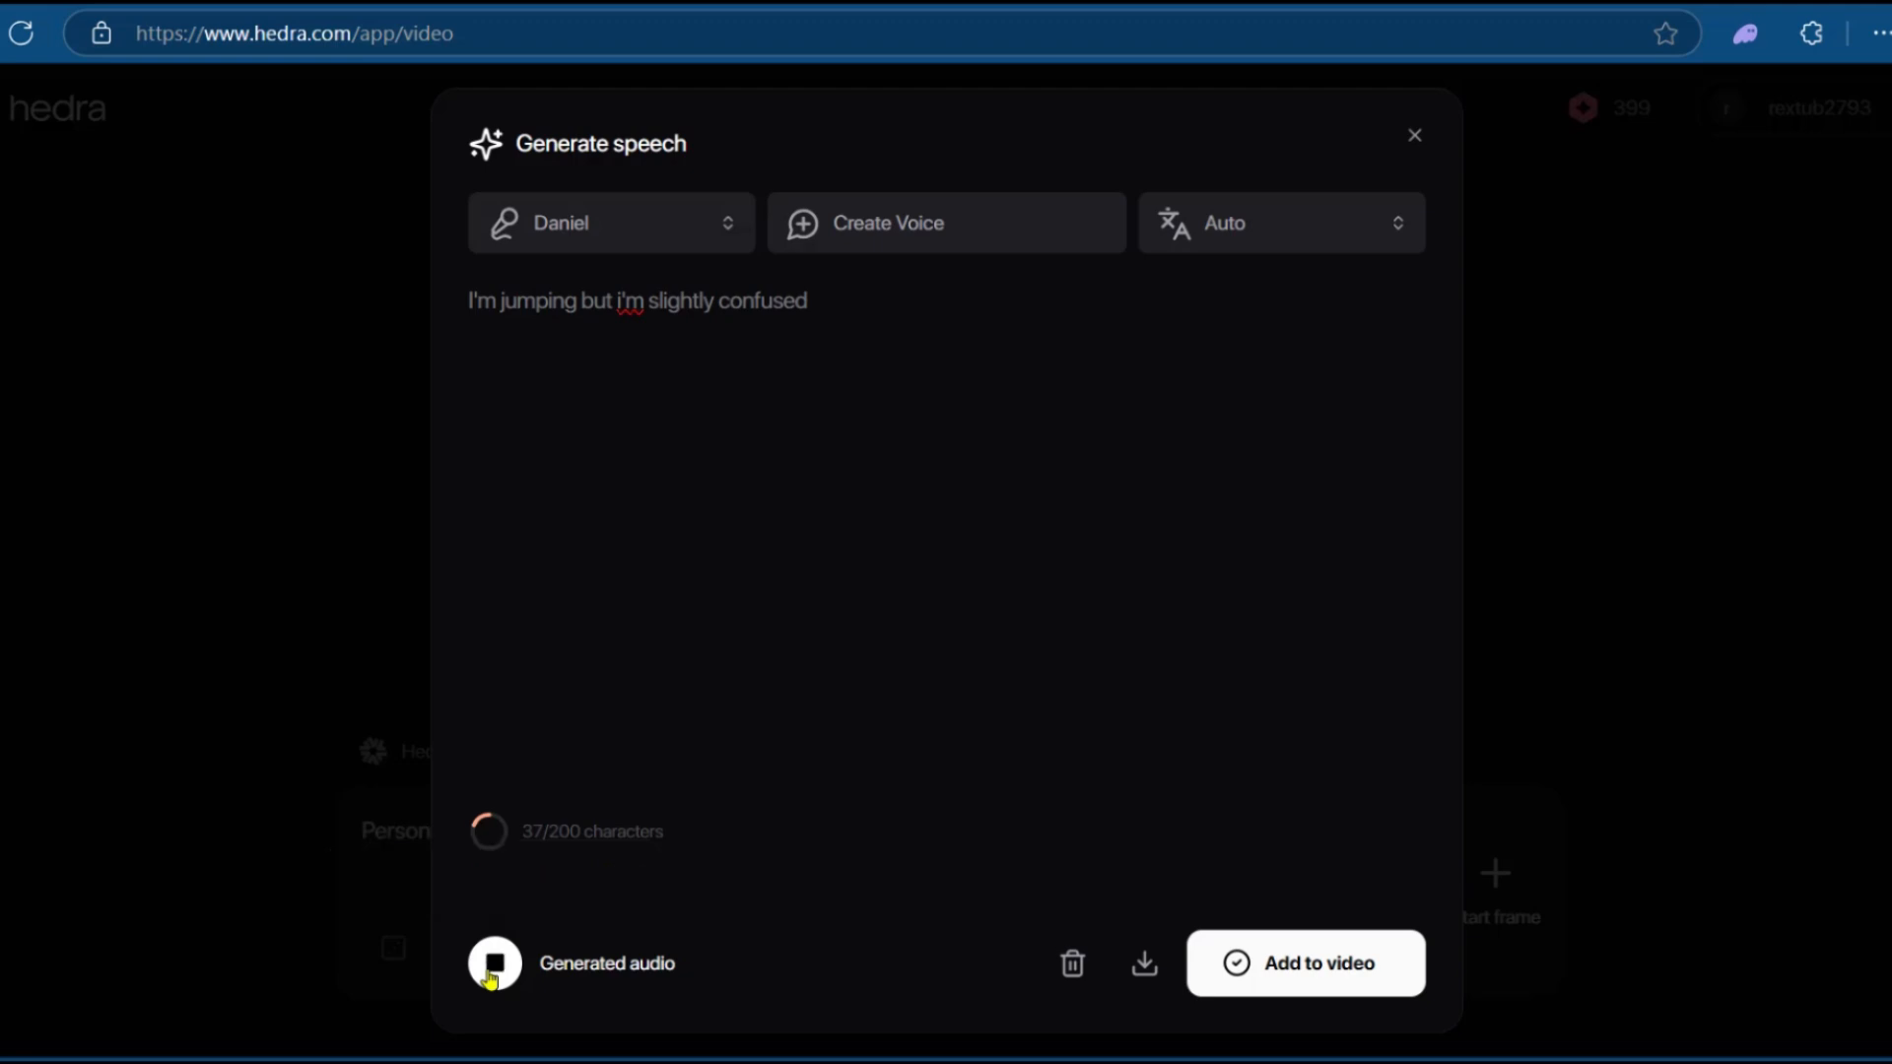
{"action": "left_click", "coordinate": [494, 963]}
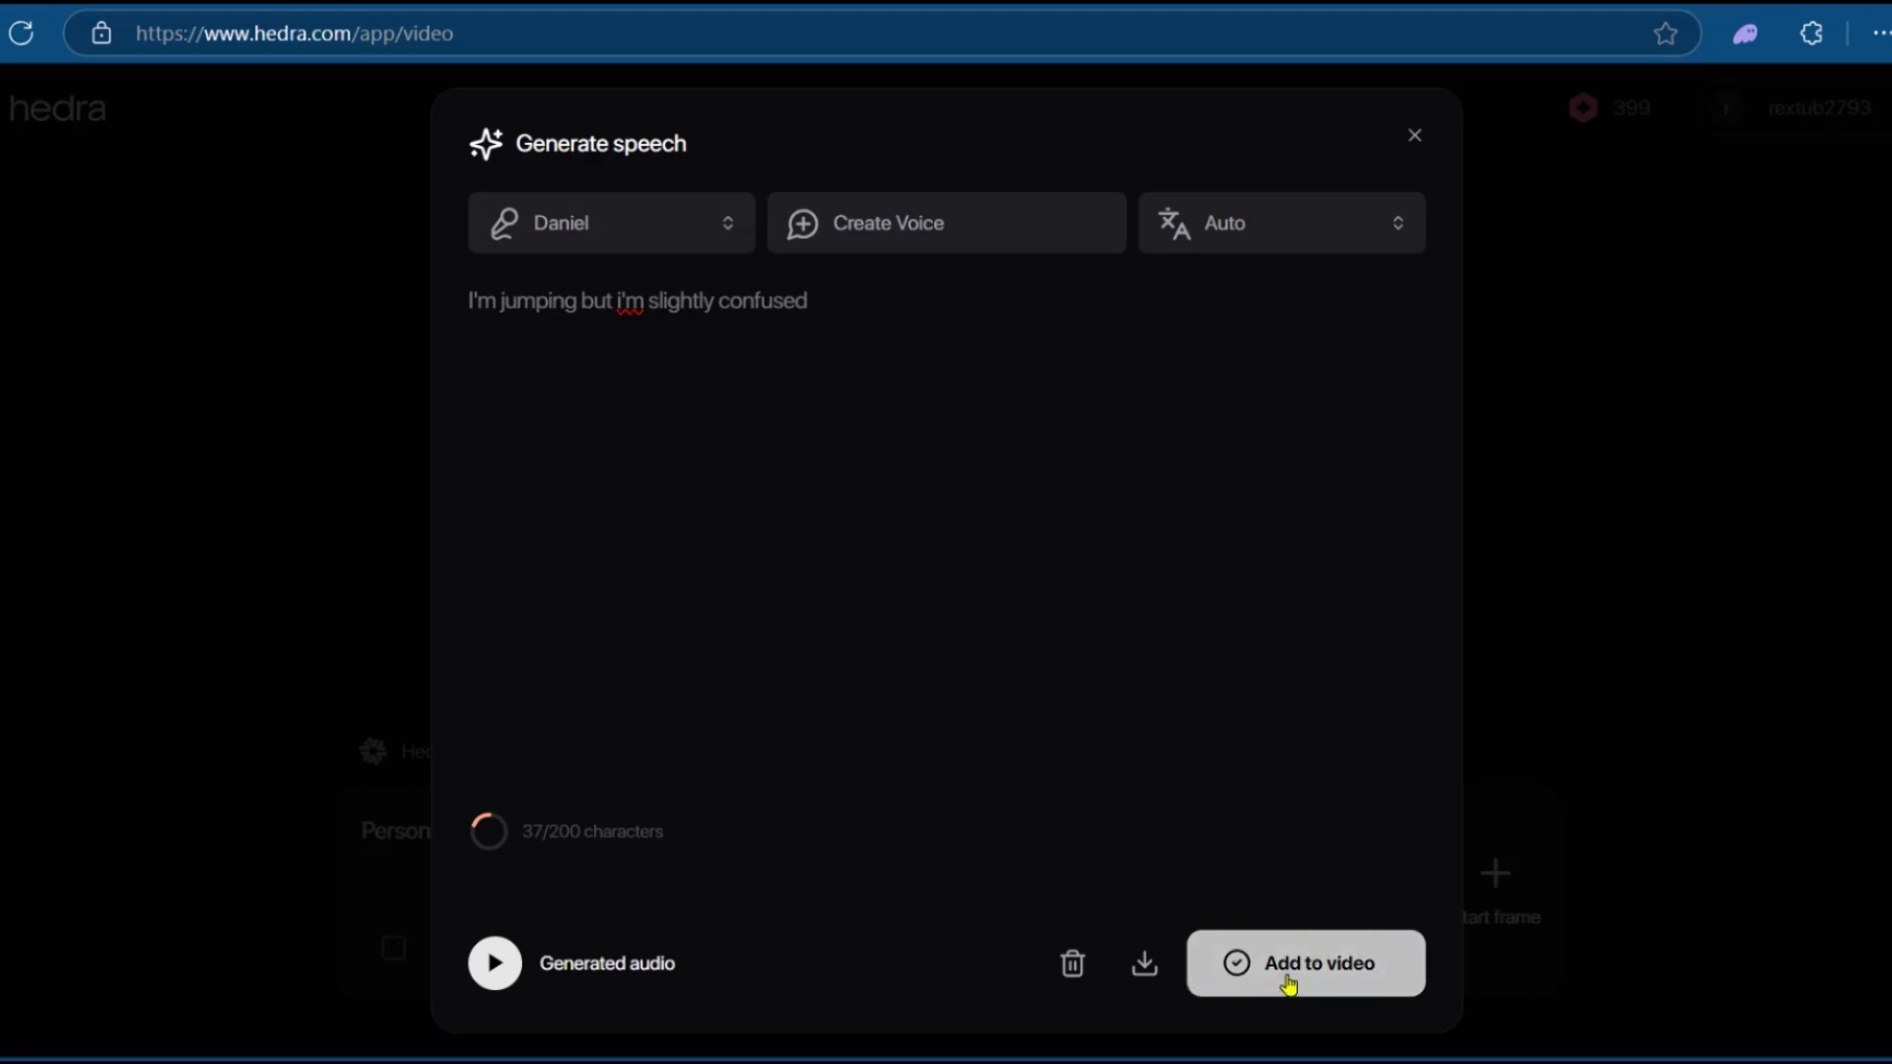
{"action": "left_click", "coordinate": [1304, 963]}
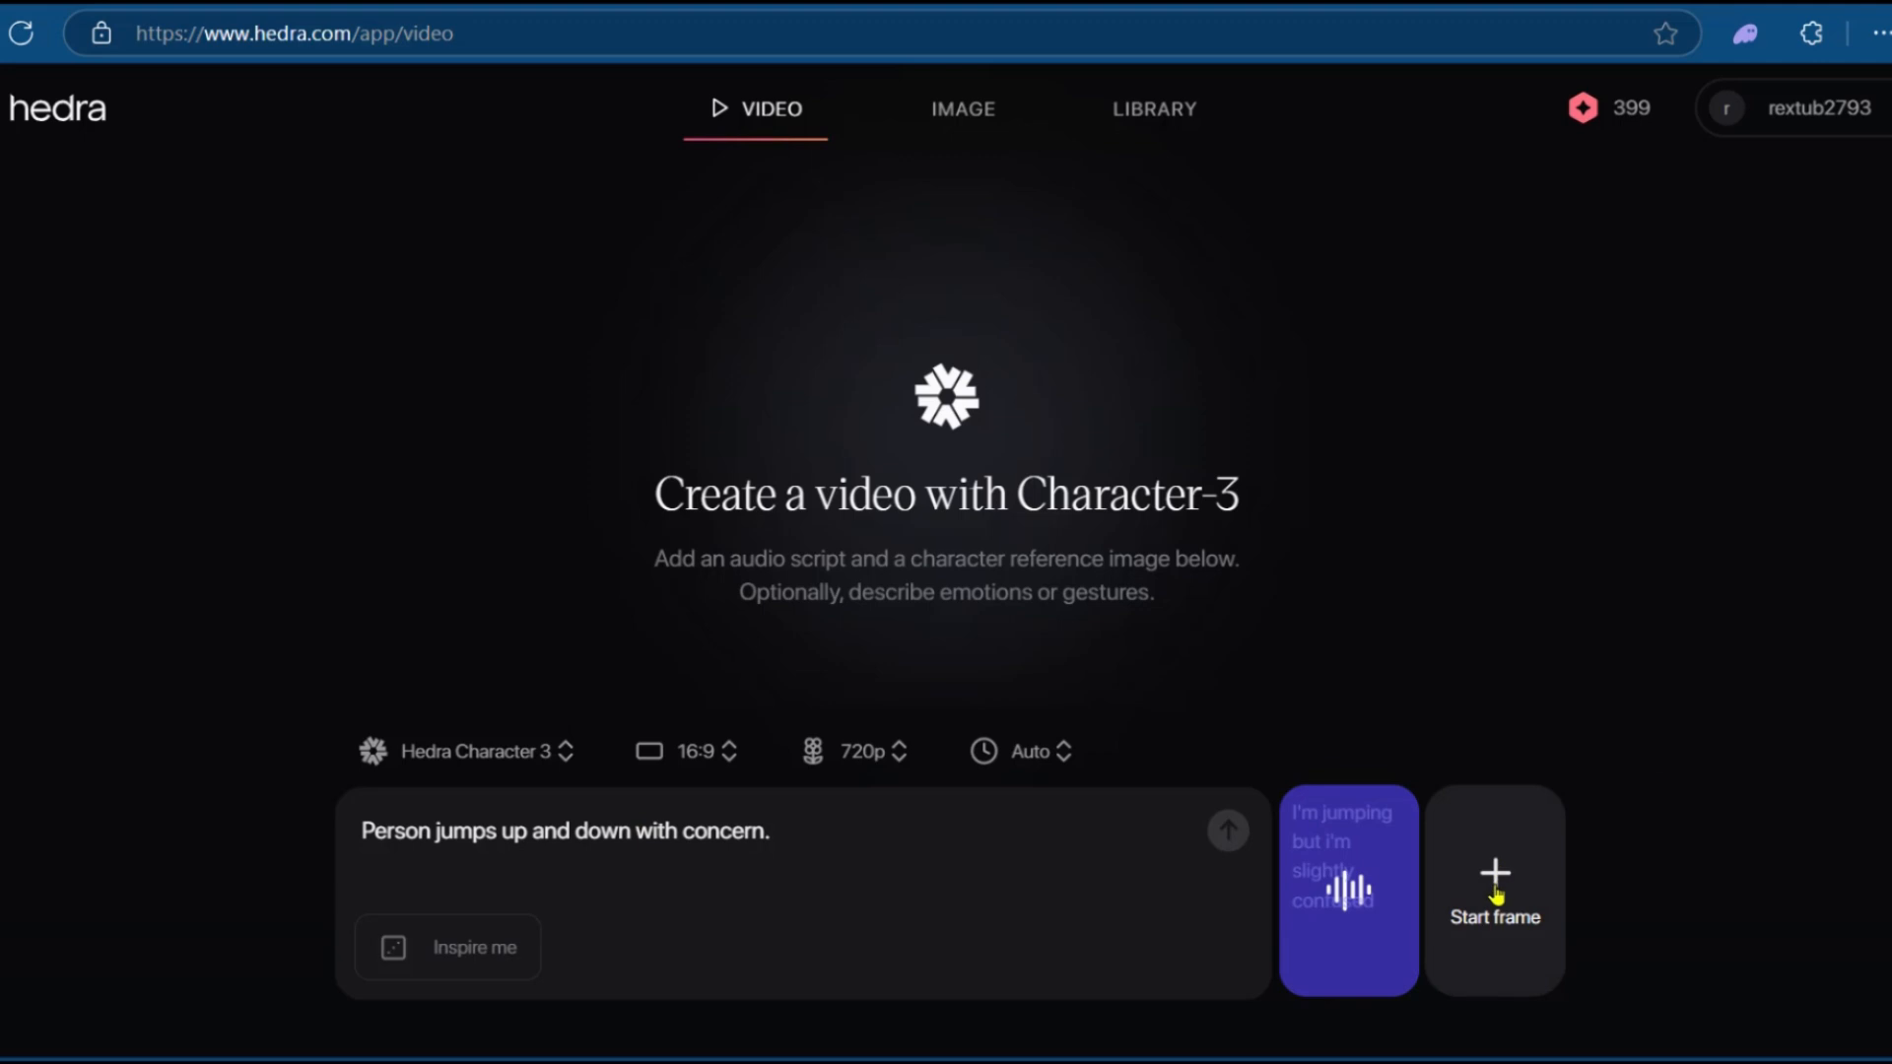
Generate a wasteland teenage boy image as the start frame and queue the video.
{"action": "left_click", "coordinate": [1492, 888]}
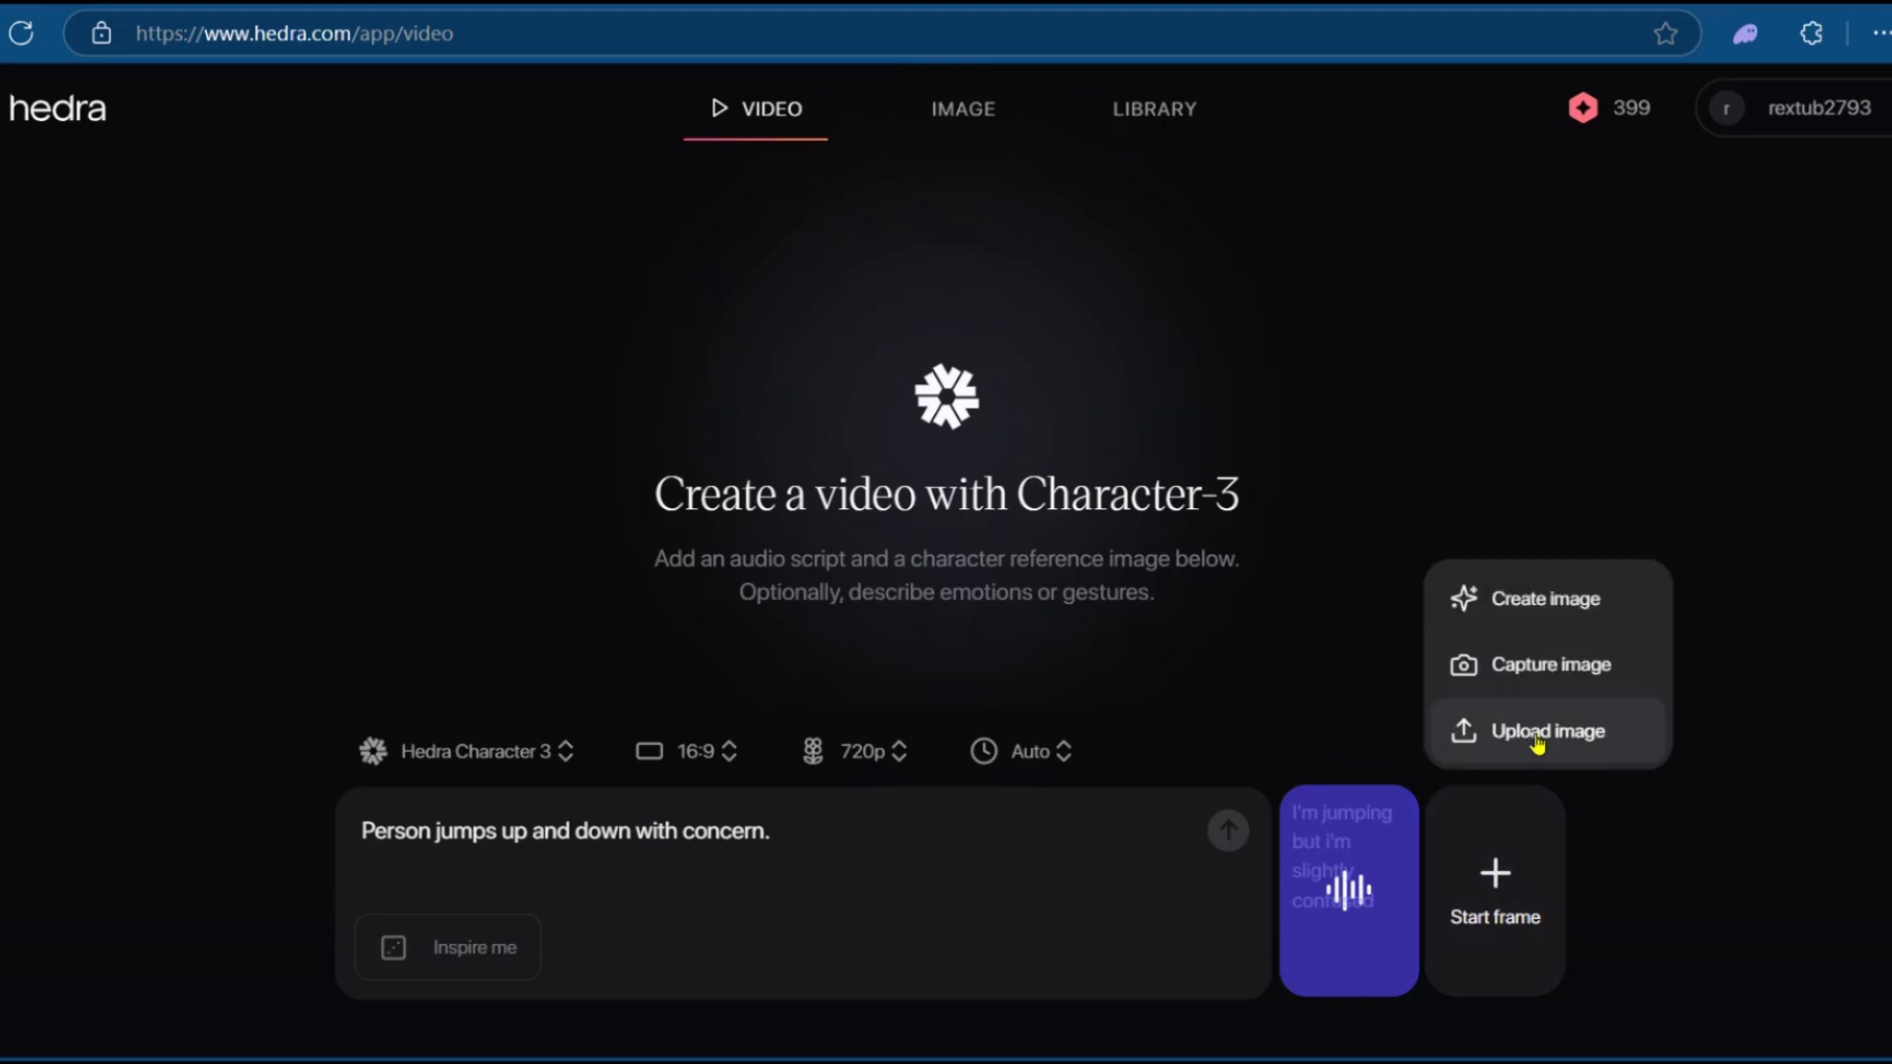
{"action": "mouse_move", "coordinate": [1535, 692]}
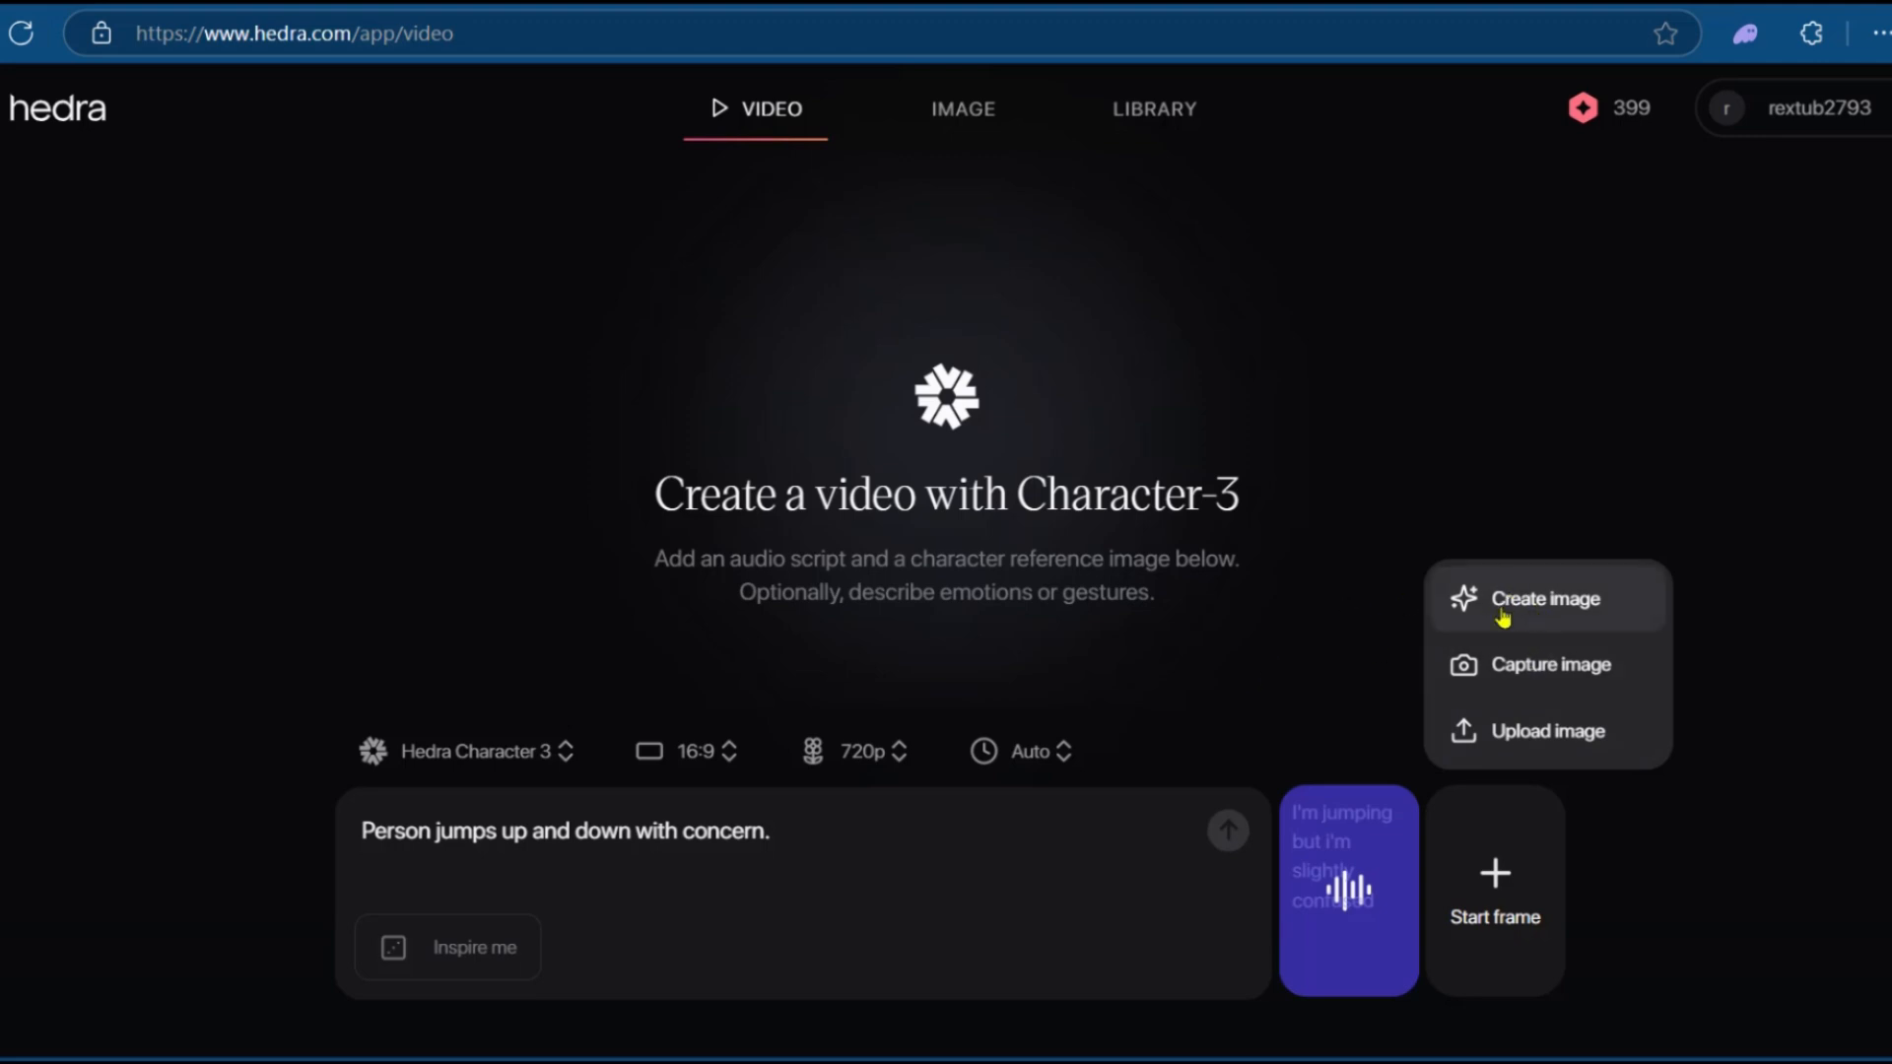
{"action": "left_click", "coordinate": [1545, 598]}
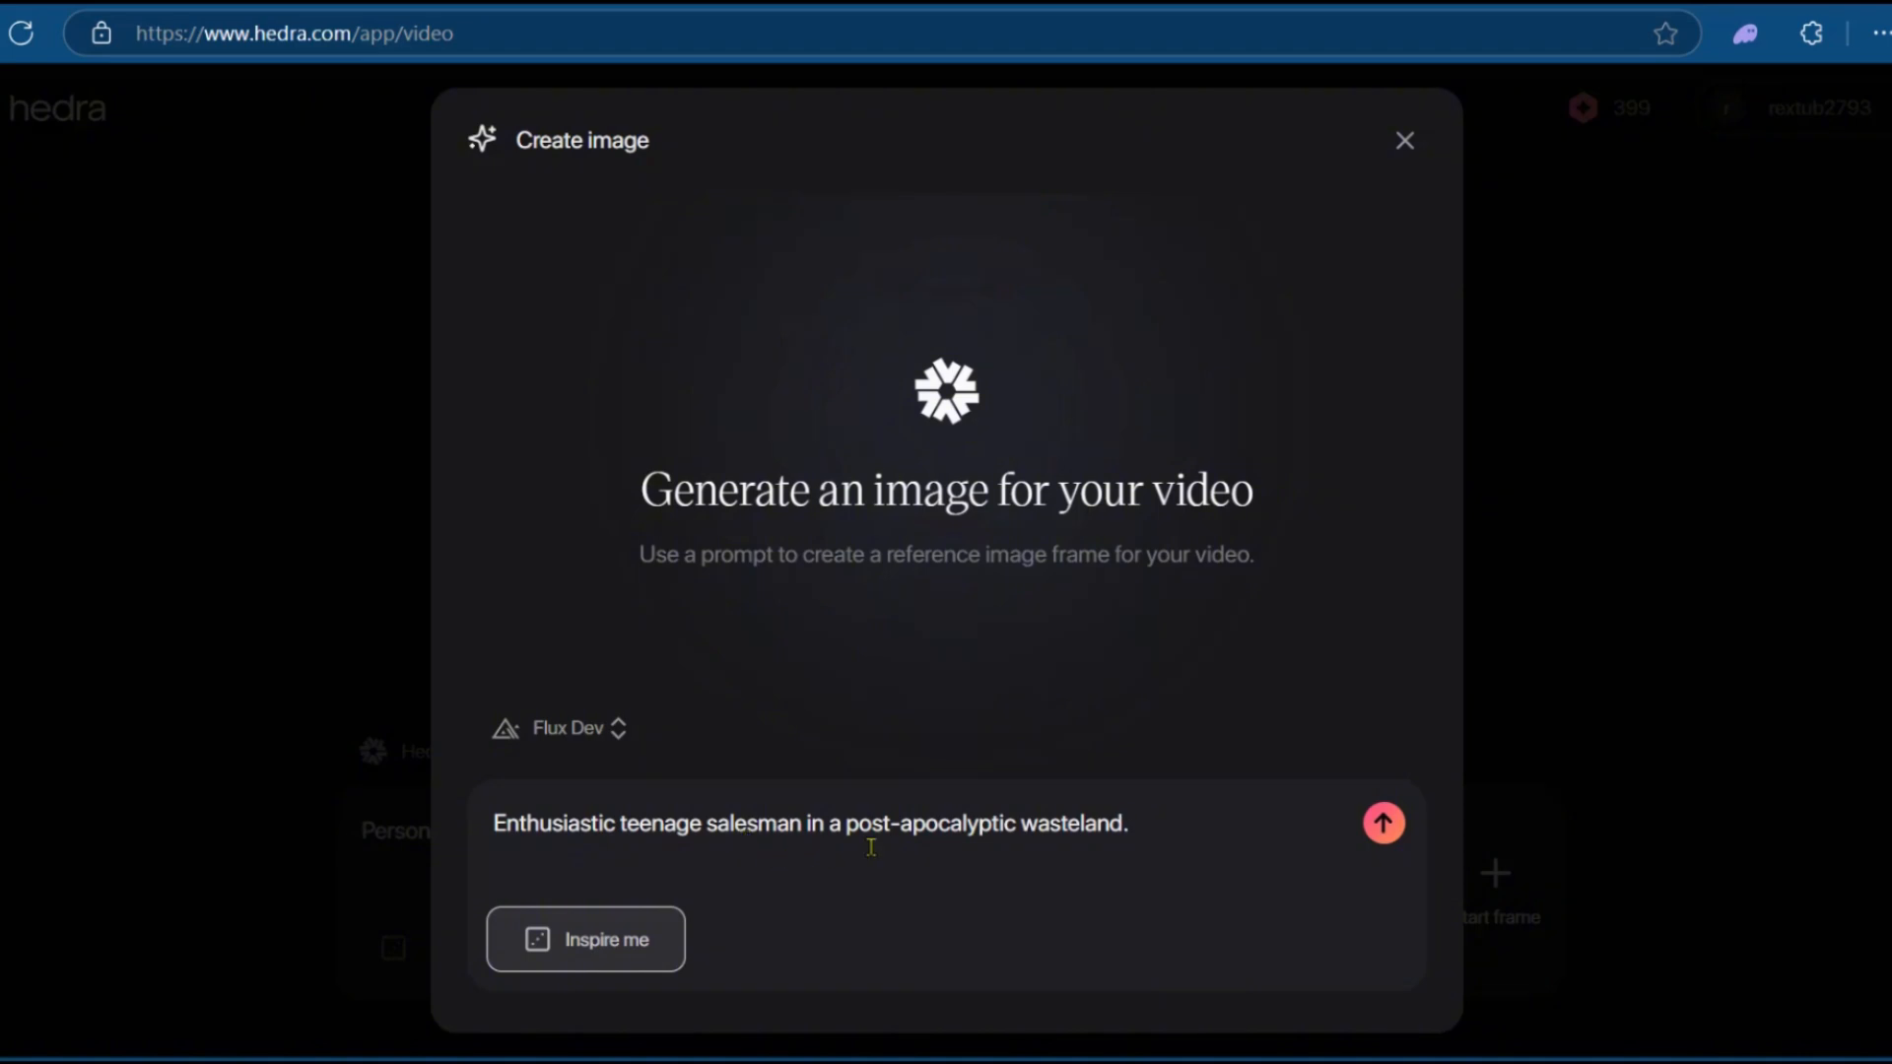
{"action": "mouse_move", "coordinate": [1209, 848]}
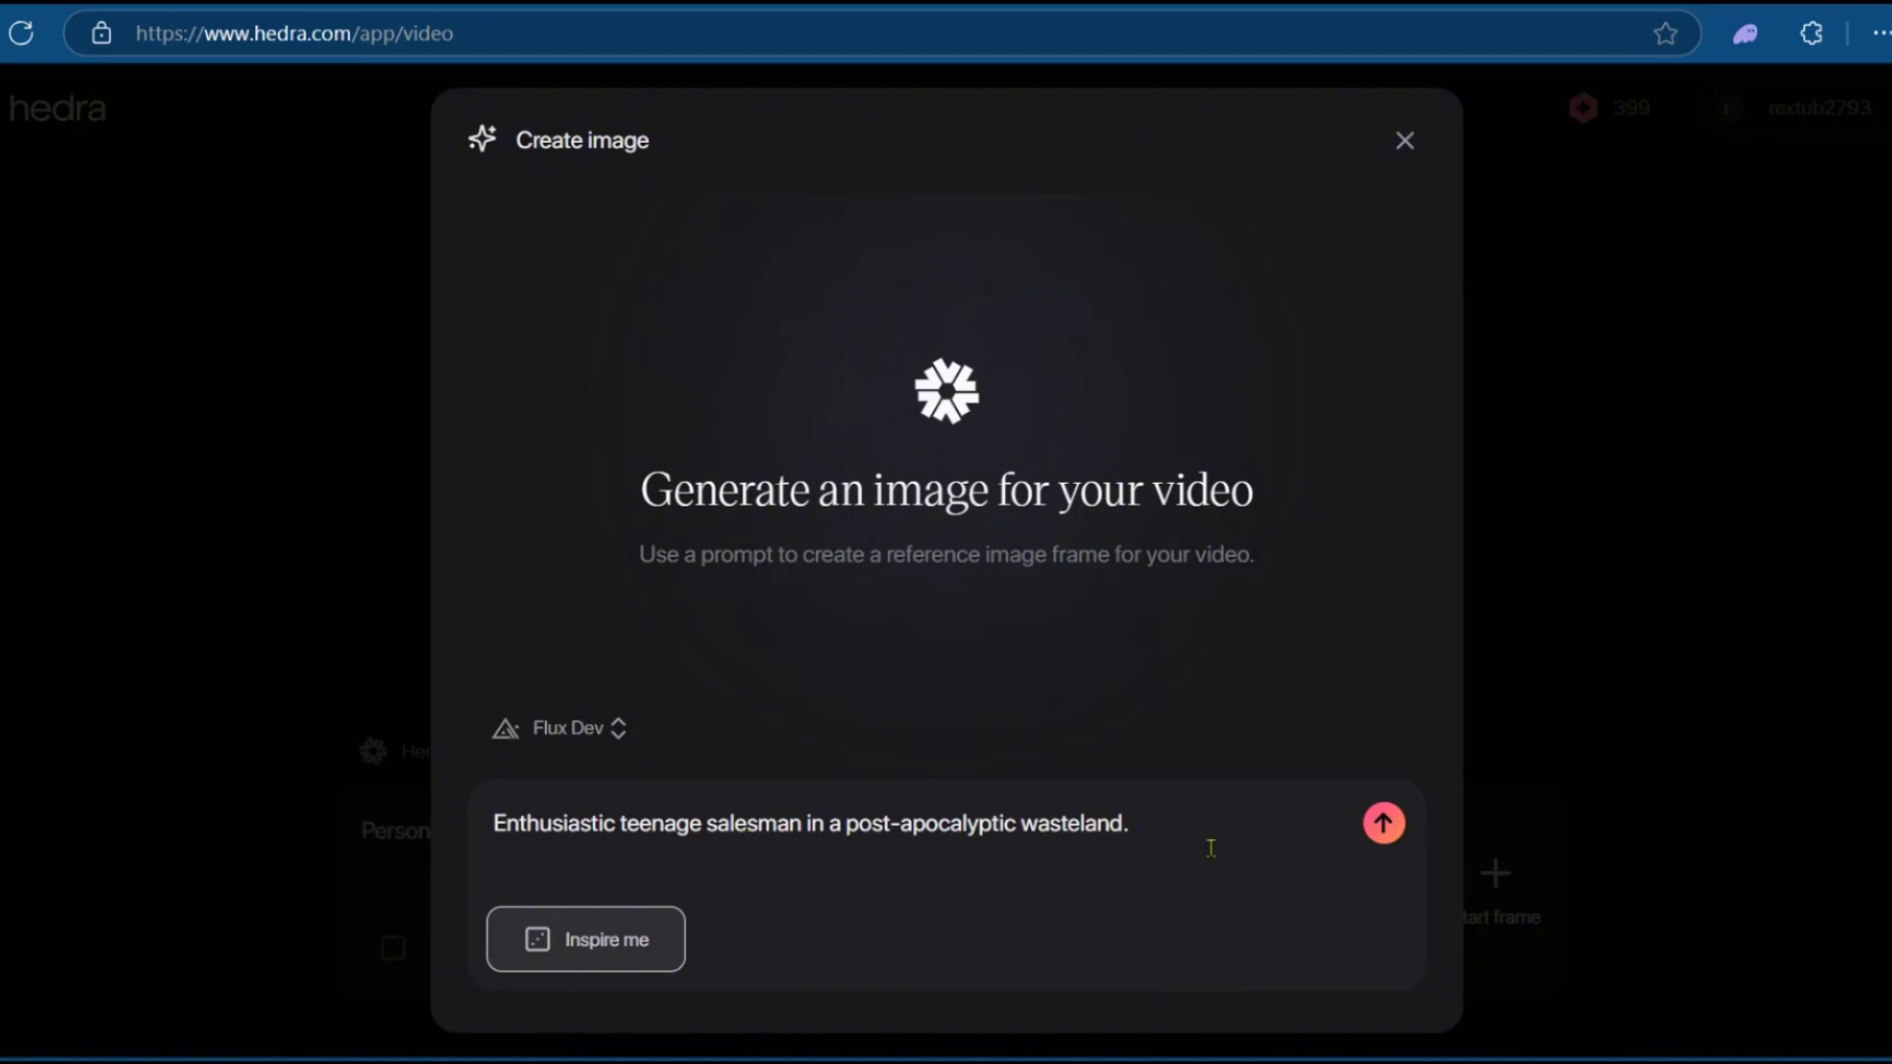
{"action": "mouse_move", "coordinate": [1384, 823]}
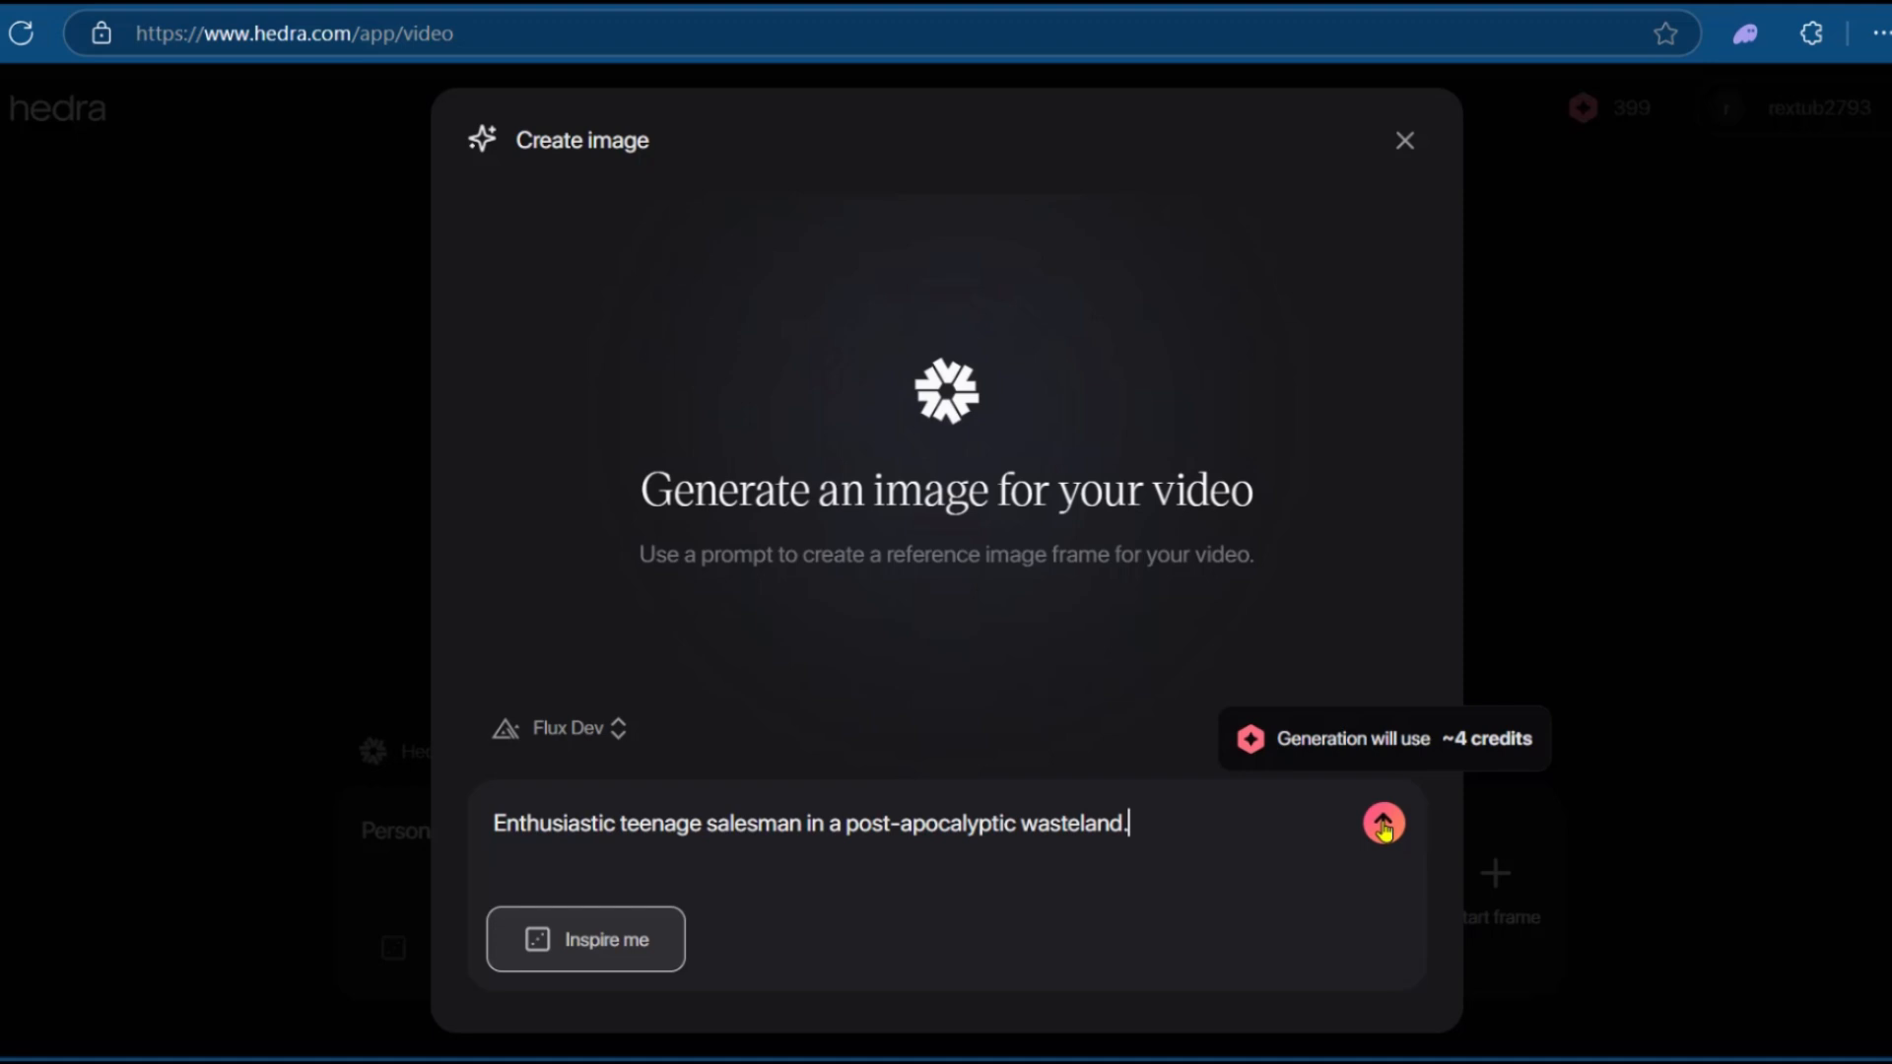
{"action": "left_click", "coordinate": [1382, 824]}
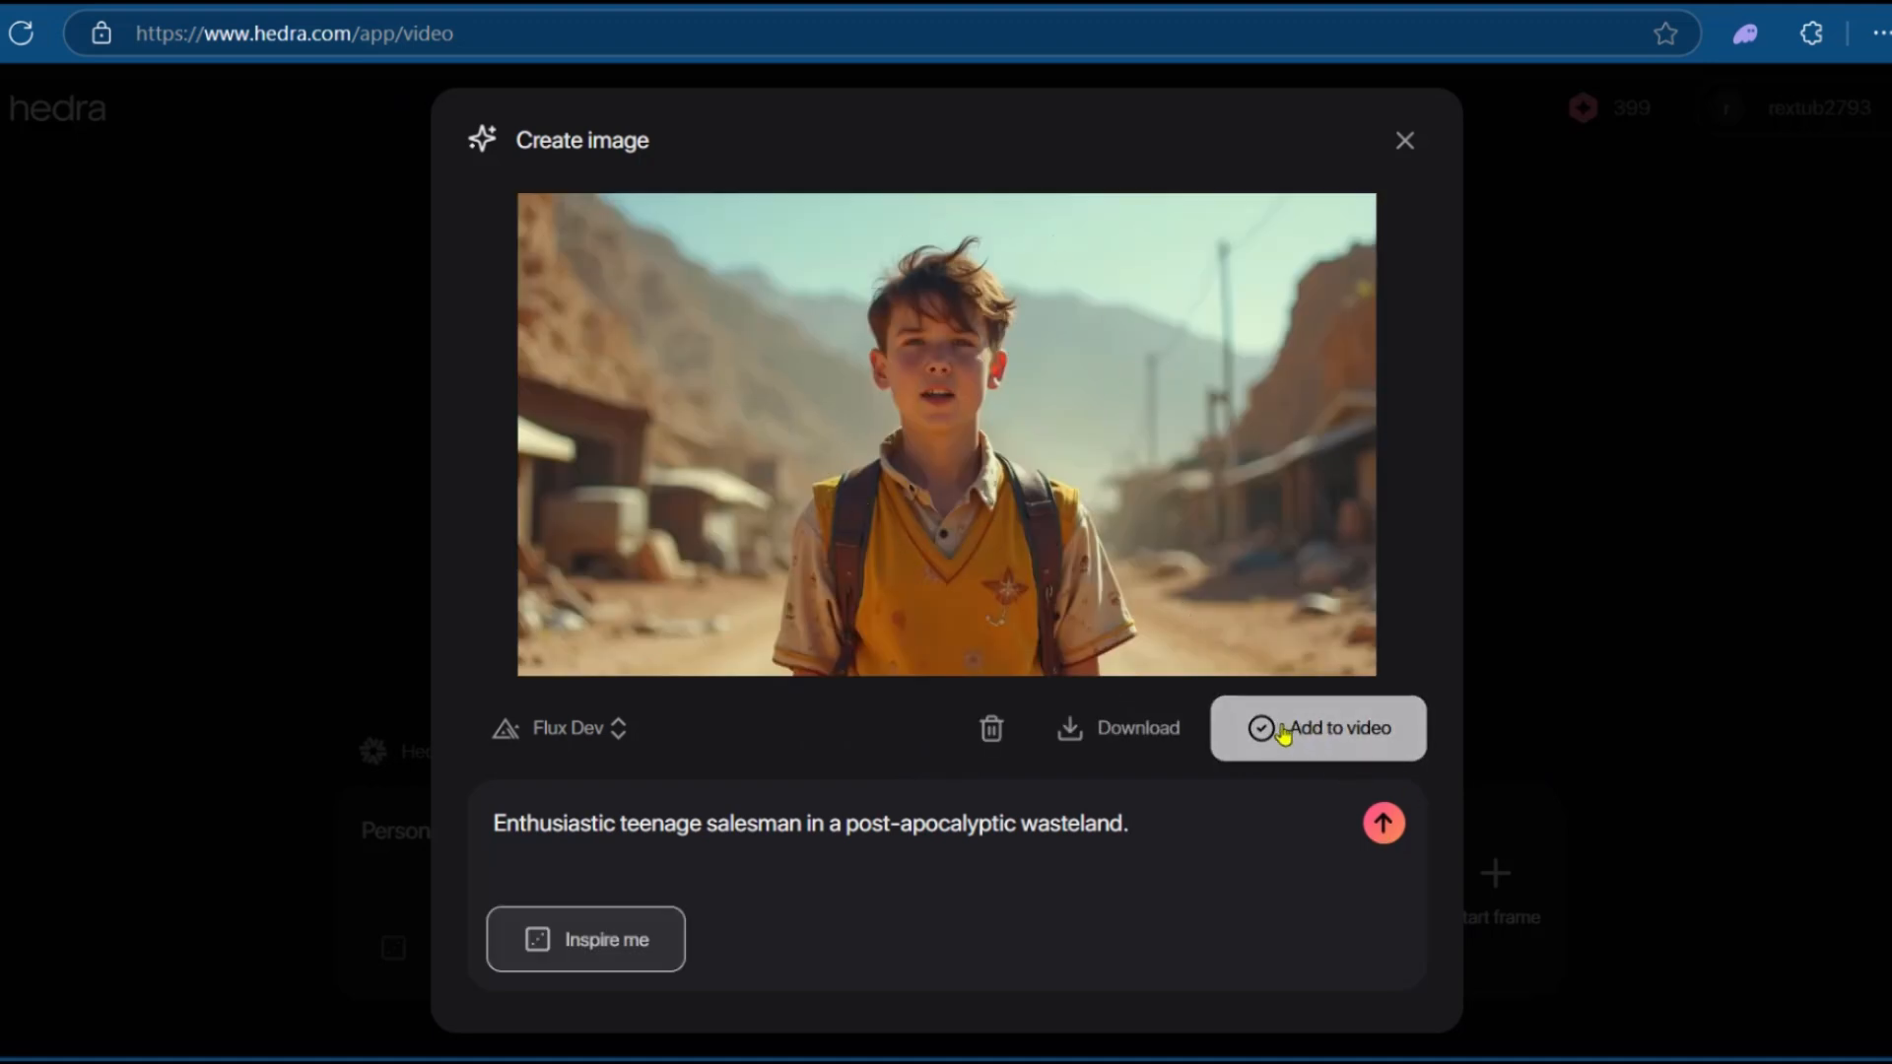
{"action": "left_click", "coordinate": [1317, 727]}
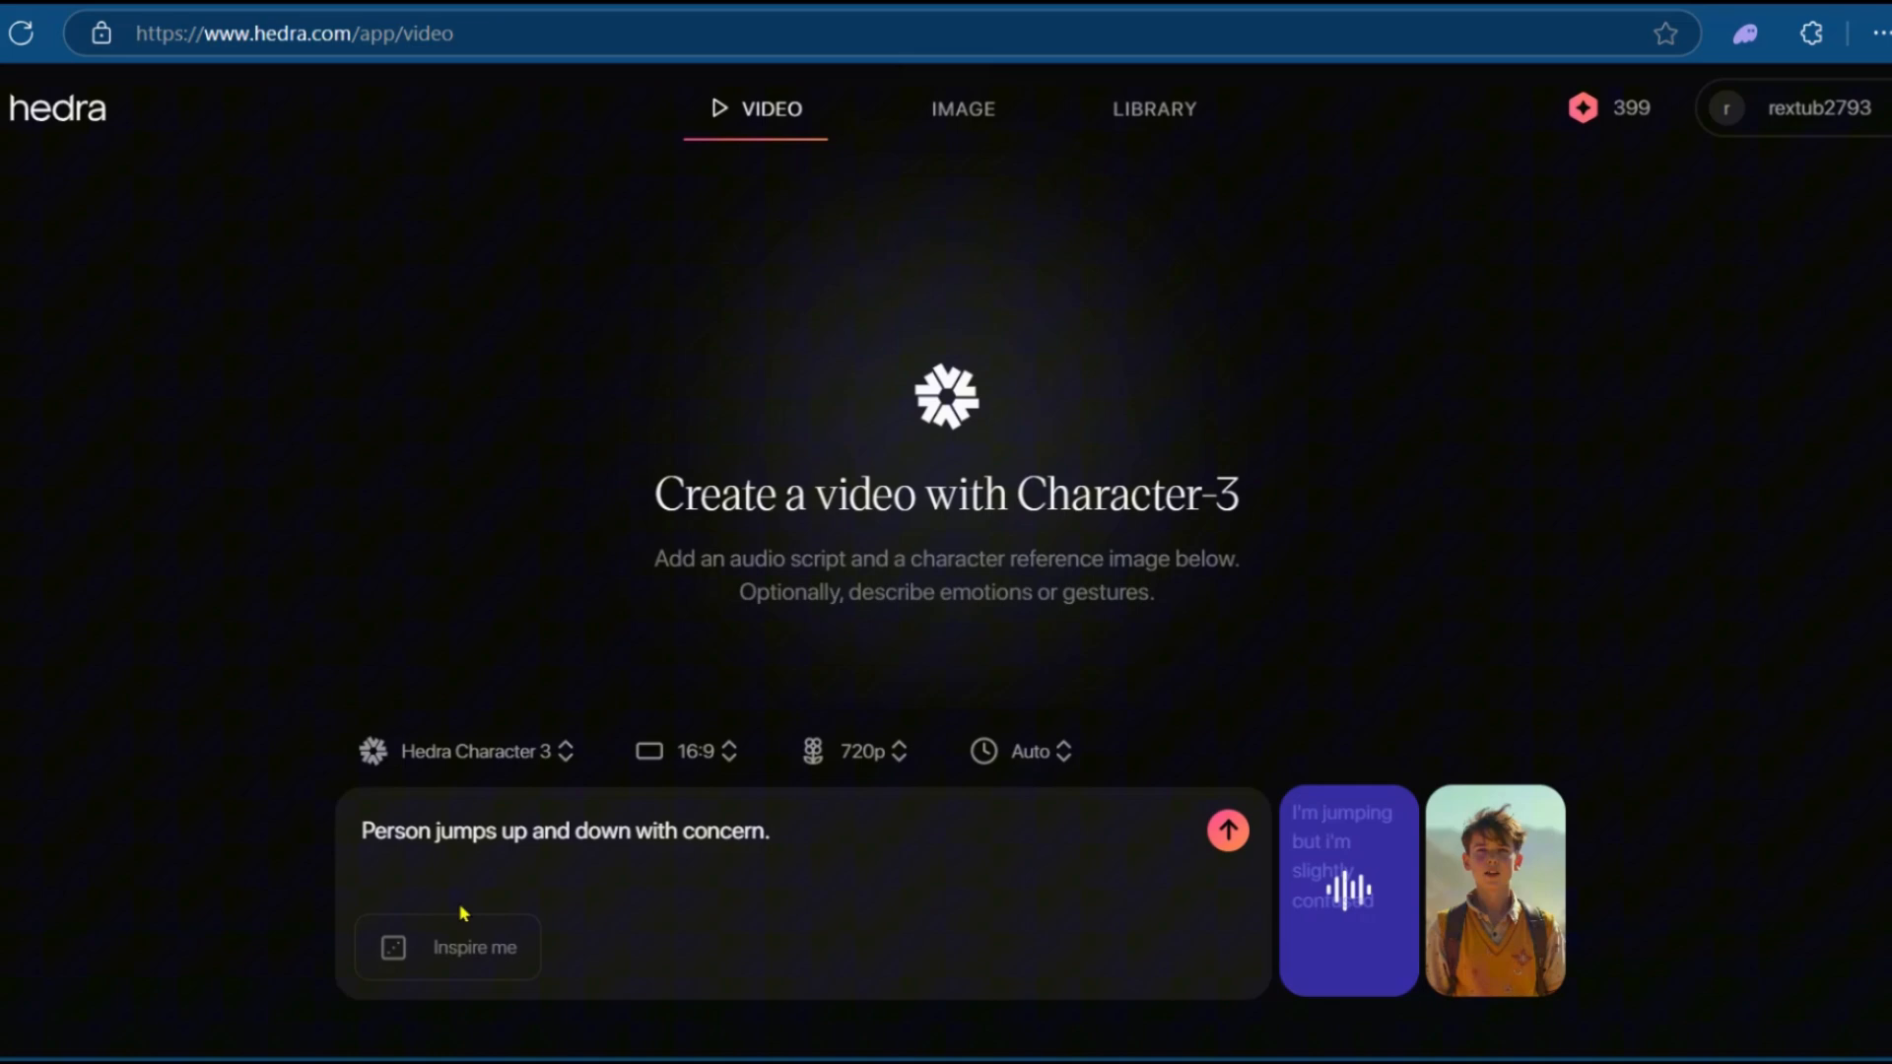
{"action": "mouse_move", "coordinate": [1226, 830]}
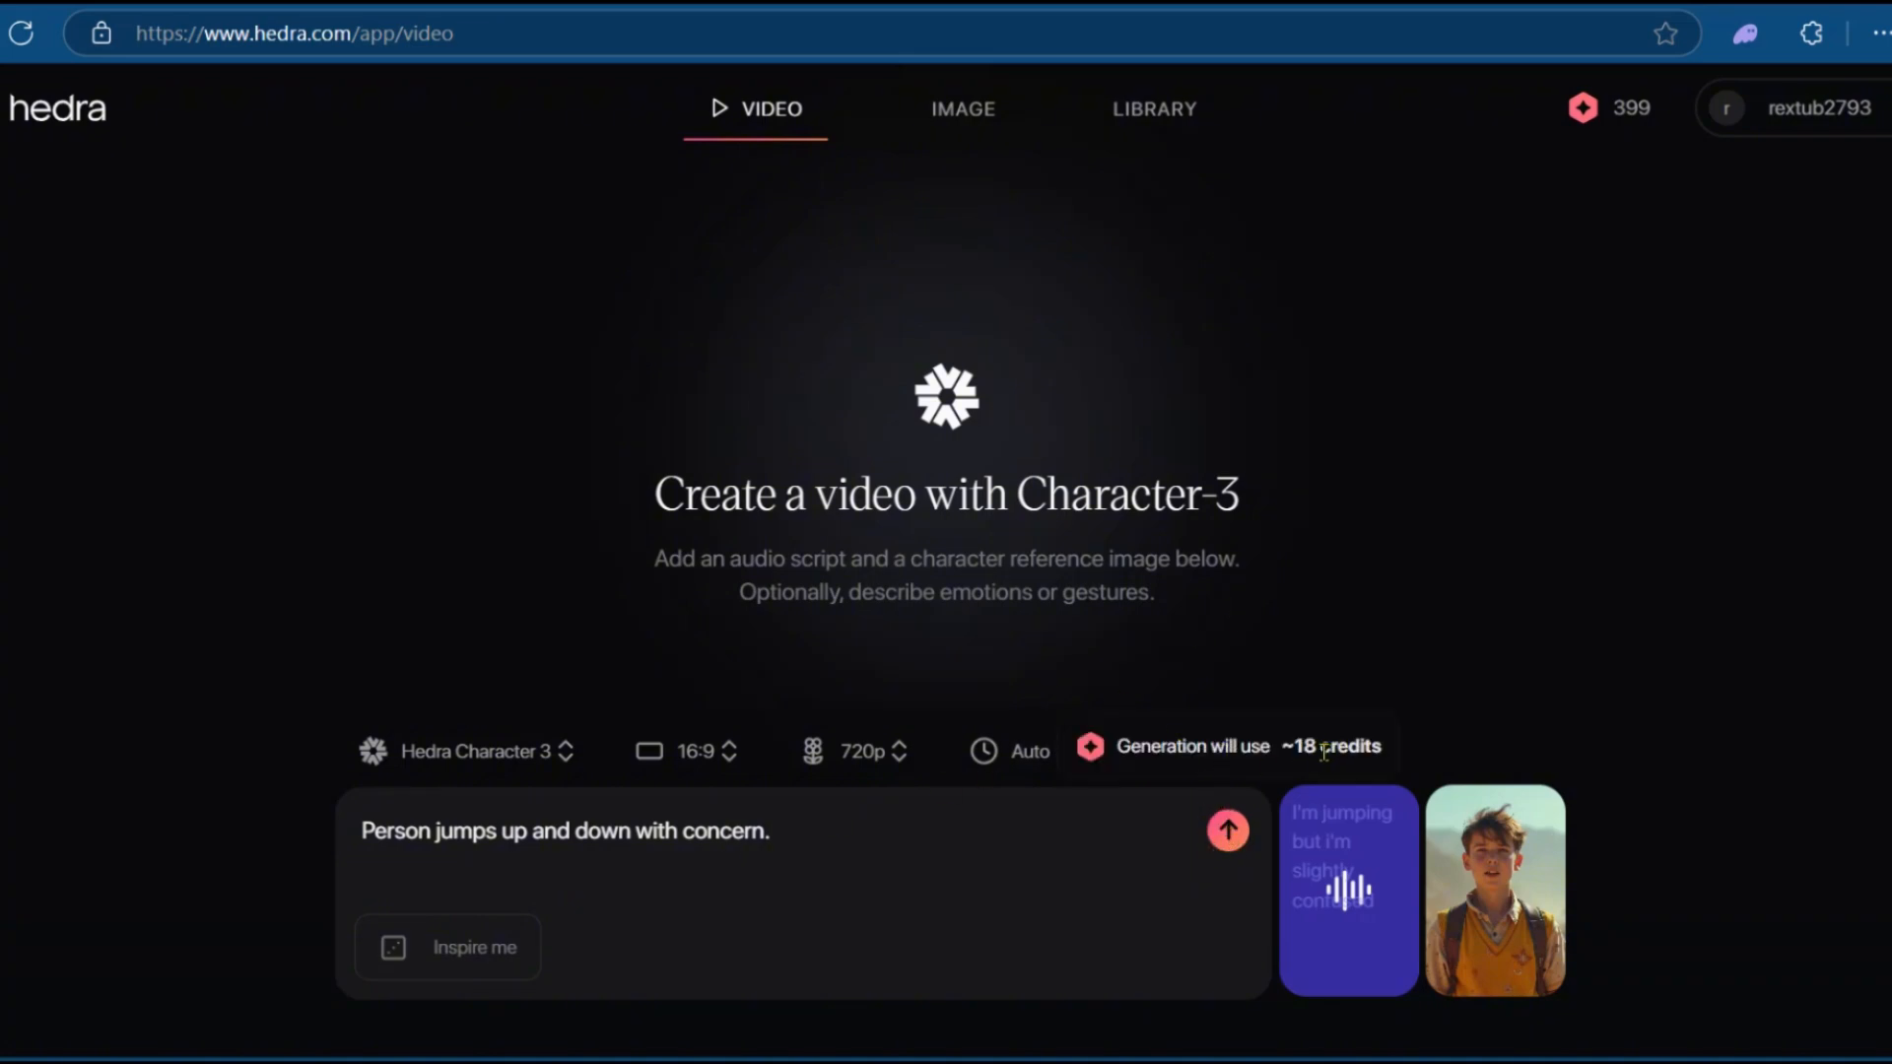
{"action": "left_click", "coordinate": [1227, 830]}
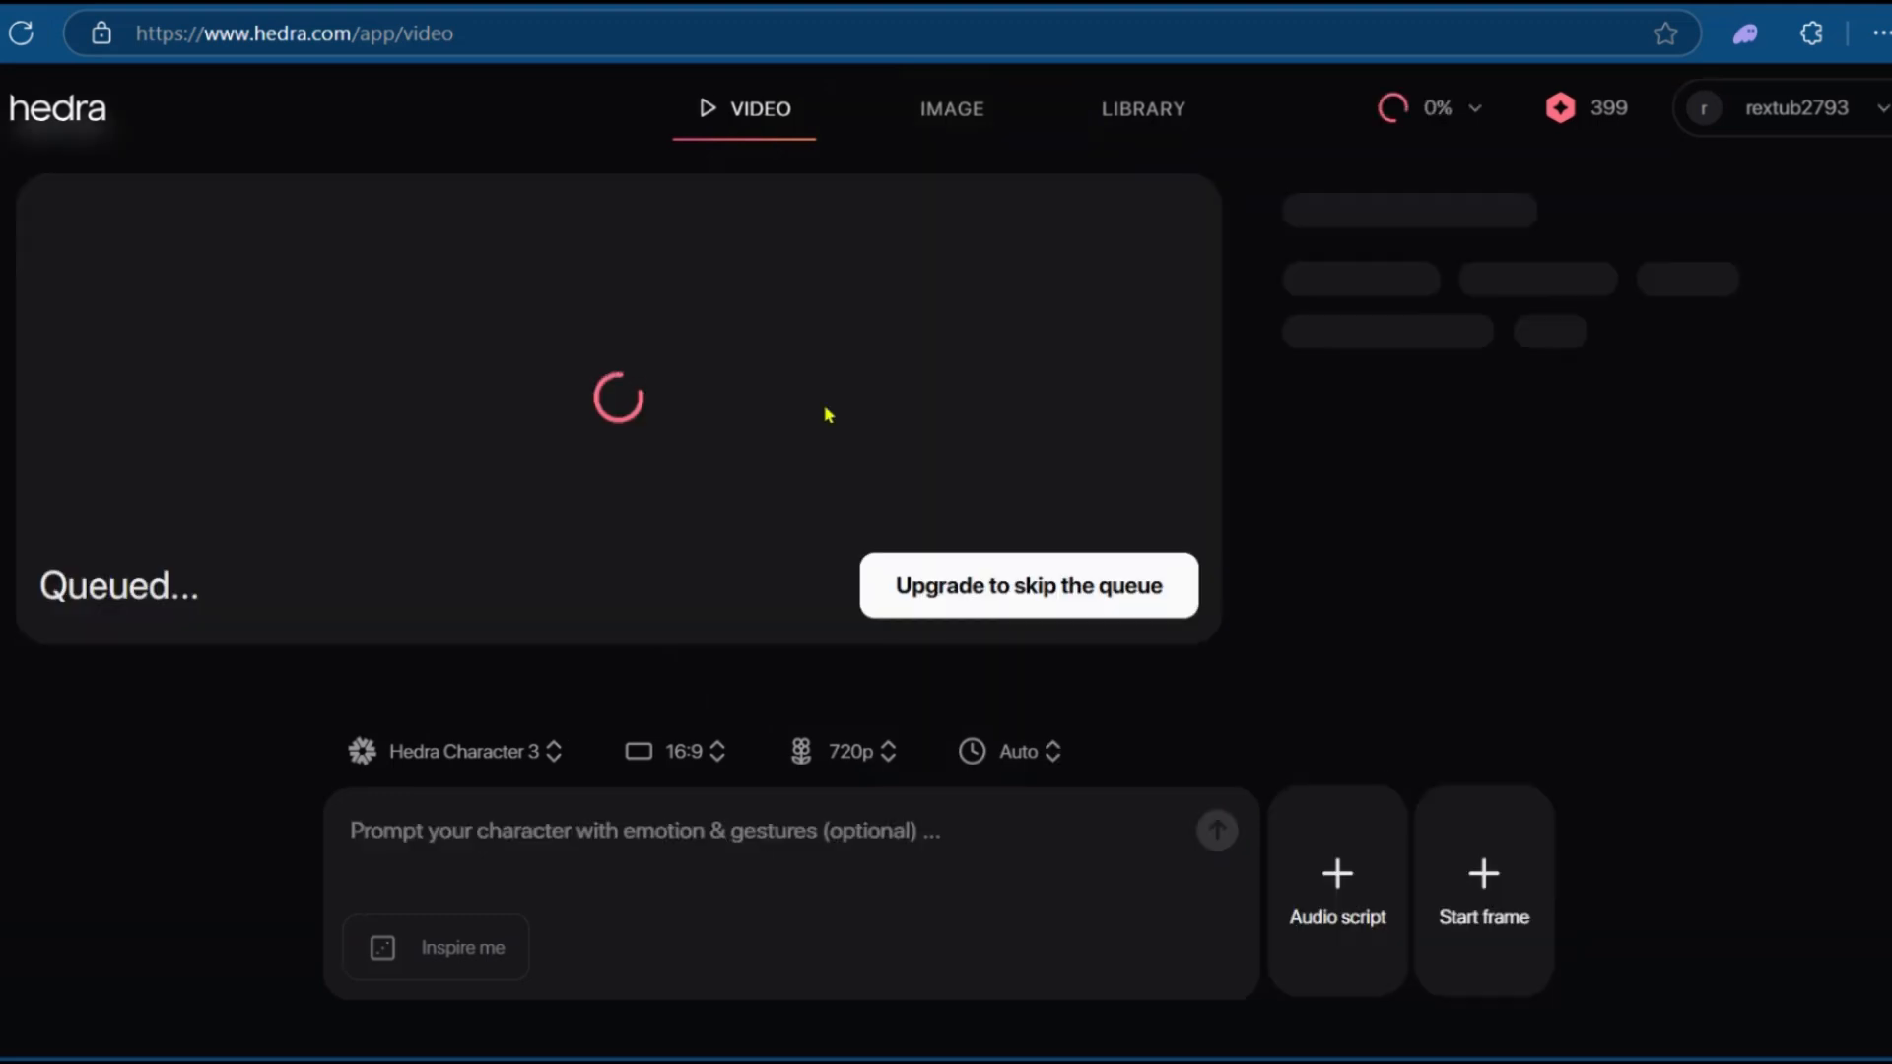
{"action": "mouse_move", "coordinate": [251, 576]}
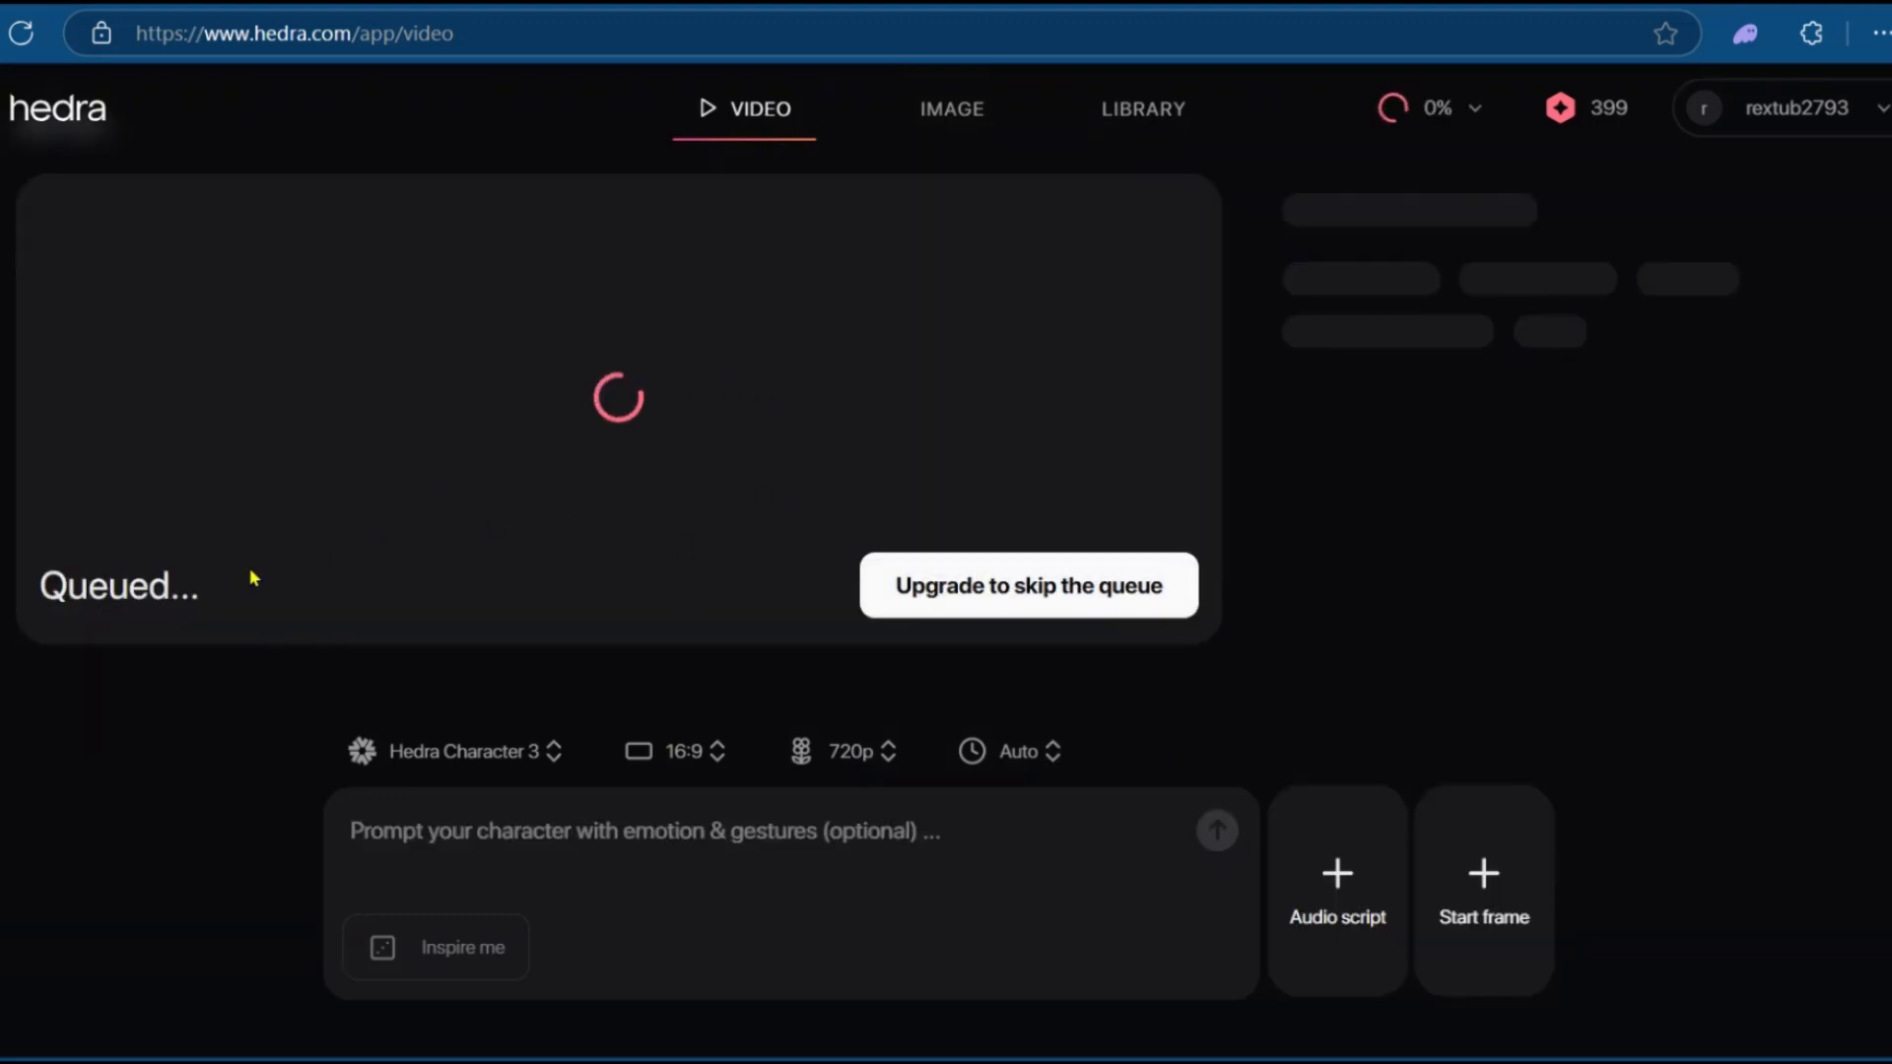
{"action": "mouse_move", "coordinate": [773, 431]}
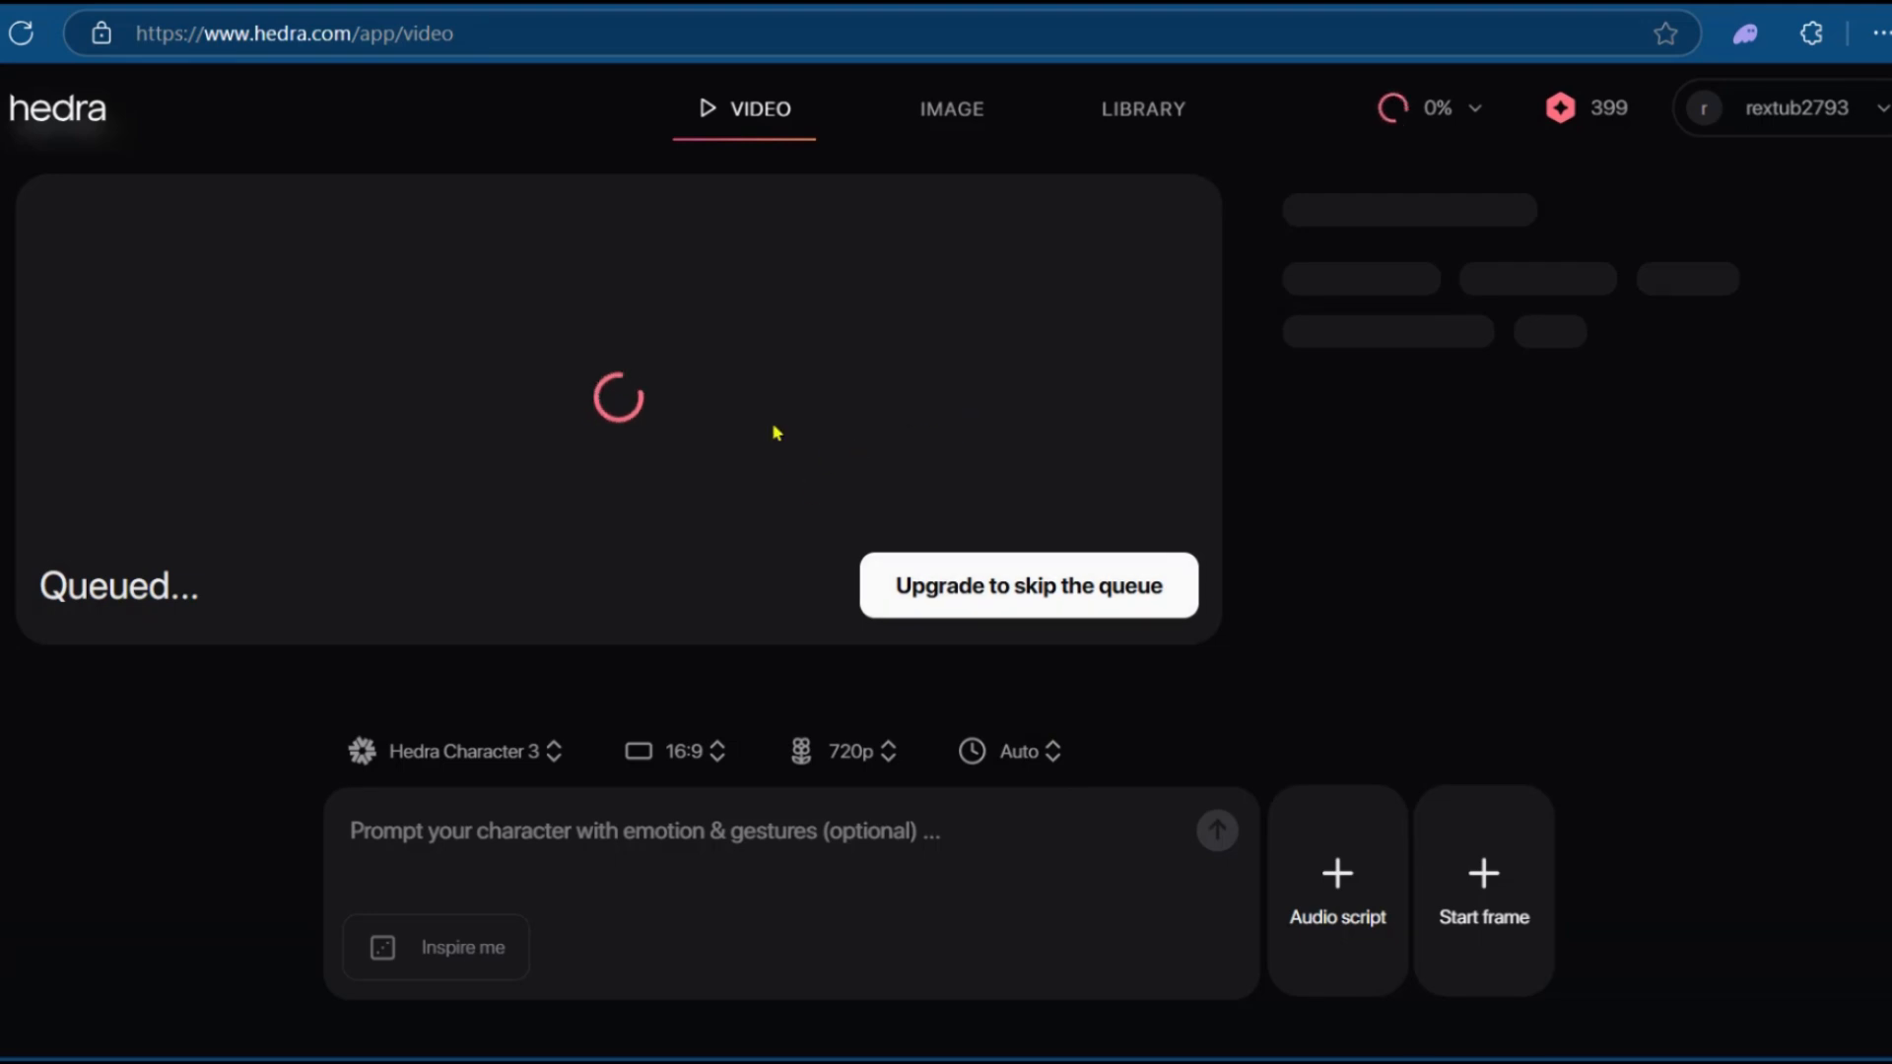
{"action": "mouse_move", "coordinate": [866, 426]}
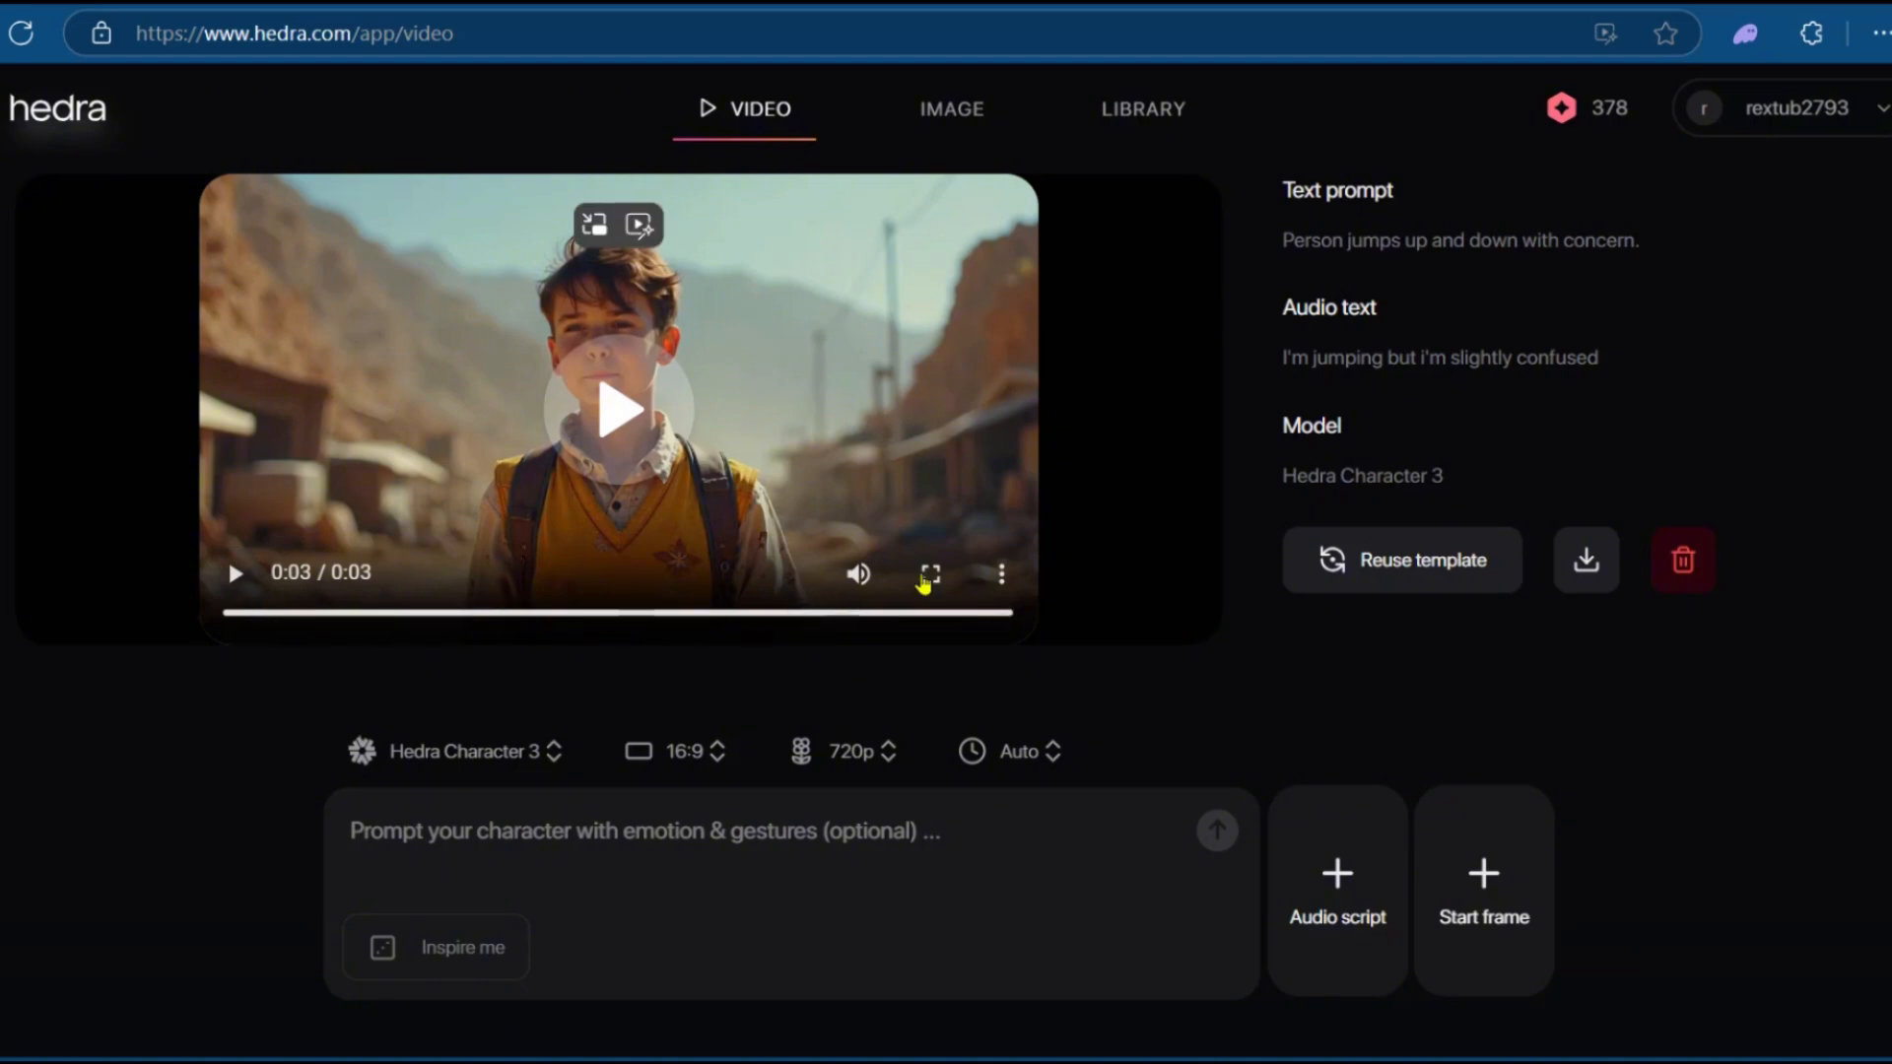
{"action": "mouse_move", "coordinate": [947, 581]}
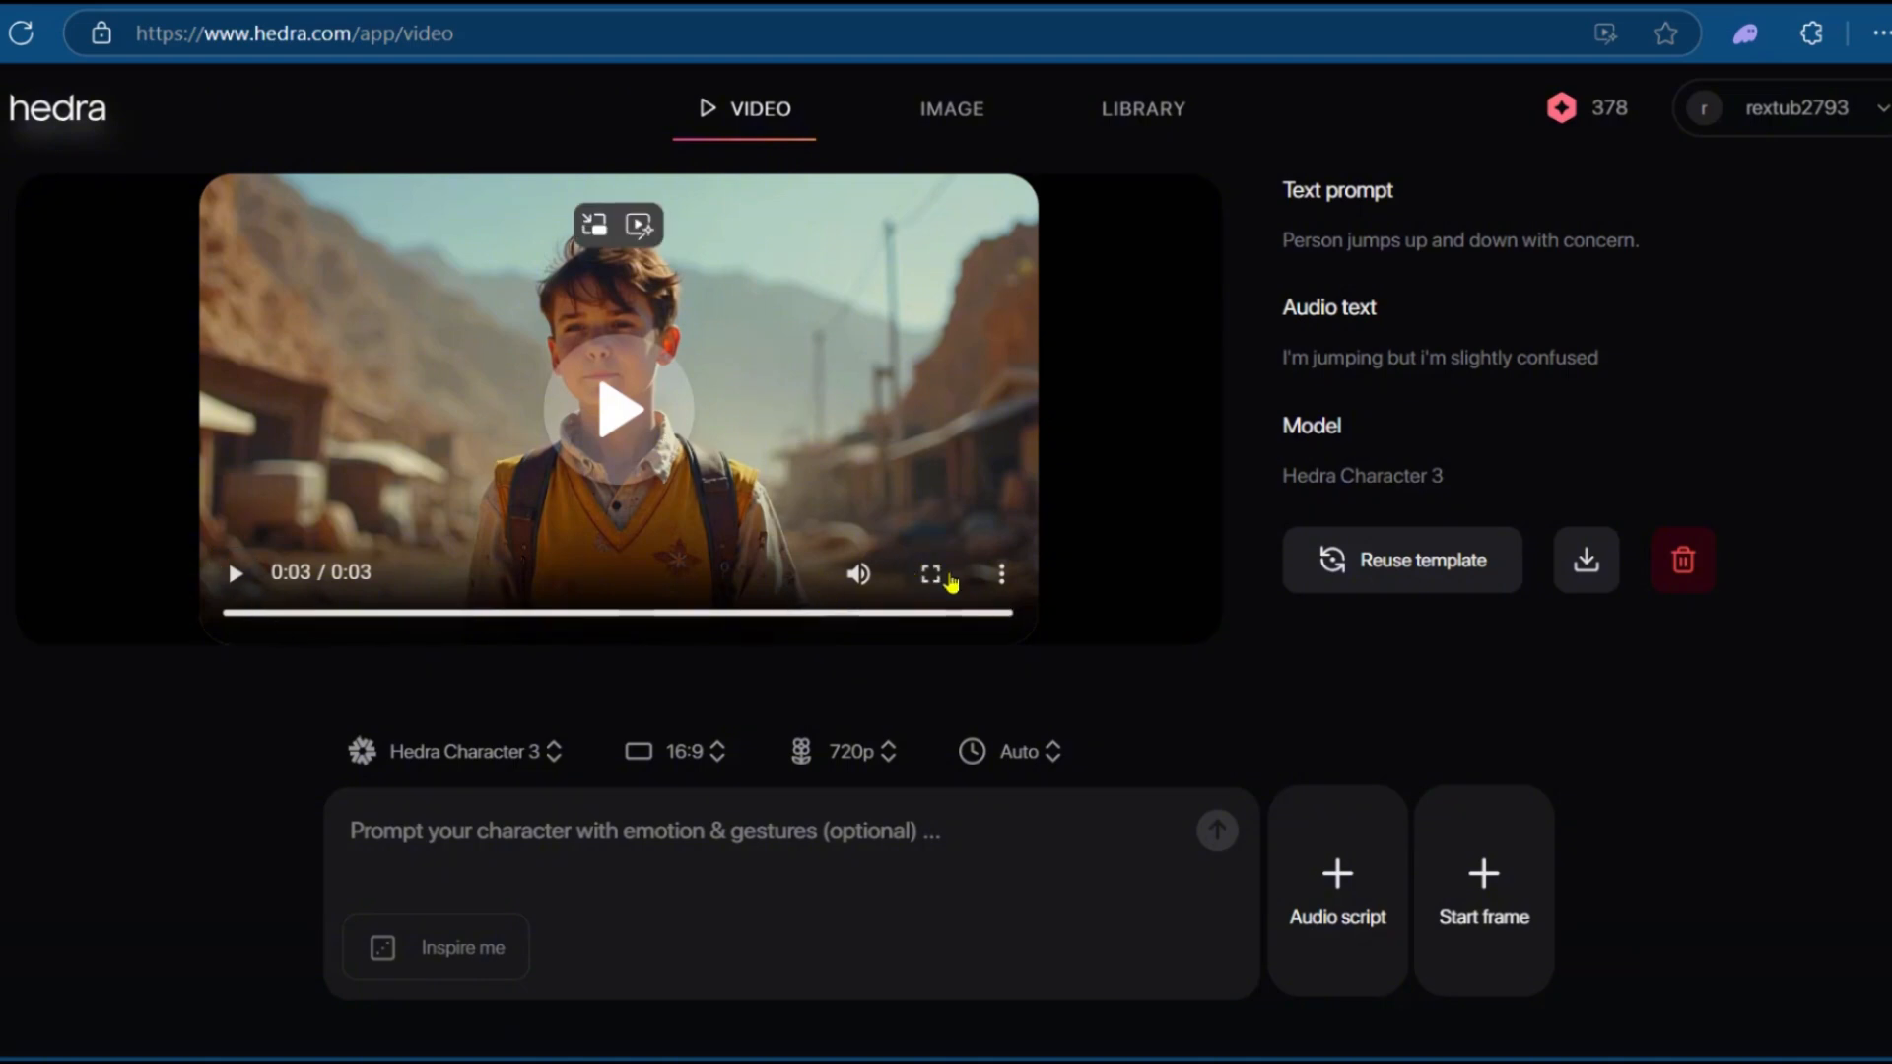
Play the finished 3-second video of the wasteland boy.
{"action": "left_click", "coordinate": [930, 574]}
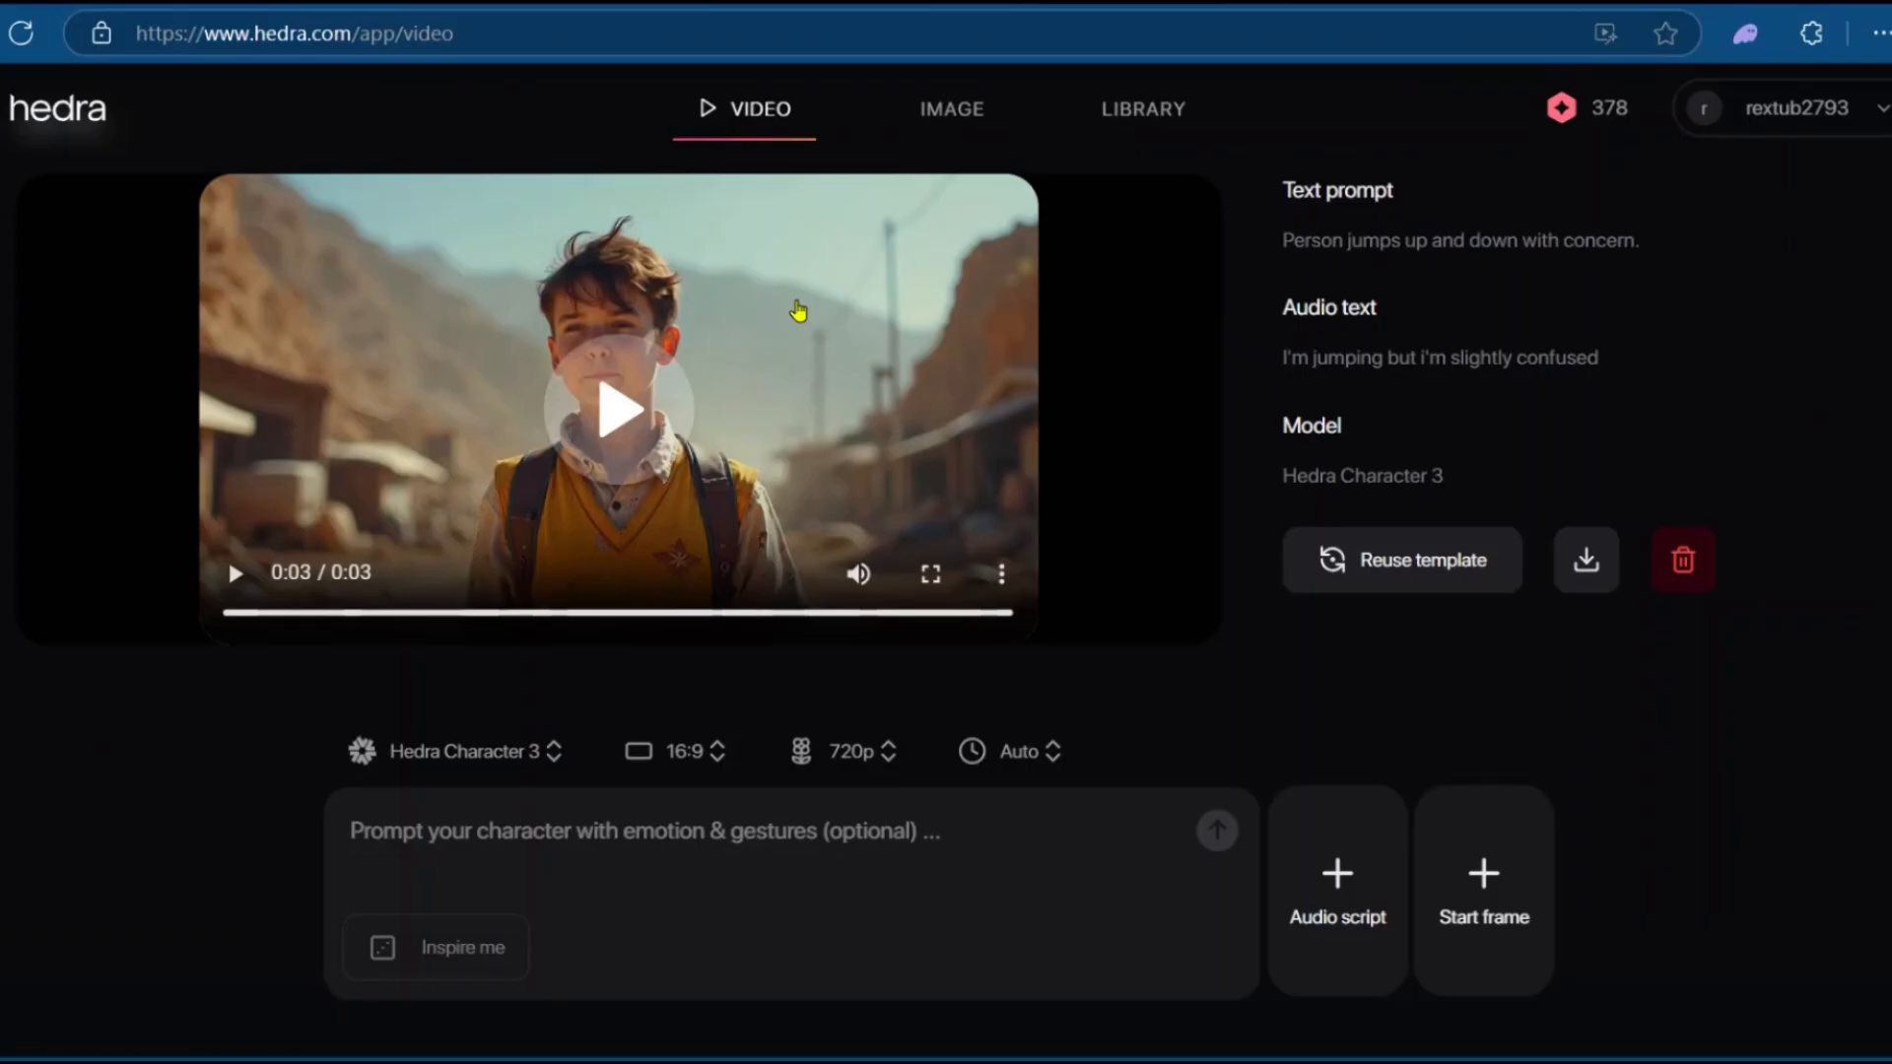
{"action": "mouse_move", "coordinate": [1269, 263]}
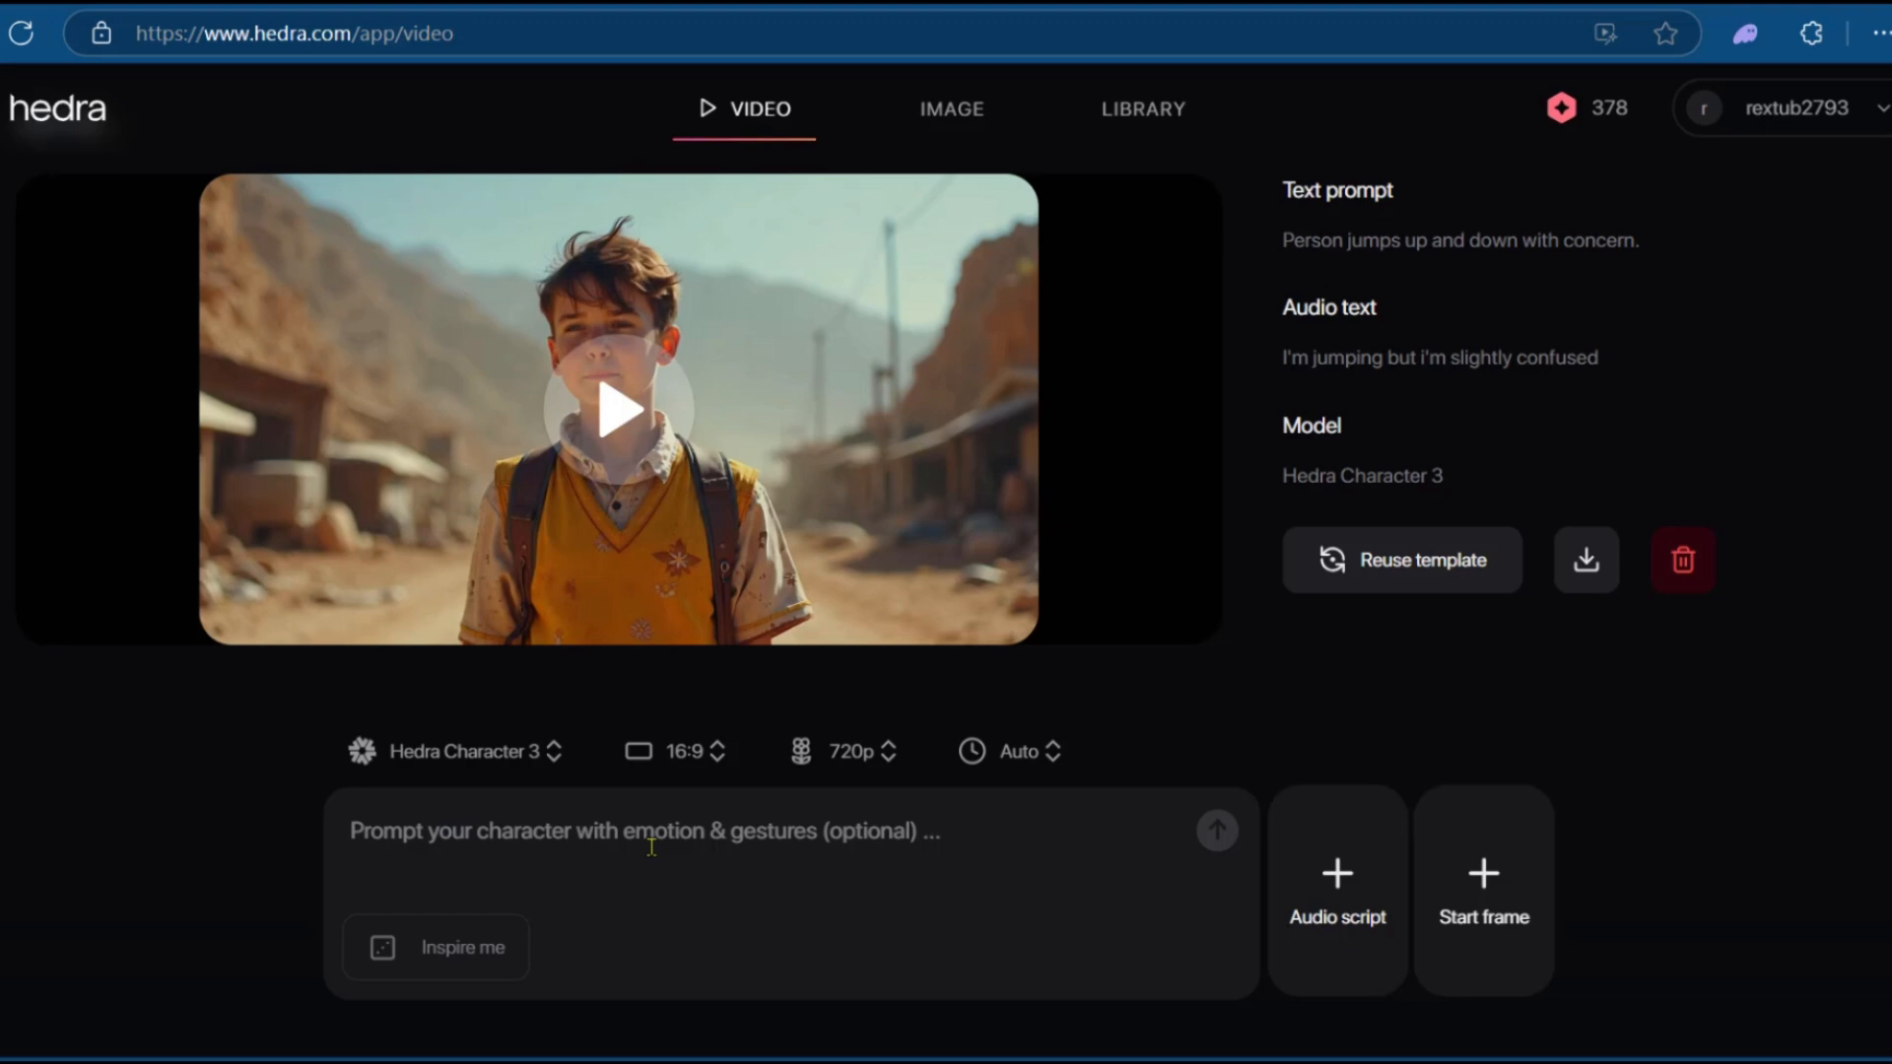
{"action": "mouse_move", "coordinate": [1326, 939]}
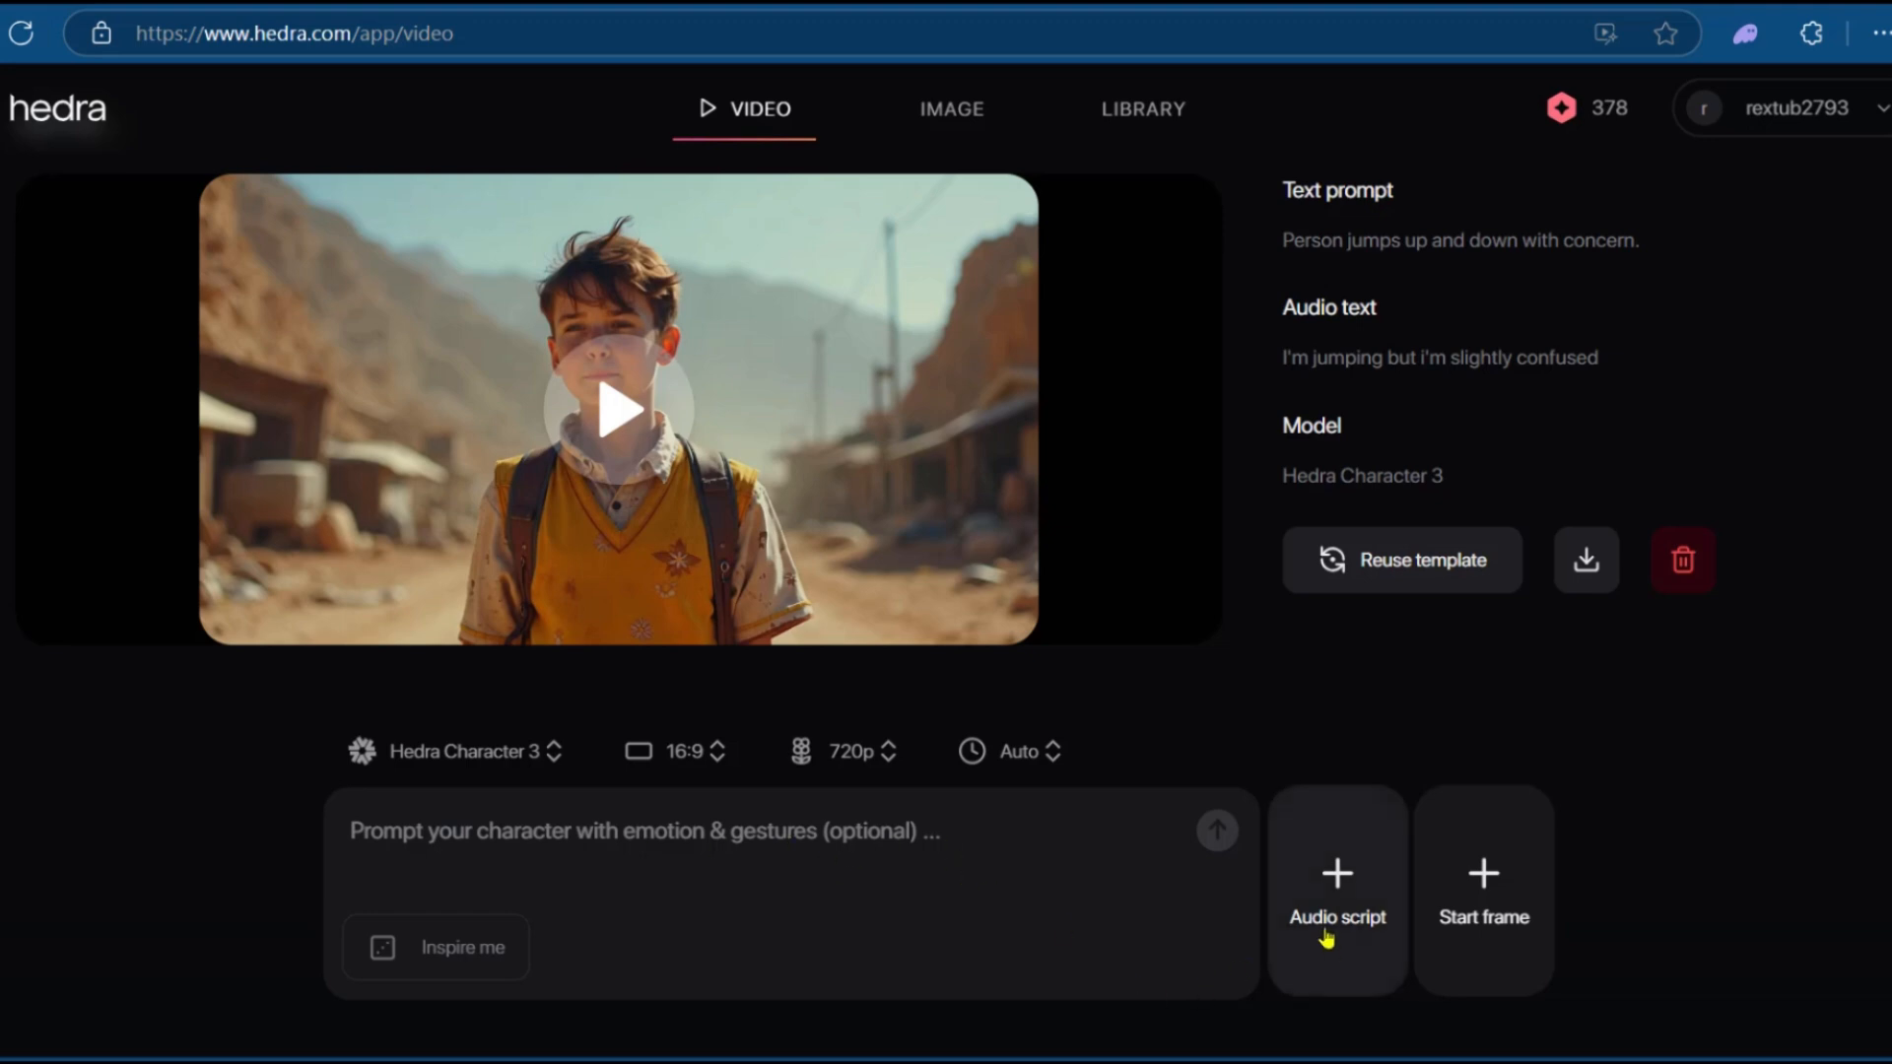